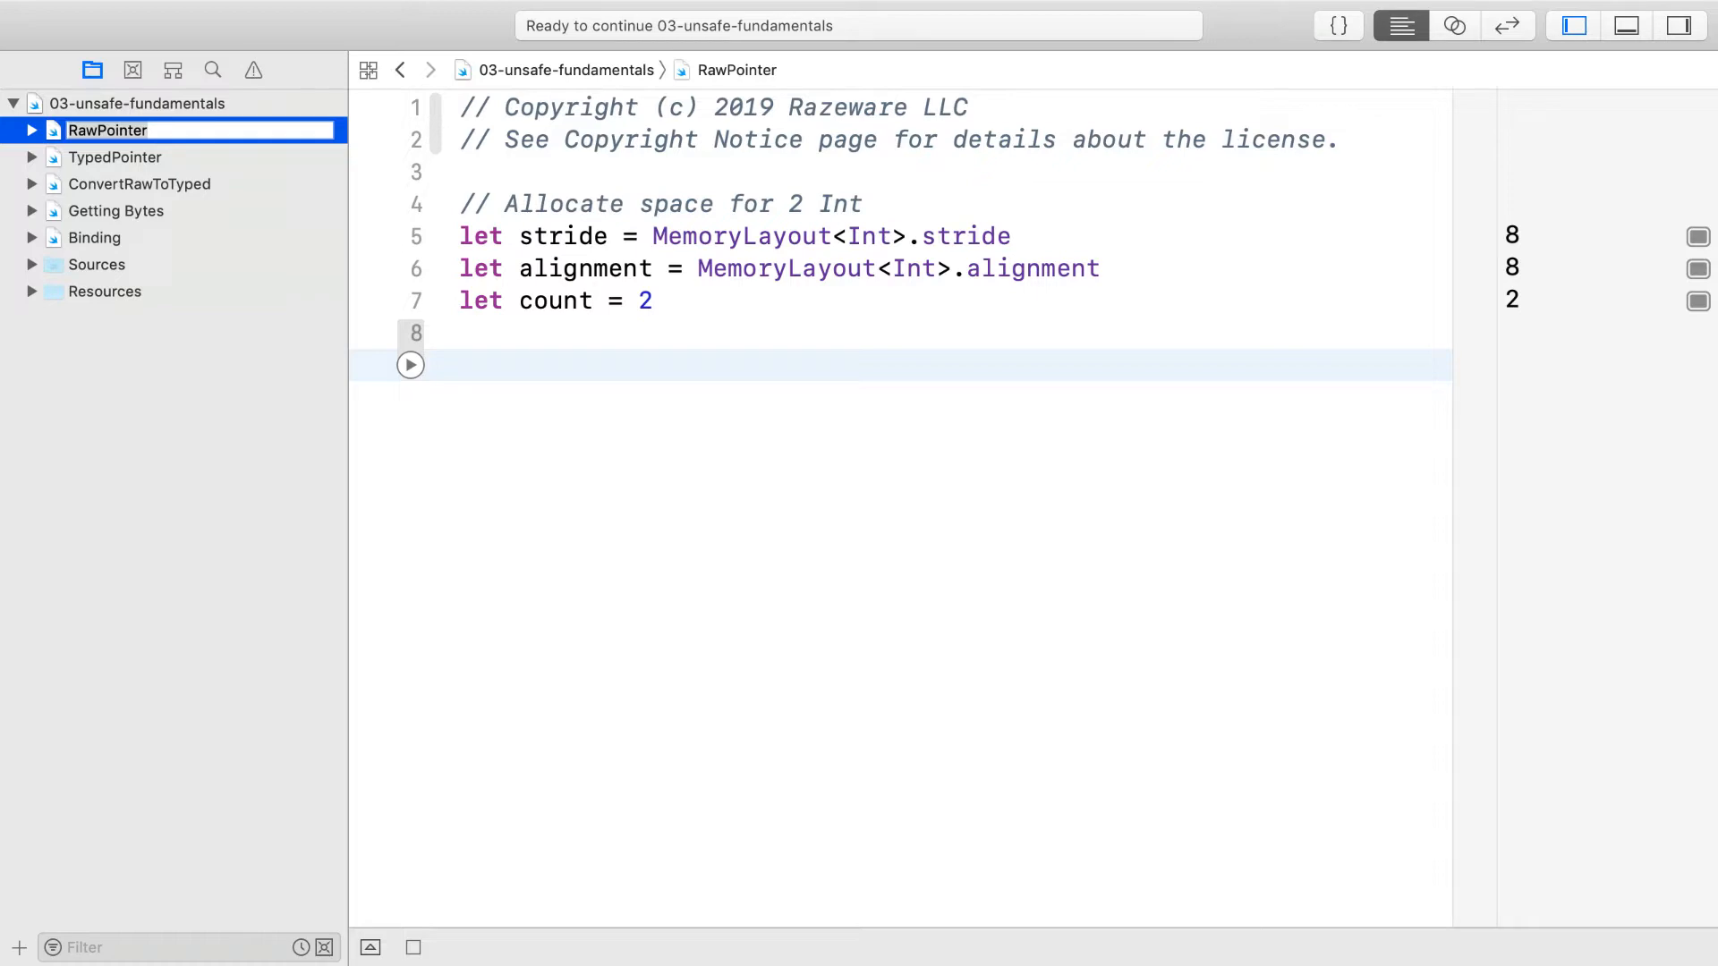
Define byteCount = stride * count and allocate an UnsafeMutableRawPointer with that byteCount and alignment.
type("let")
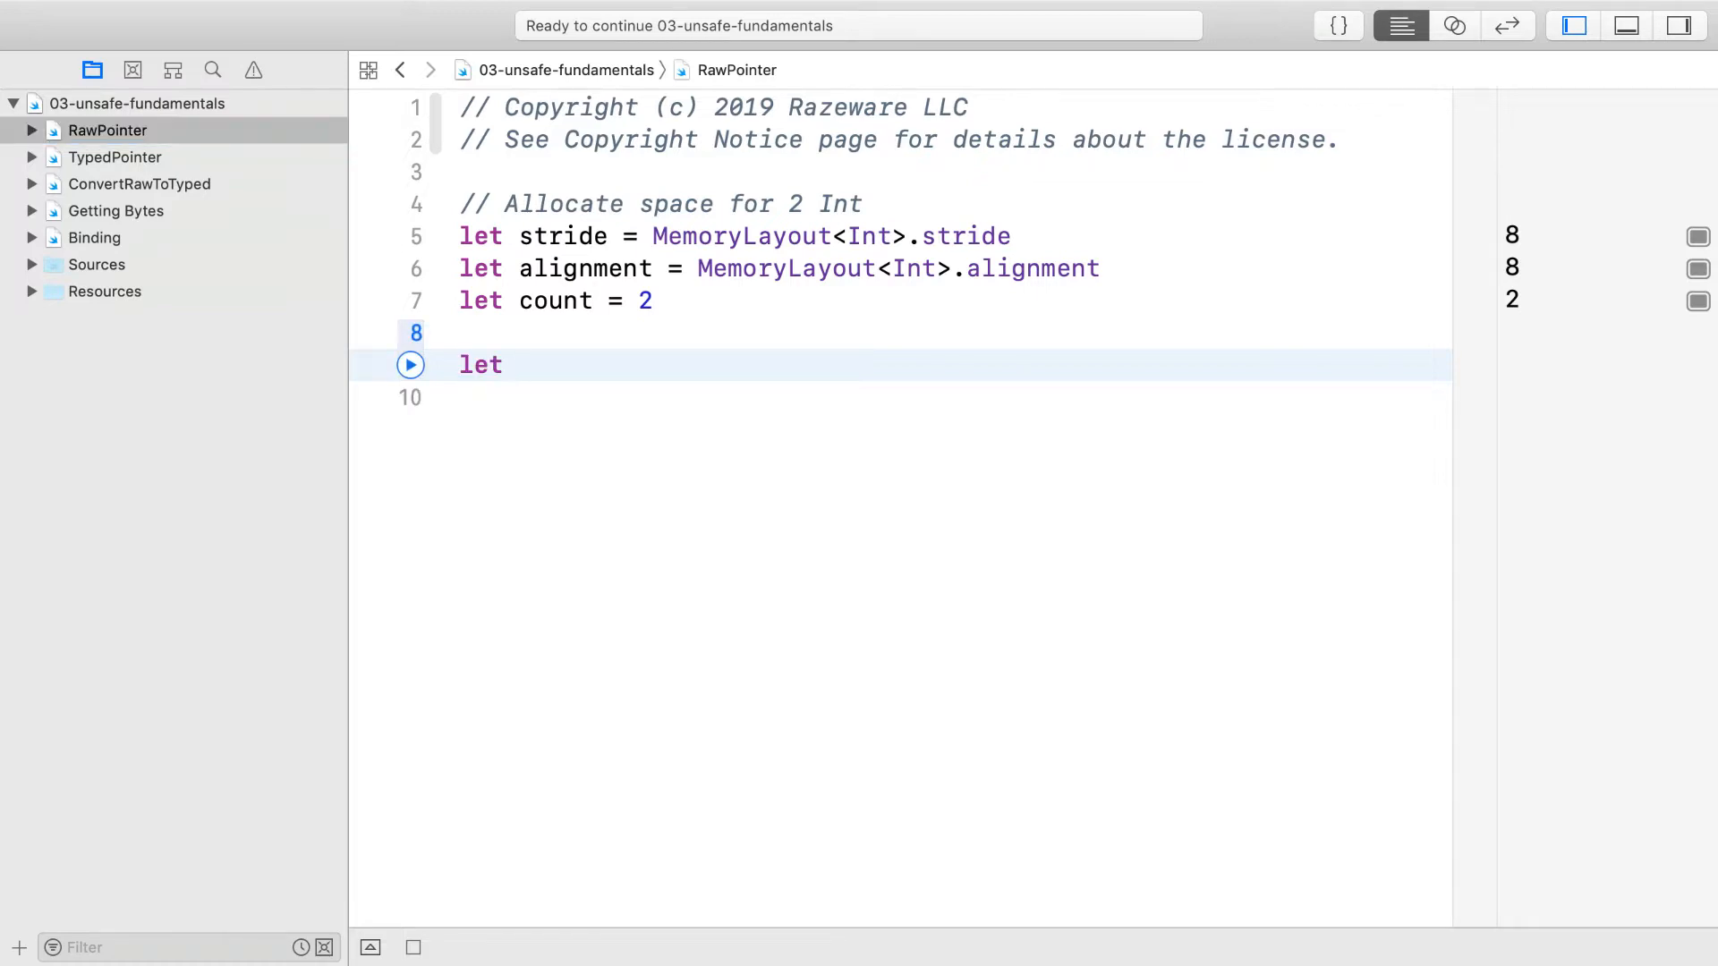
type("byteCount = stride * count")
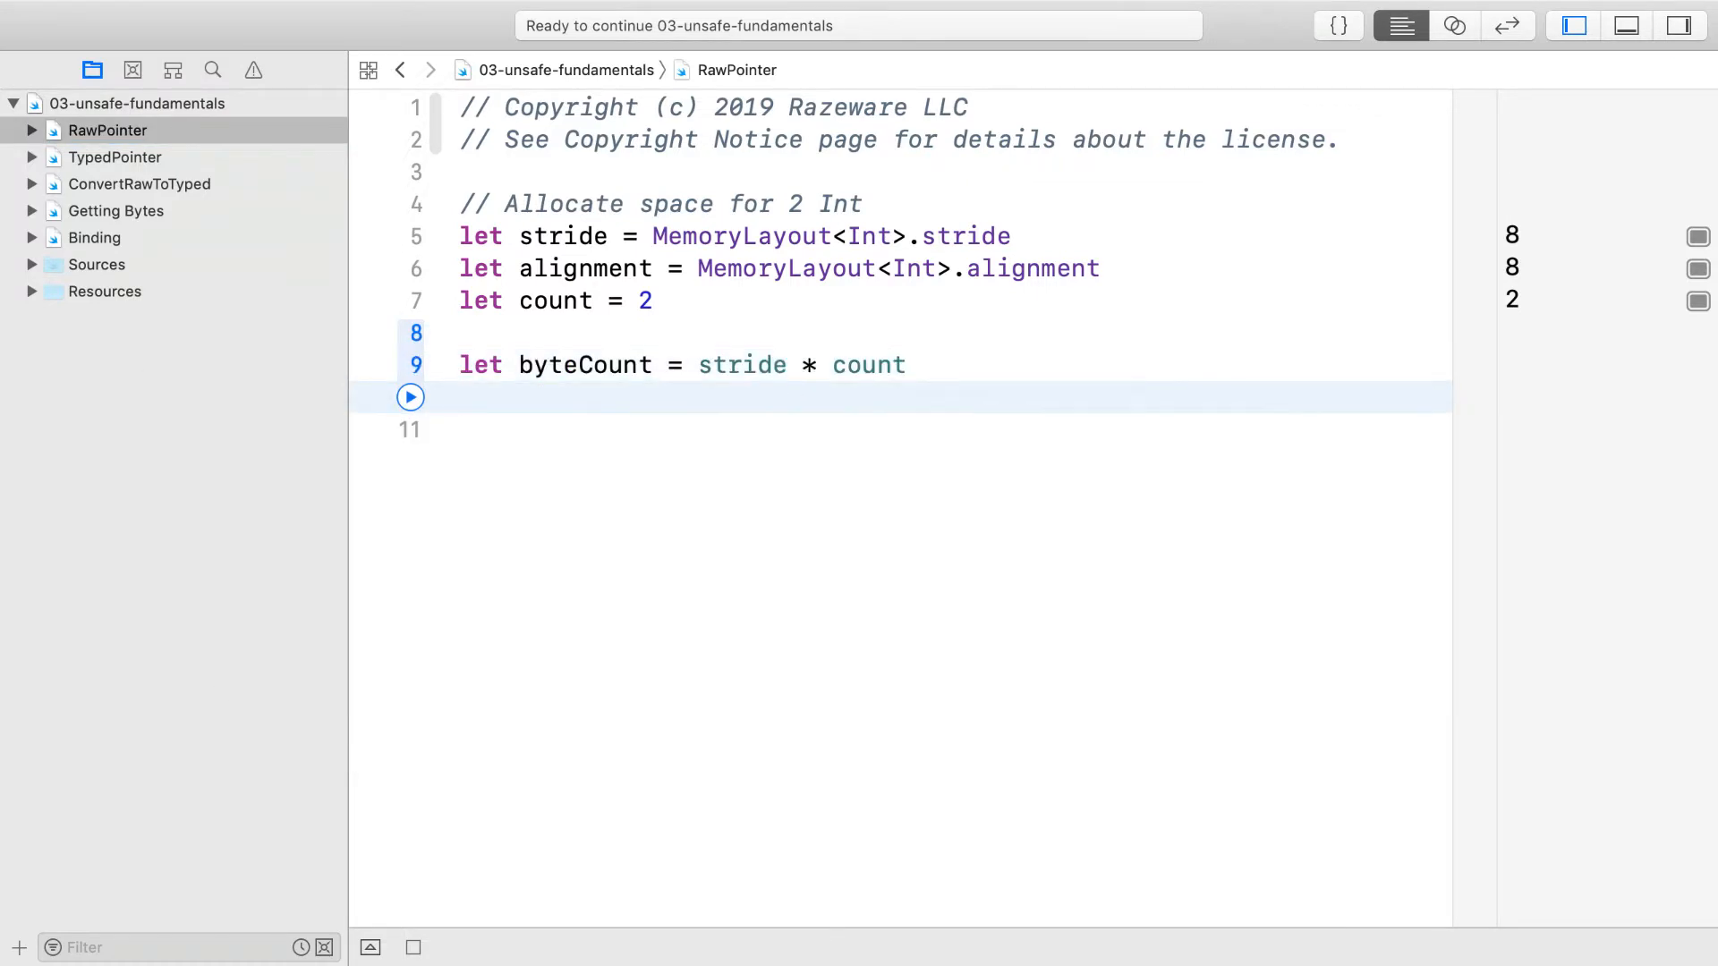
type("let pointer = UnsafeMutableRawPointer.allocate(byteCount: byteCount, alignment: alignment")
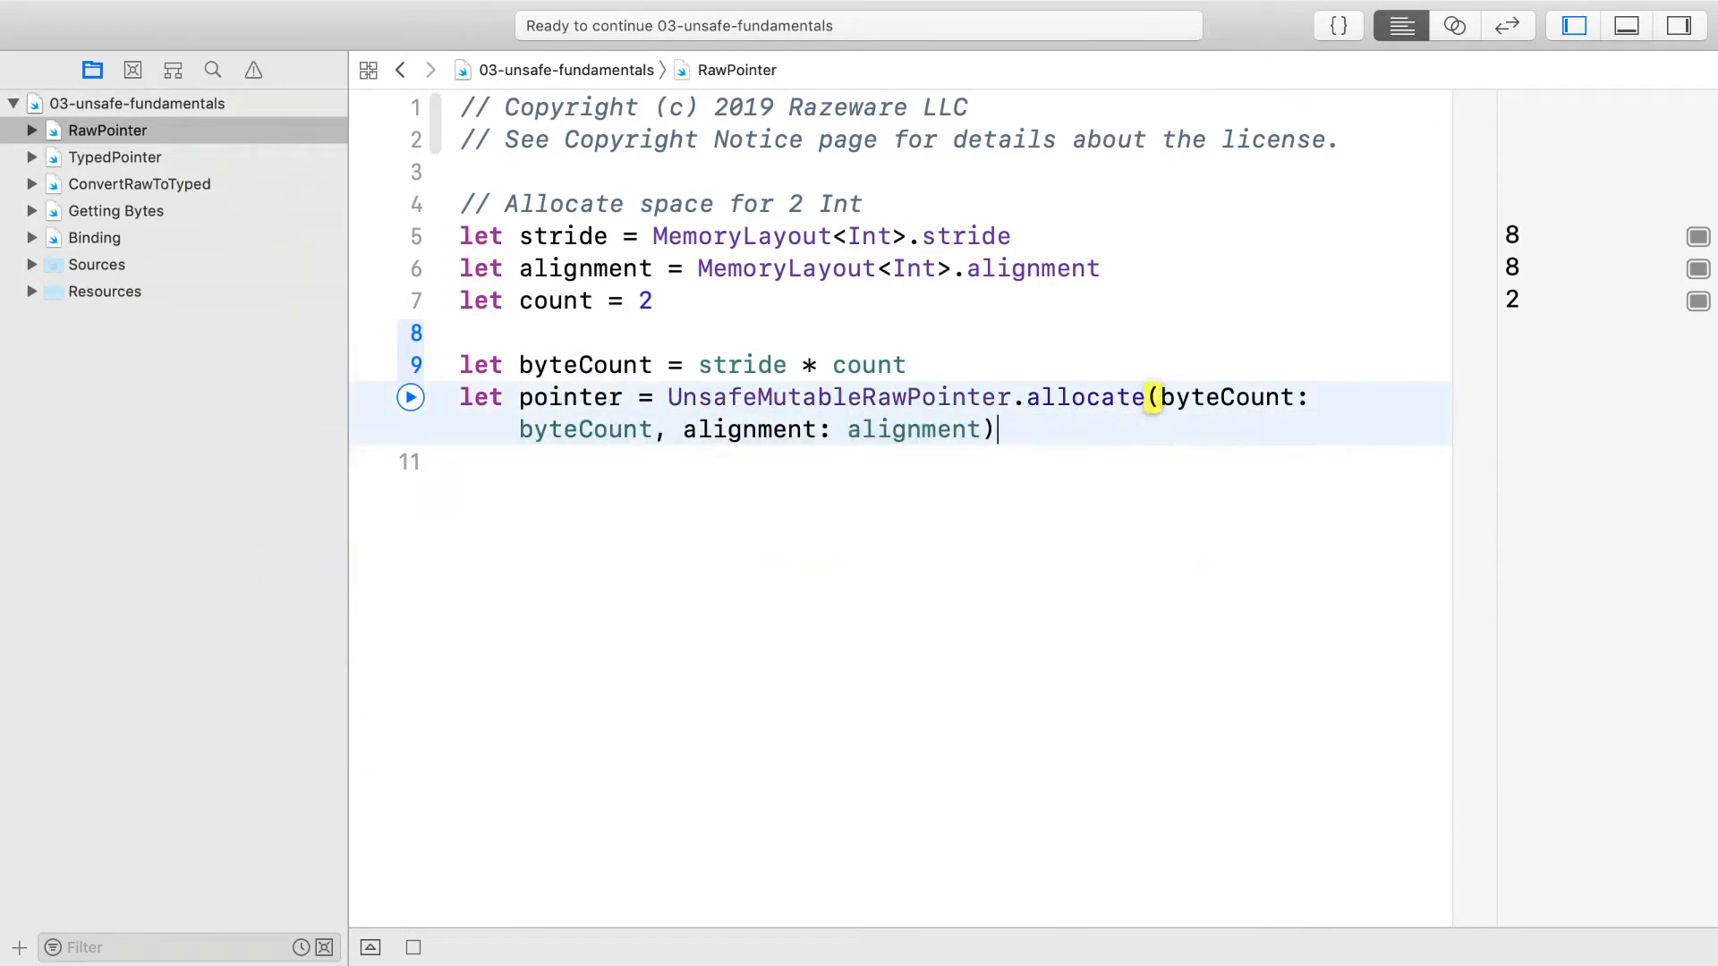
key("Return")
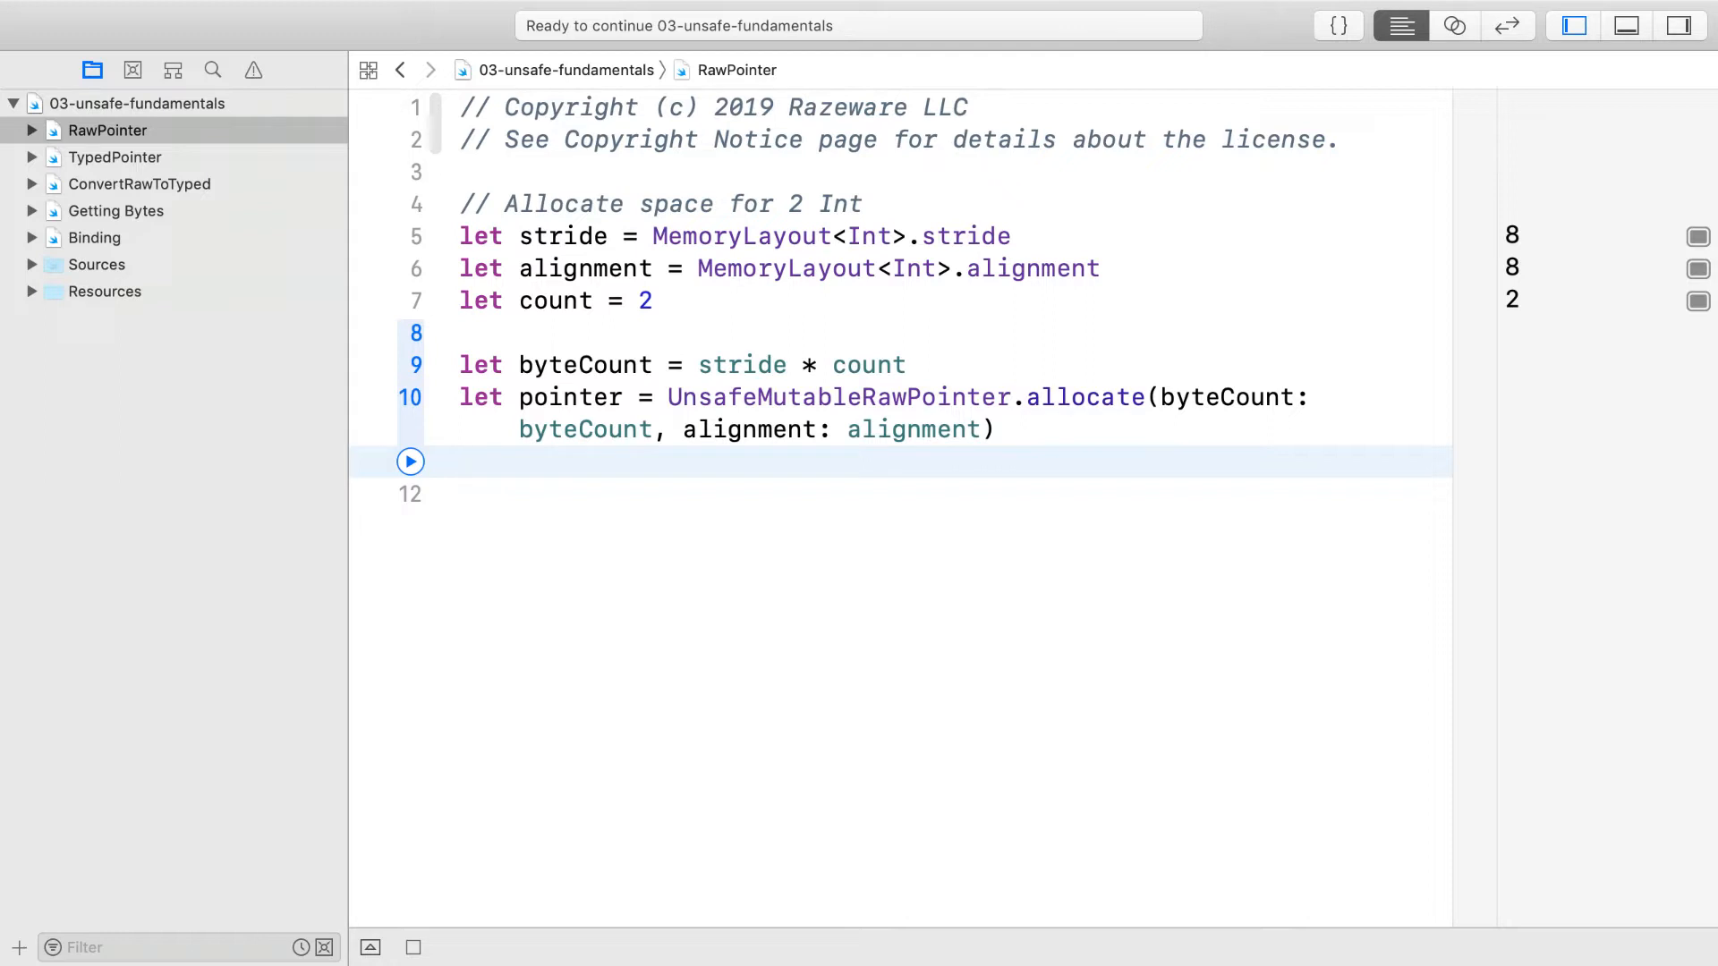
left_click(462, 462)
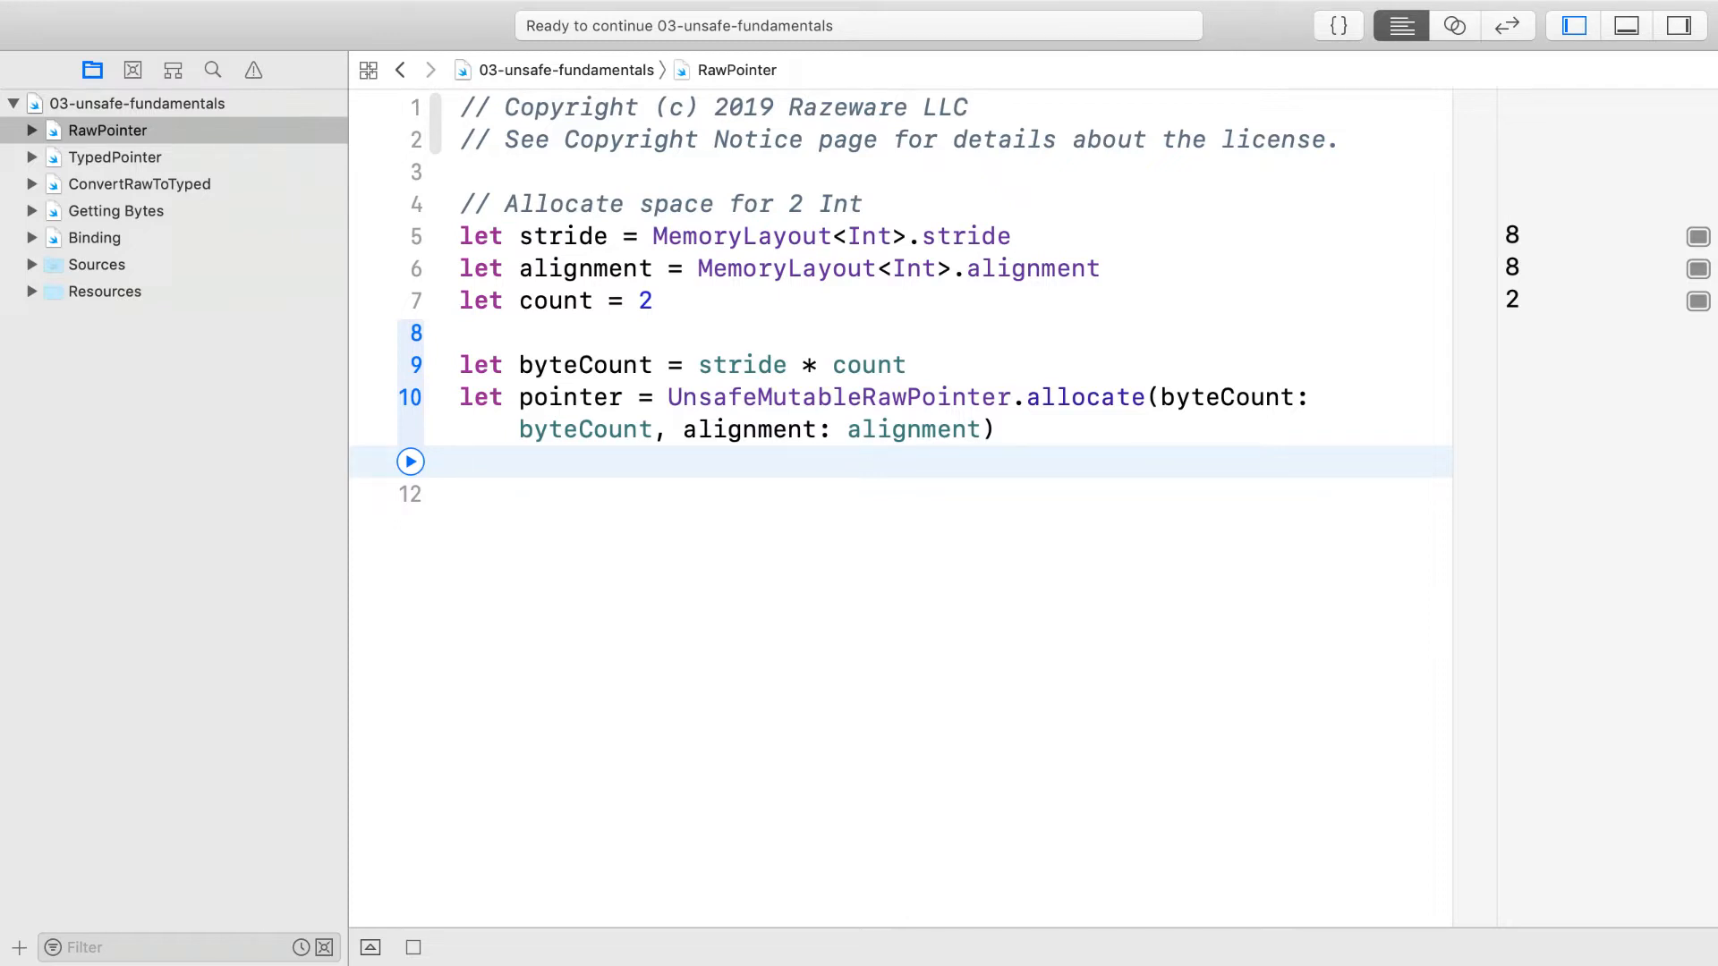
left_click(460, 462)
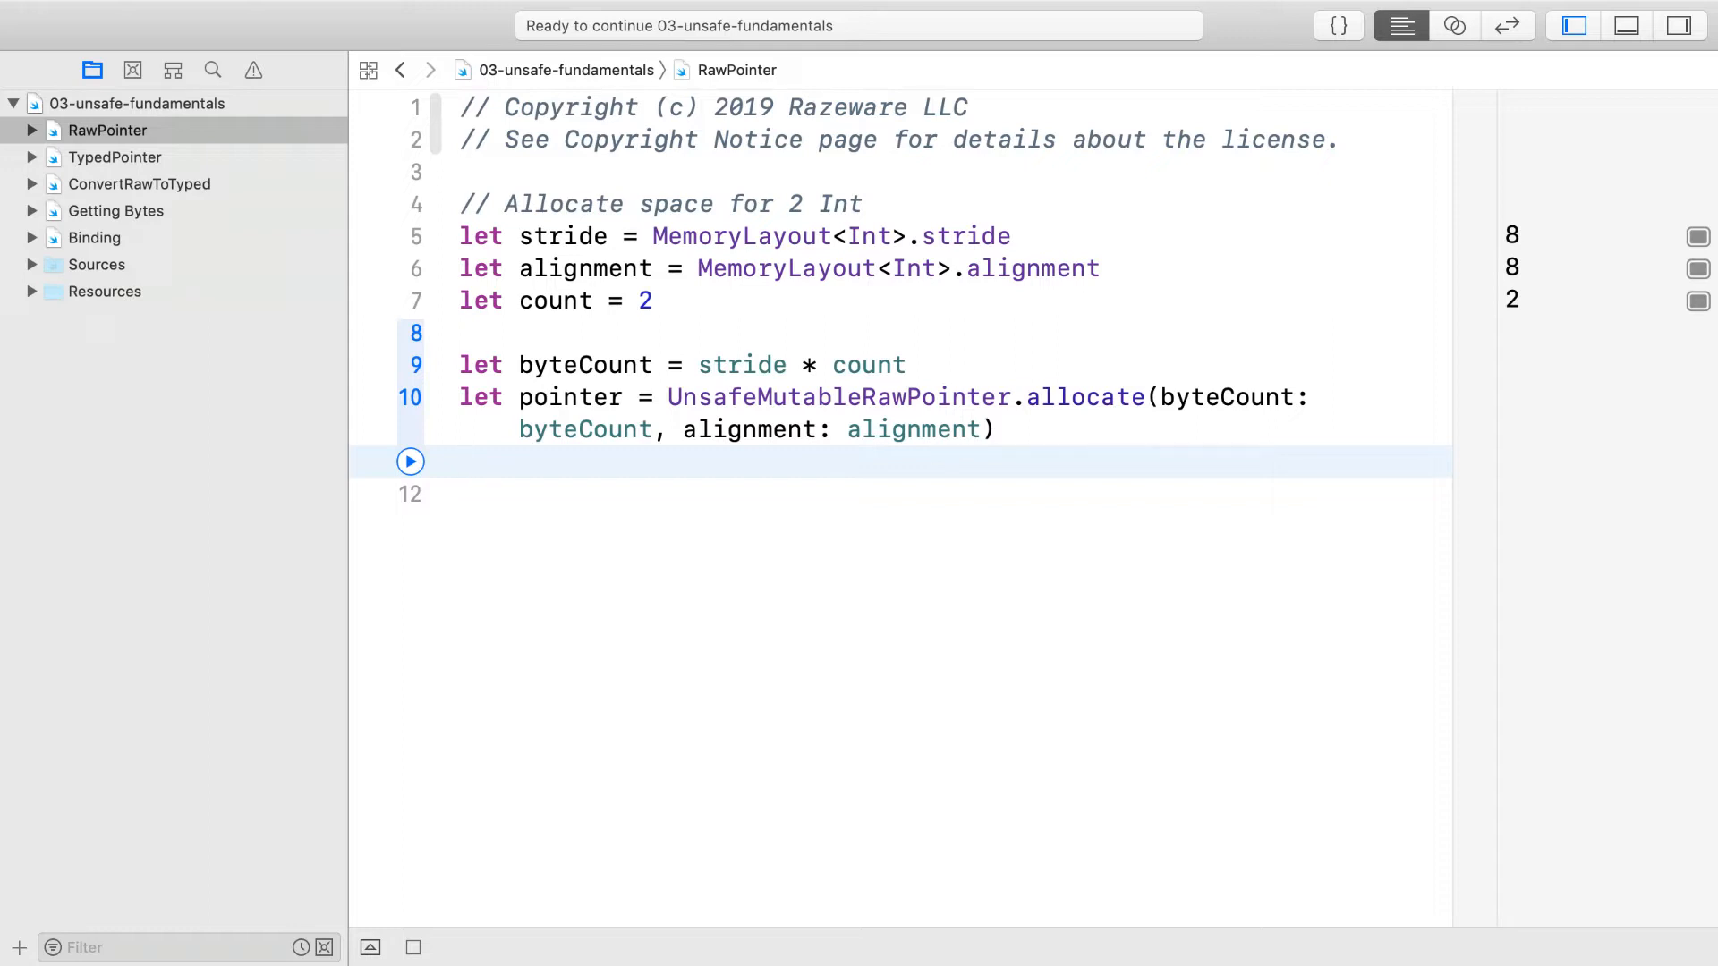
Defer pointer.deallocate(), store 4095 at the pointer and 6 via advanced(by:) and pointer+stride.
type("defer {")
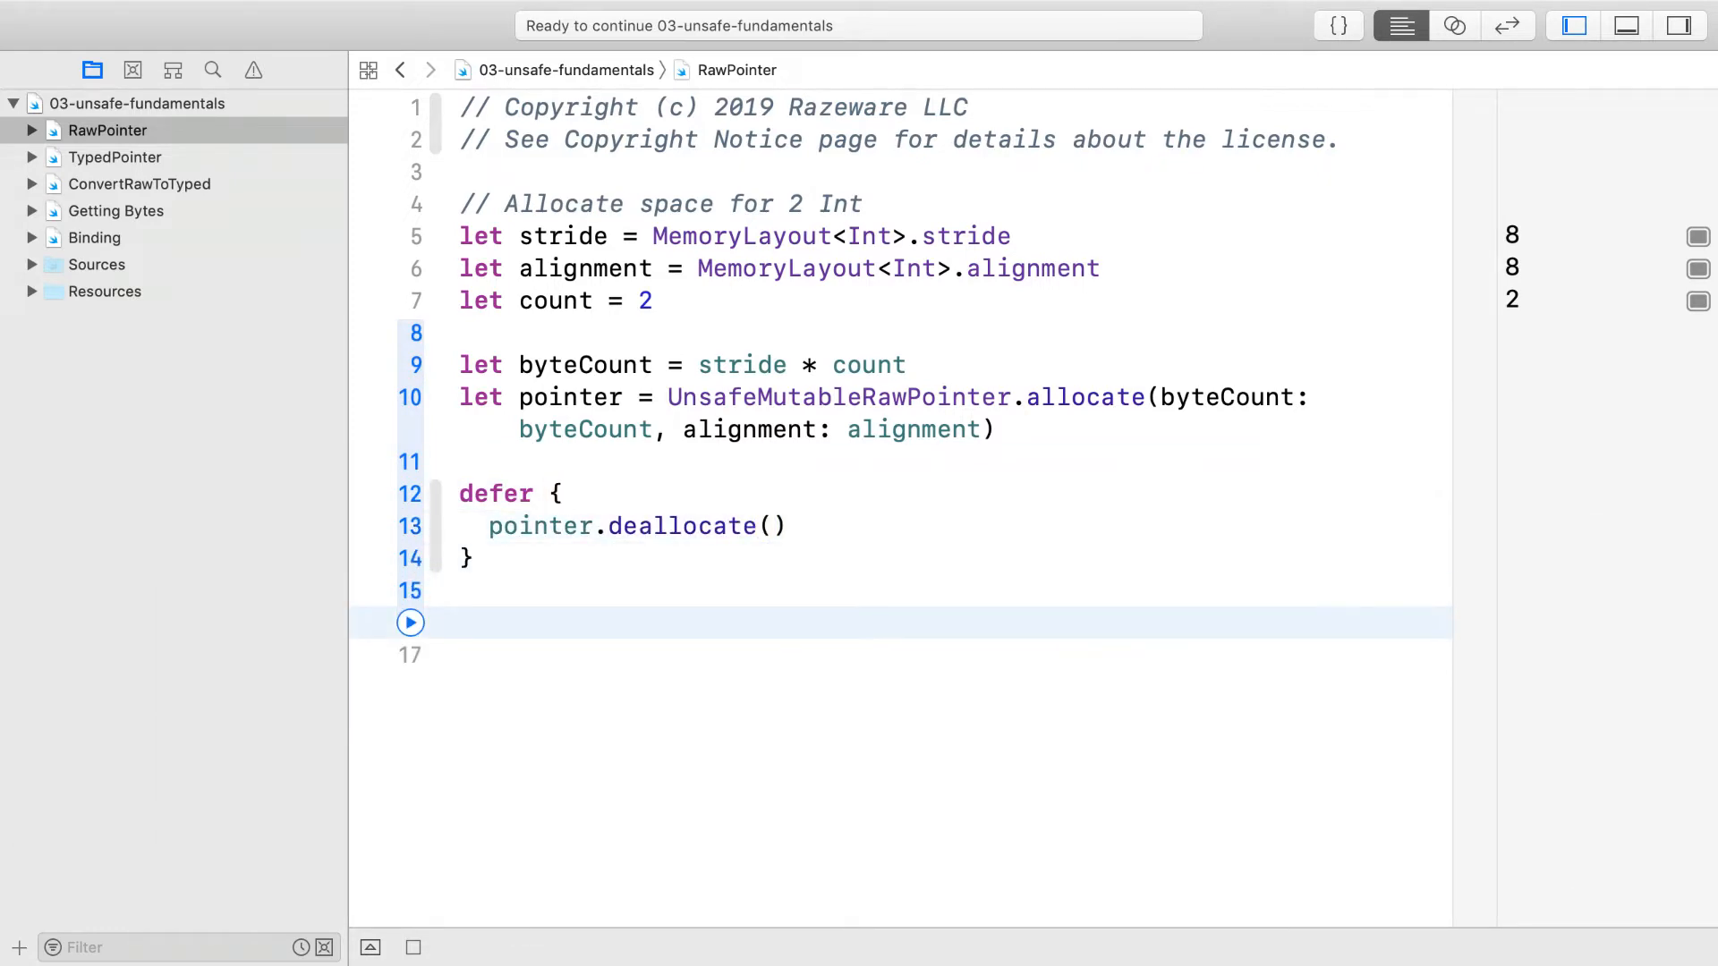
left_click(471, 623)
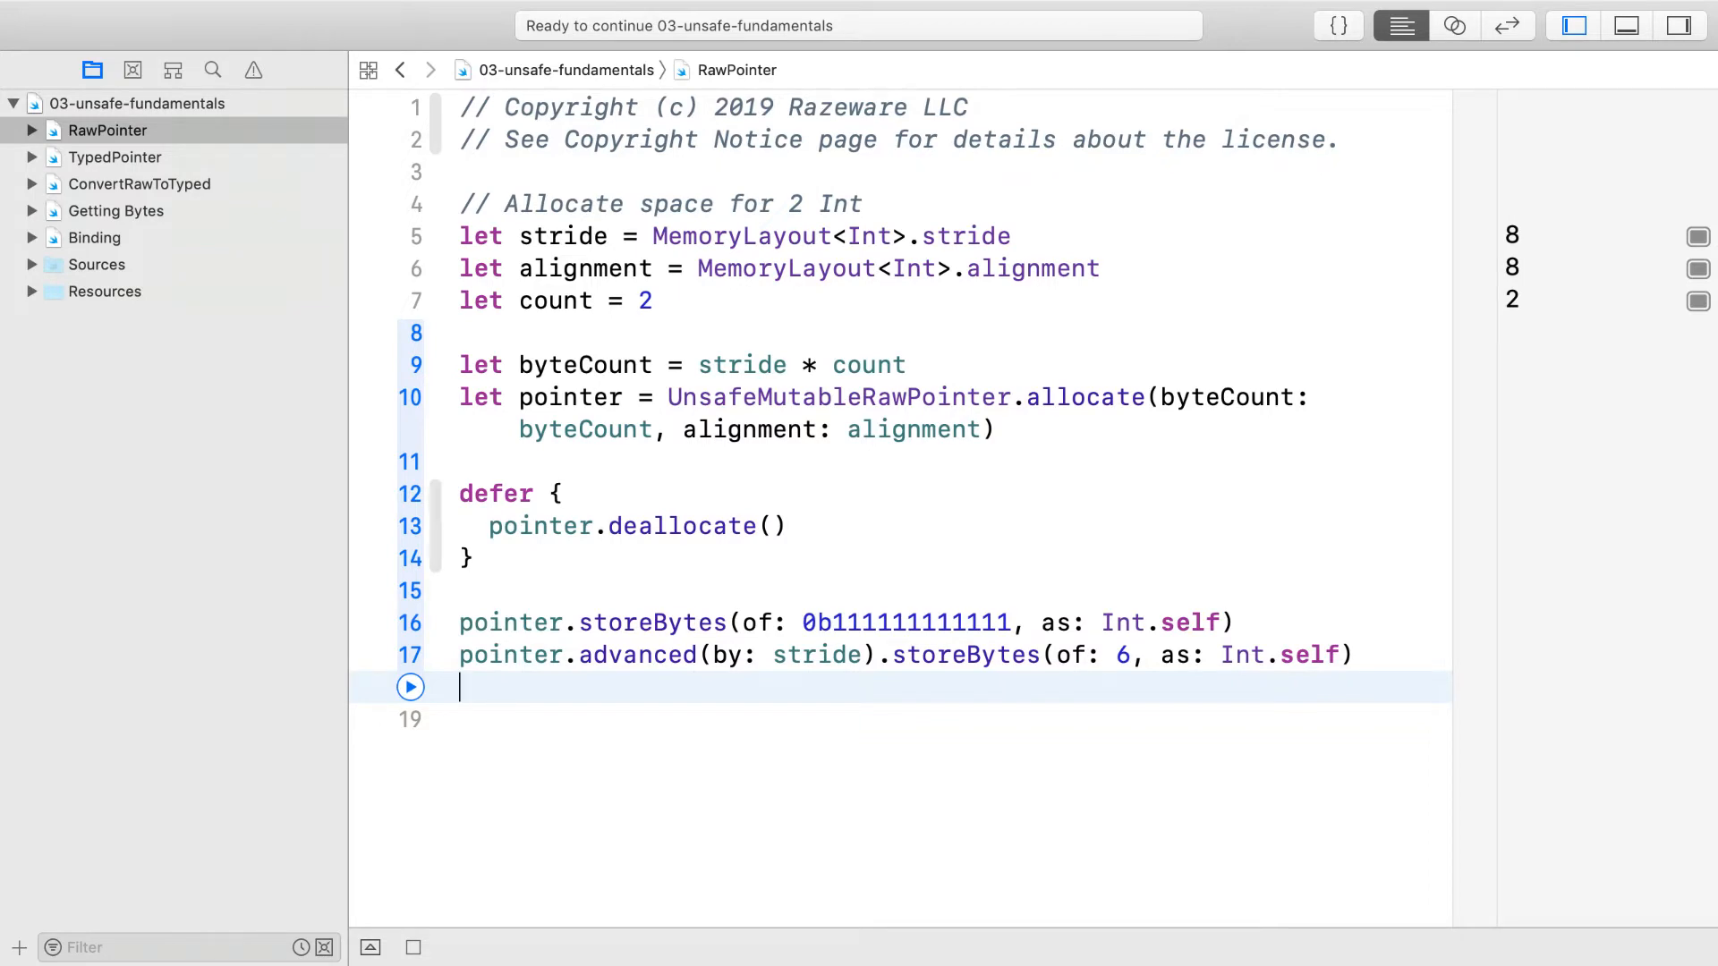
type("pointer+stride).storeBytes(of: 6, as: Int.self)")
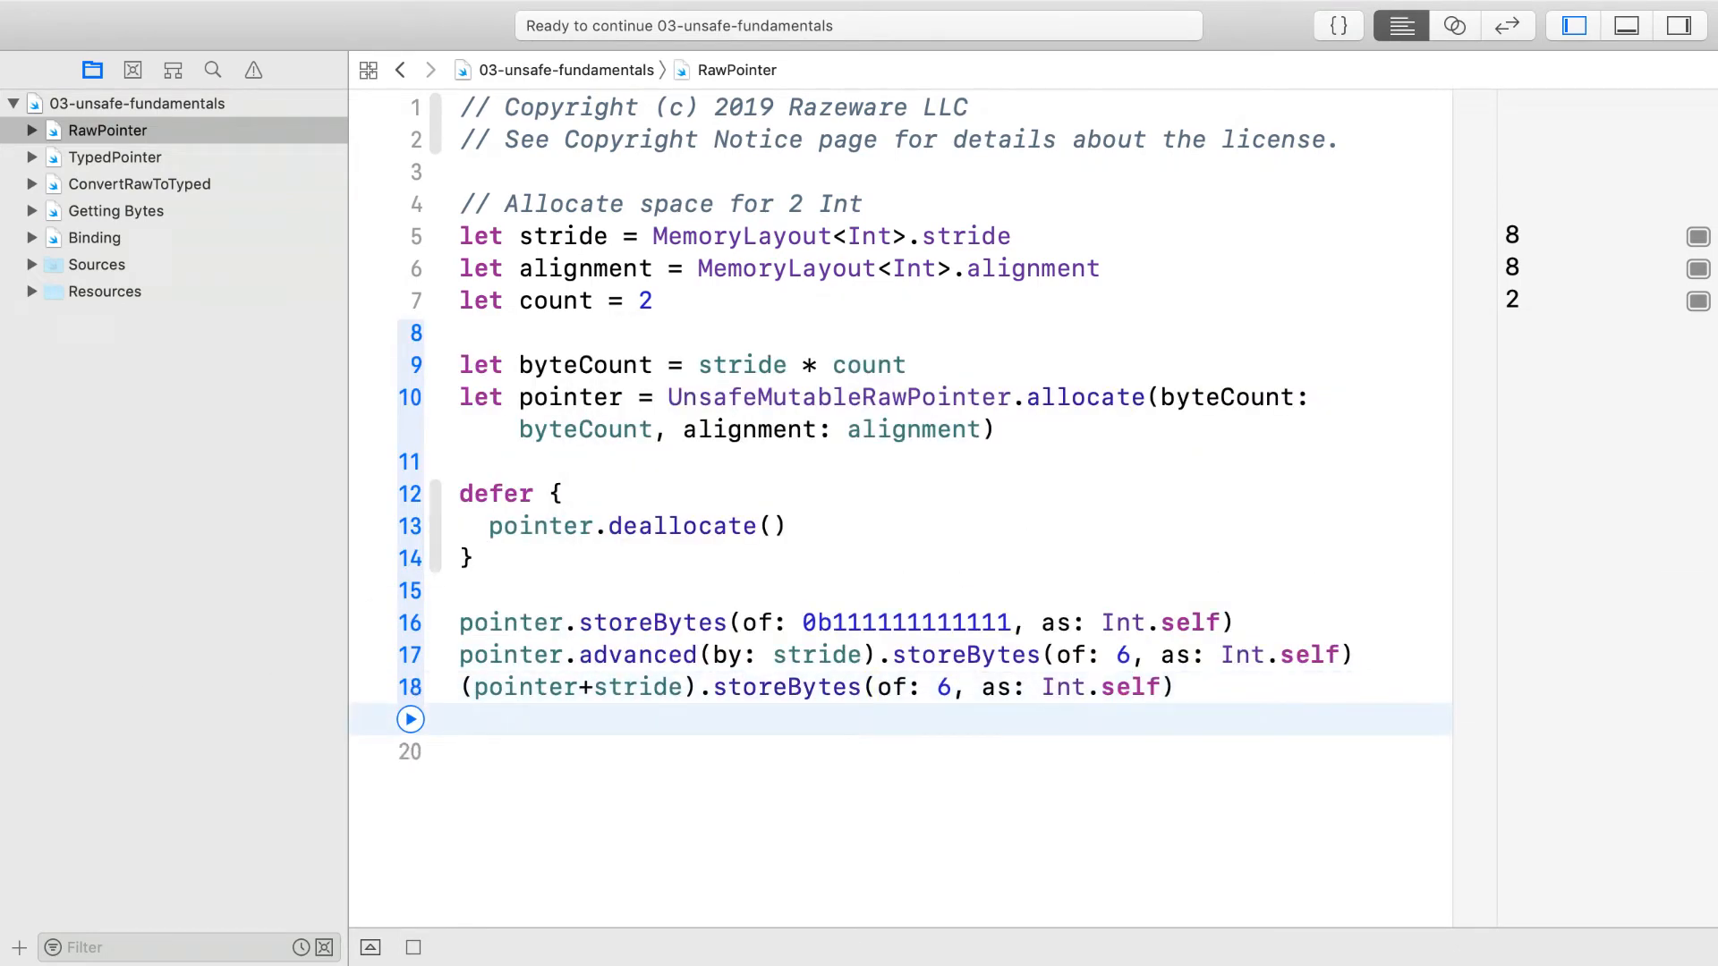
left_click(471, 720)
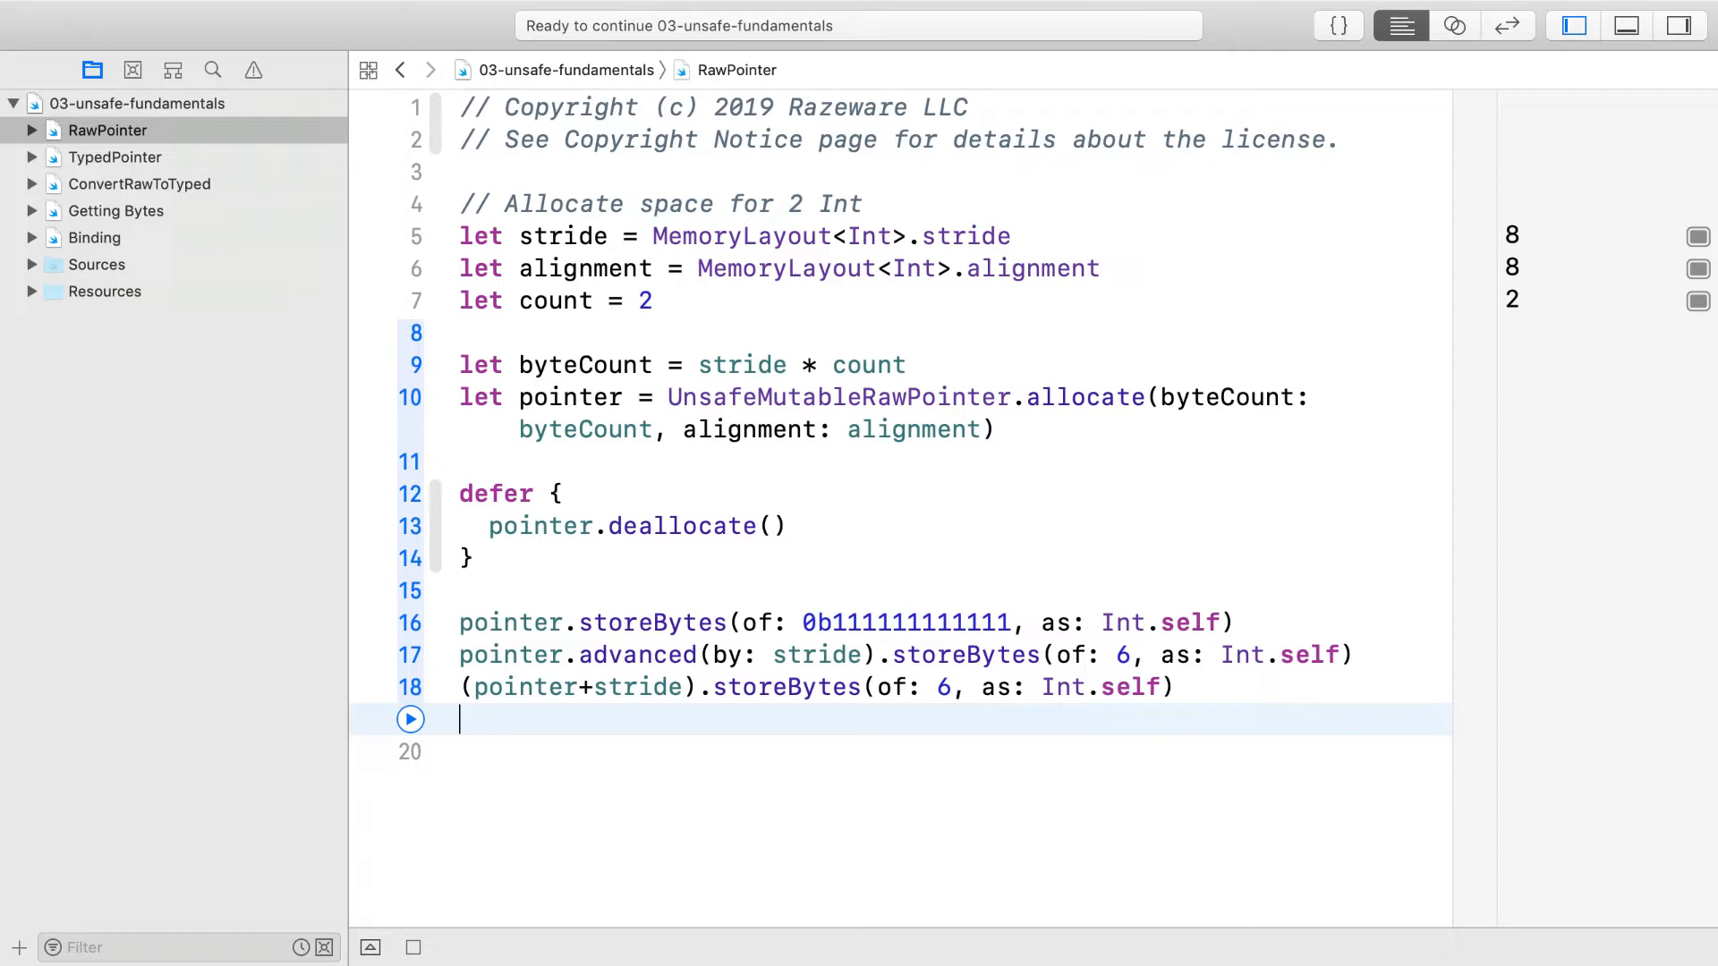
key("Return")
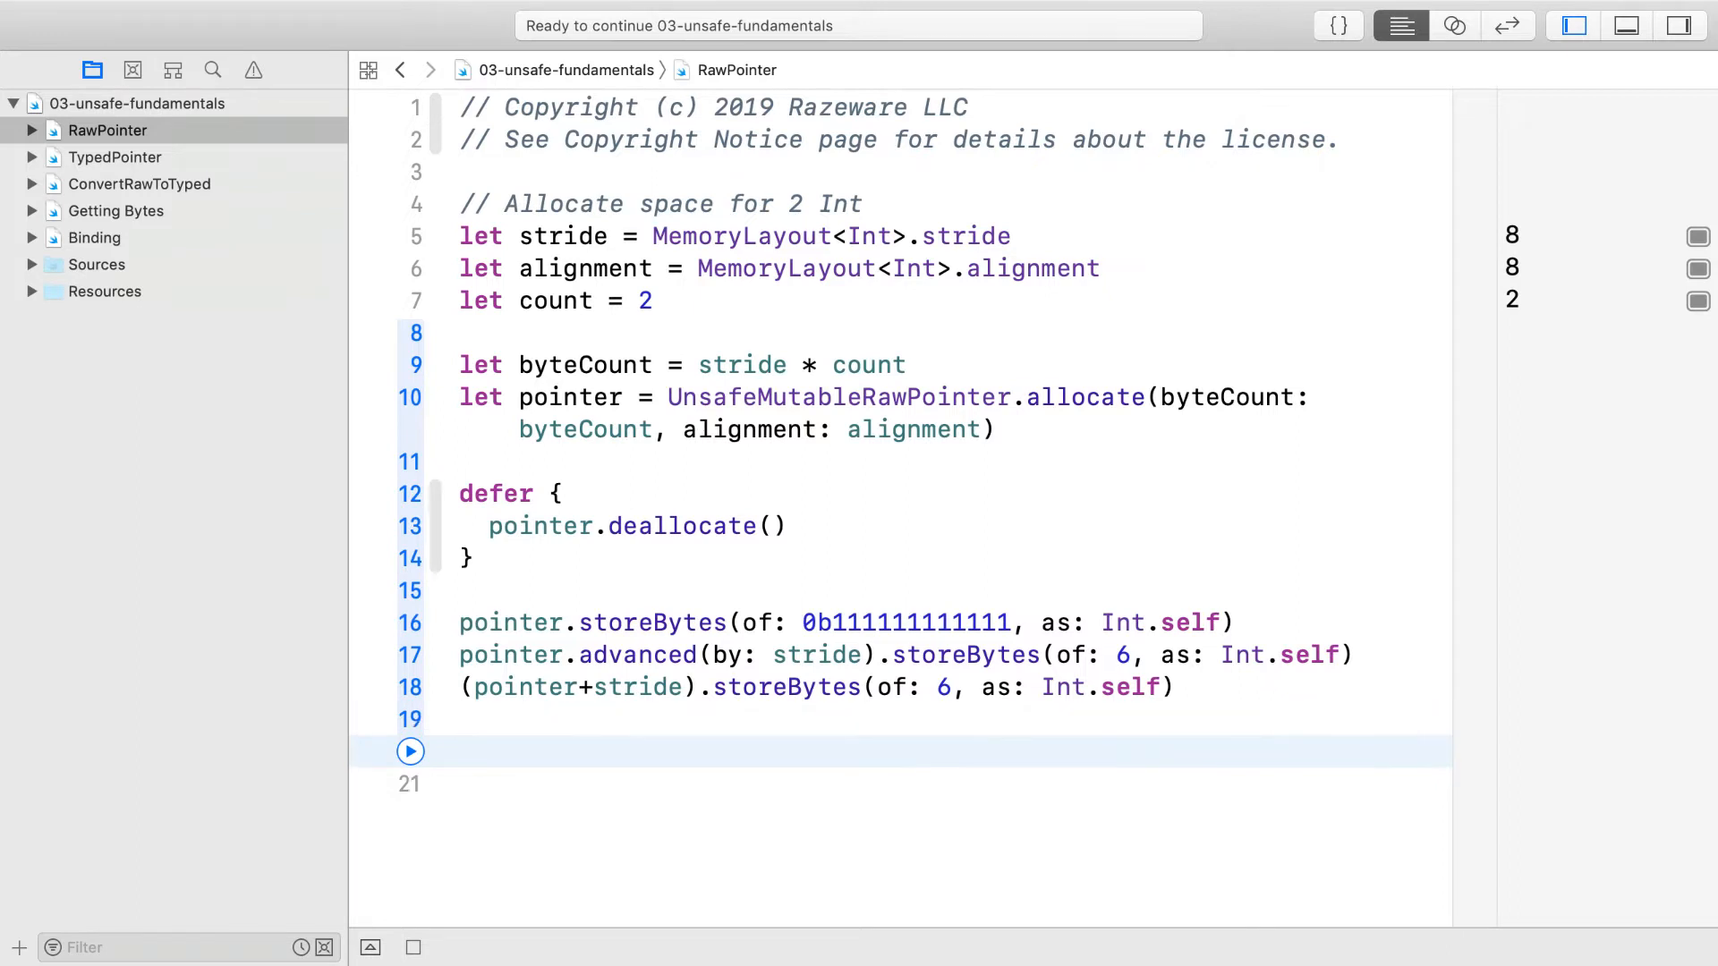
Load Ints at offset 0 and stride with pointer.load(as: Int.self) and run, showing 4095, 6, 6.
left_click(471, 750)
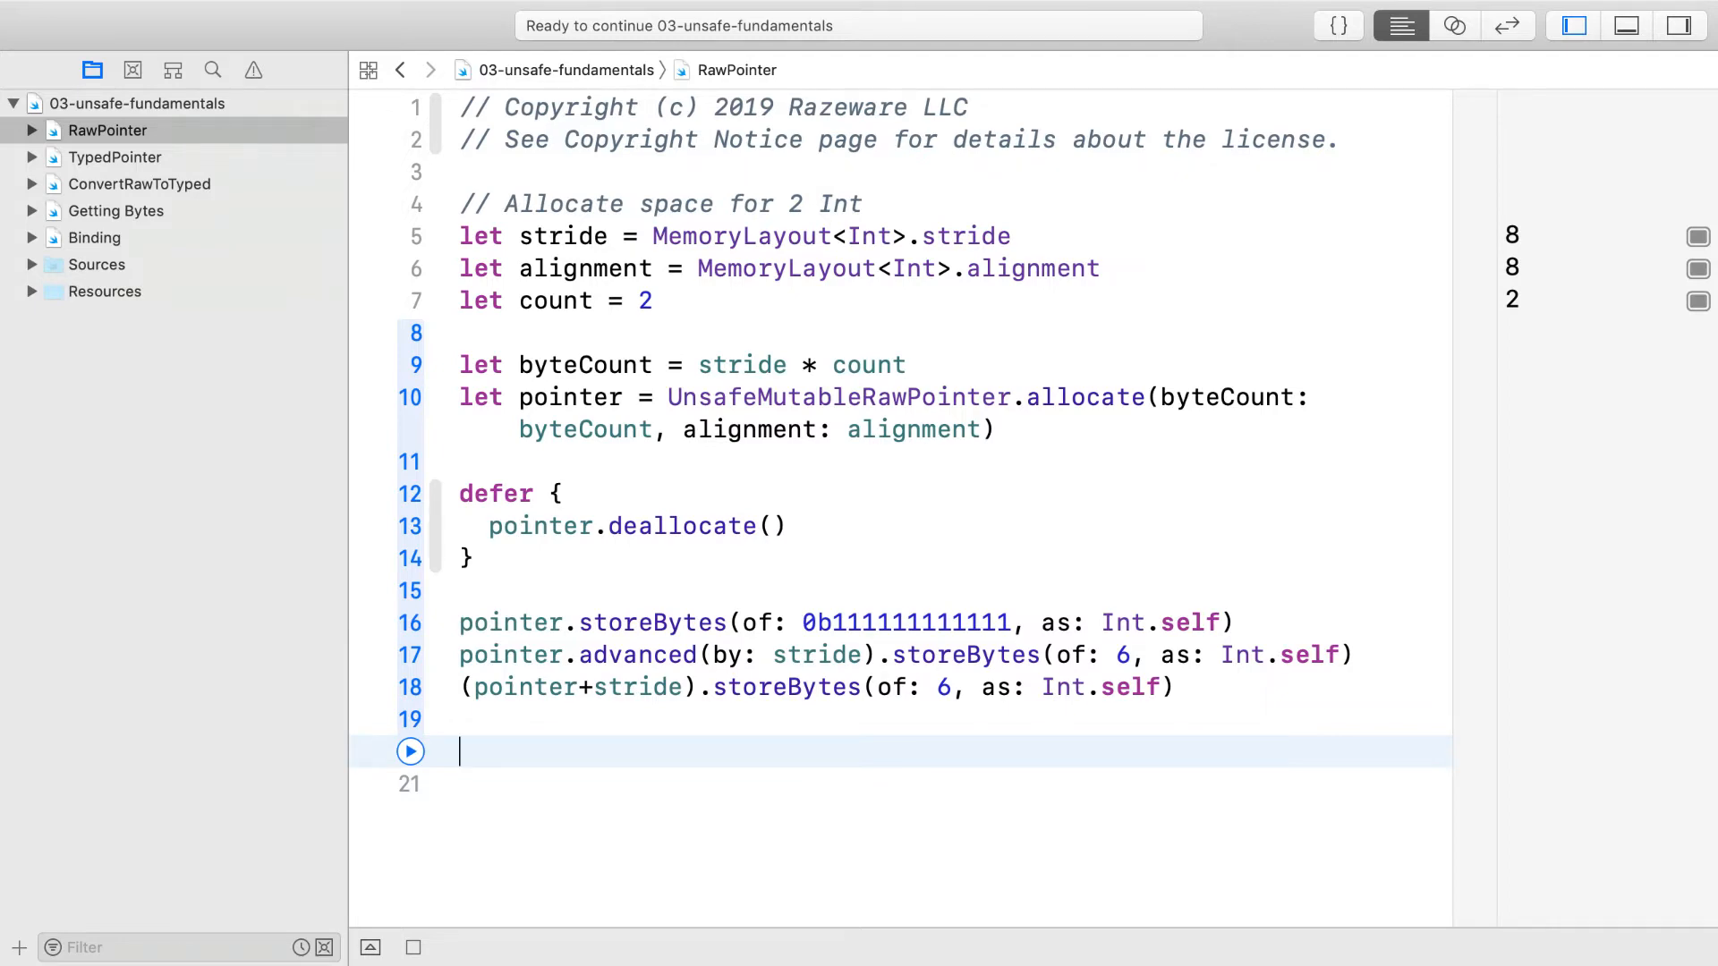
type("pointer.load(as: Int.self")
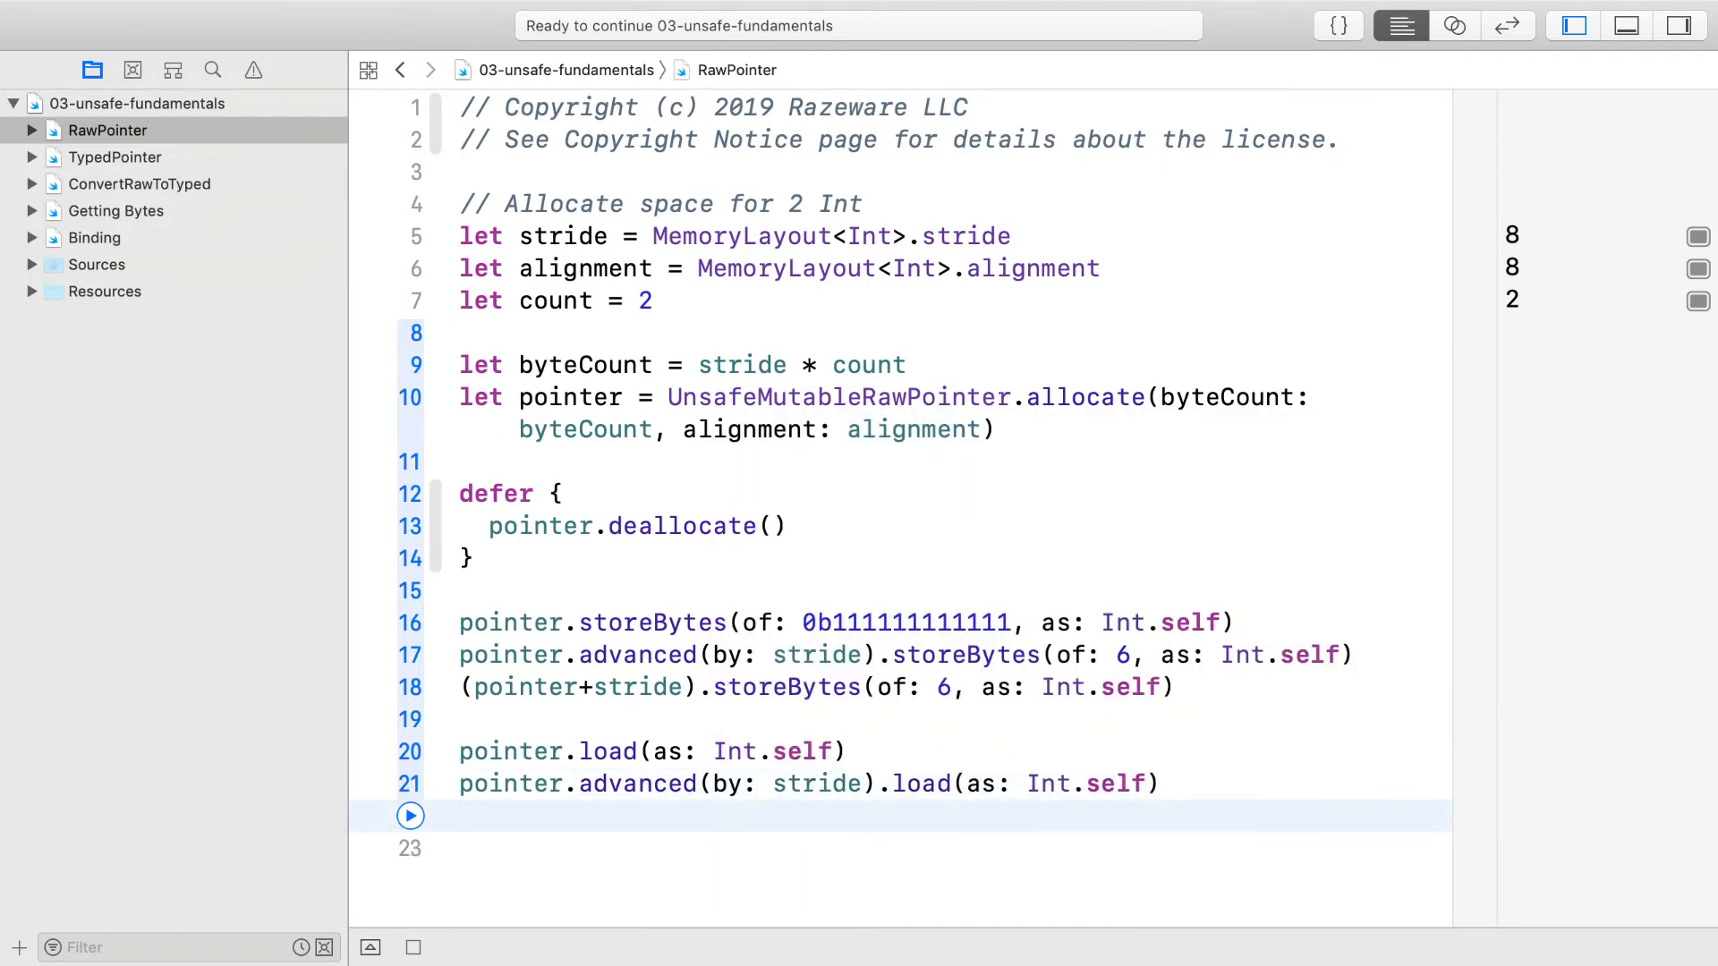
left_click(460, 816)
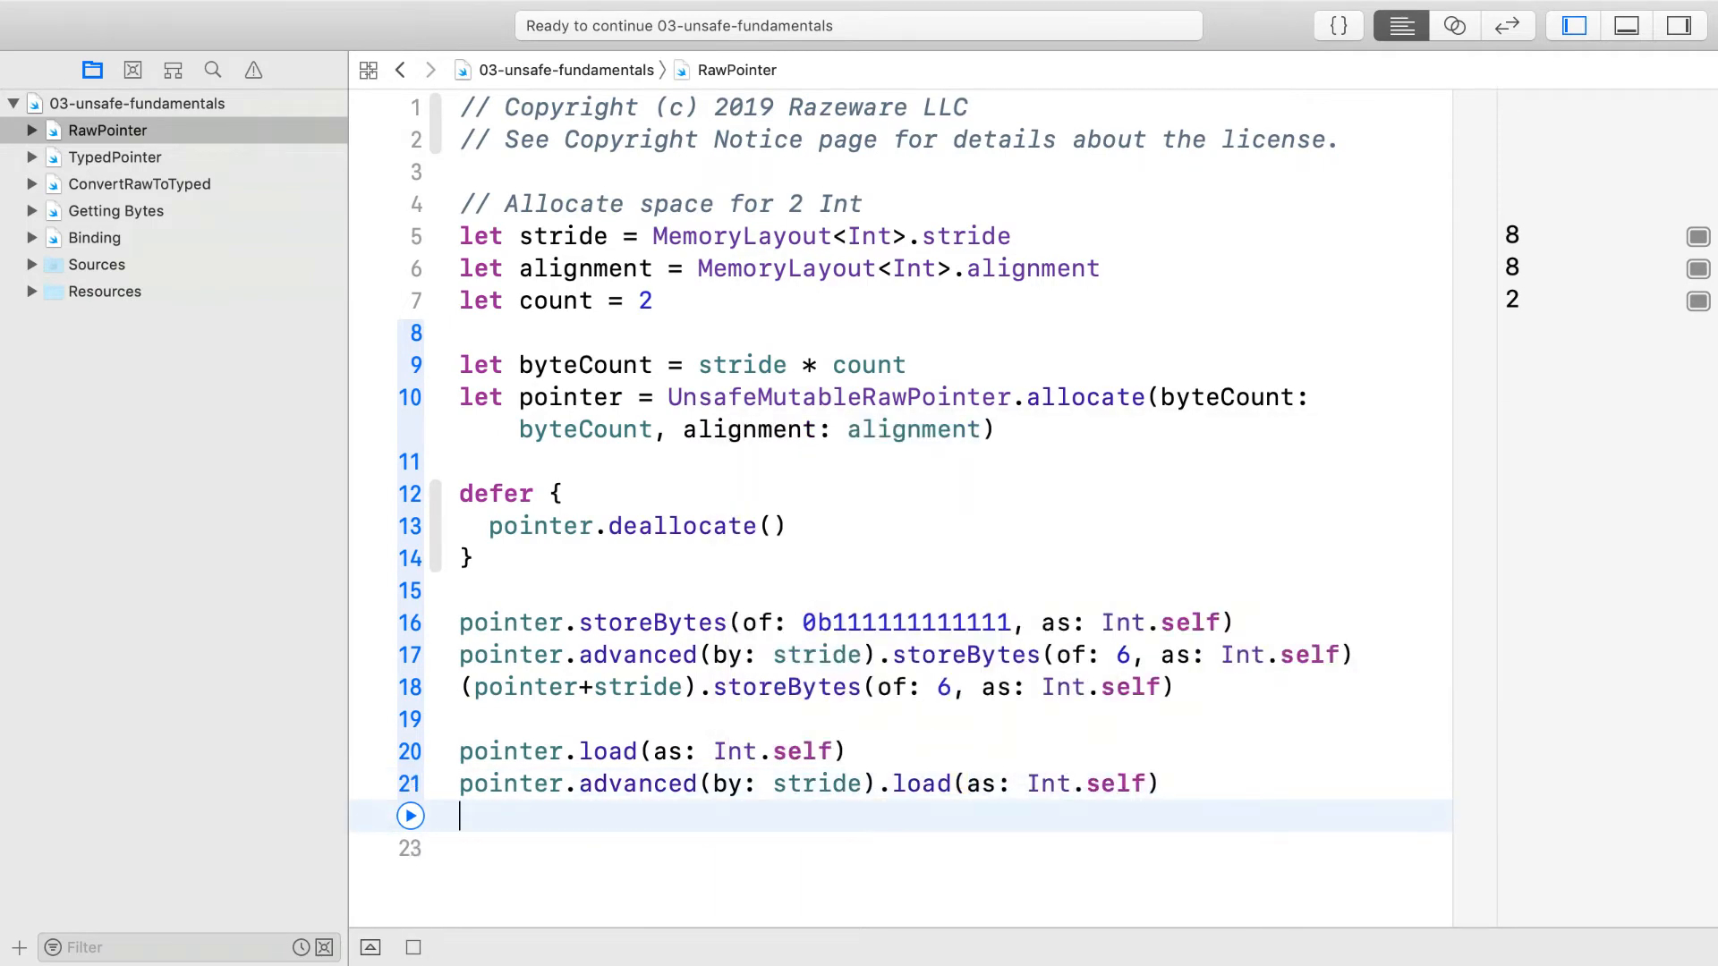
type("(pointer+stride).load(as: Int.self")
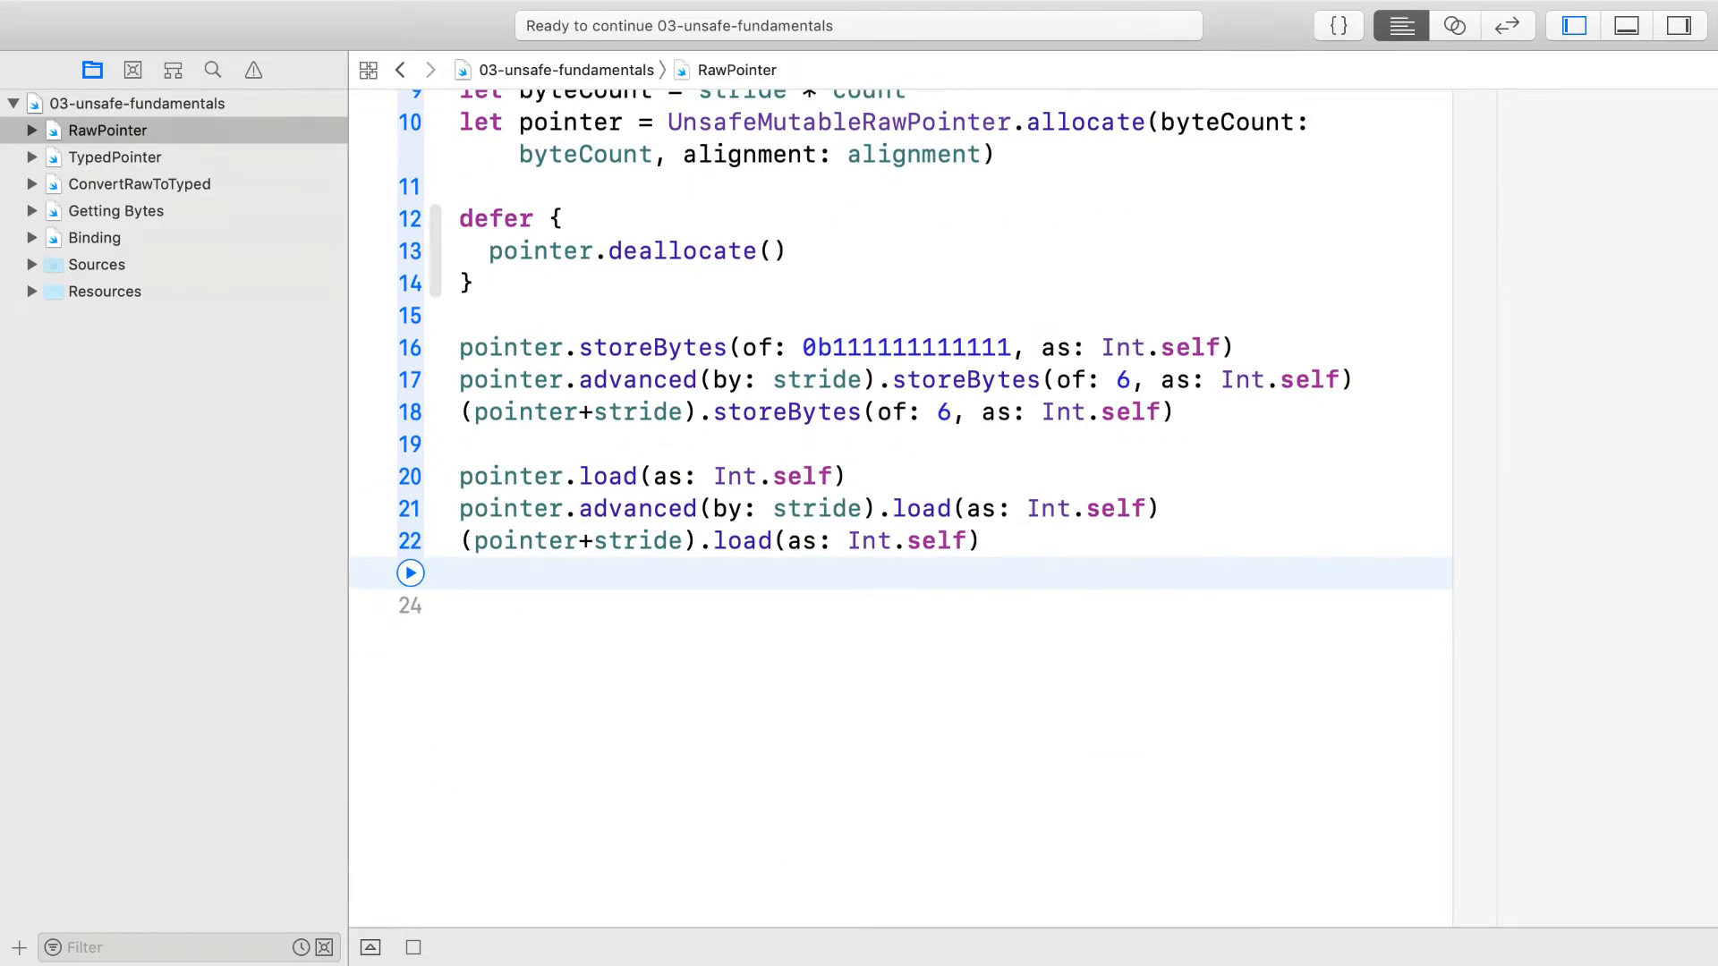
left_click(411, 573)
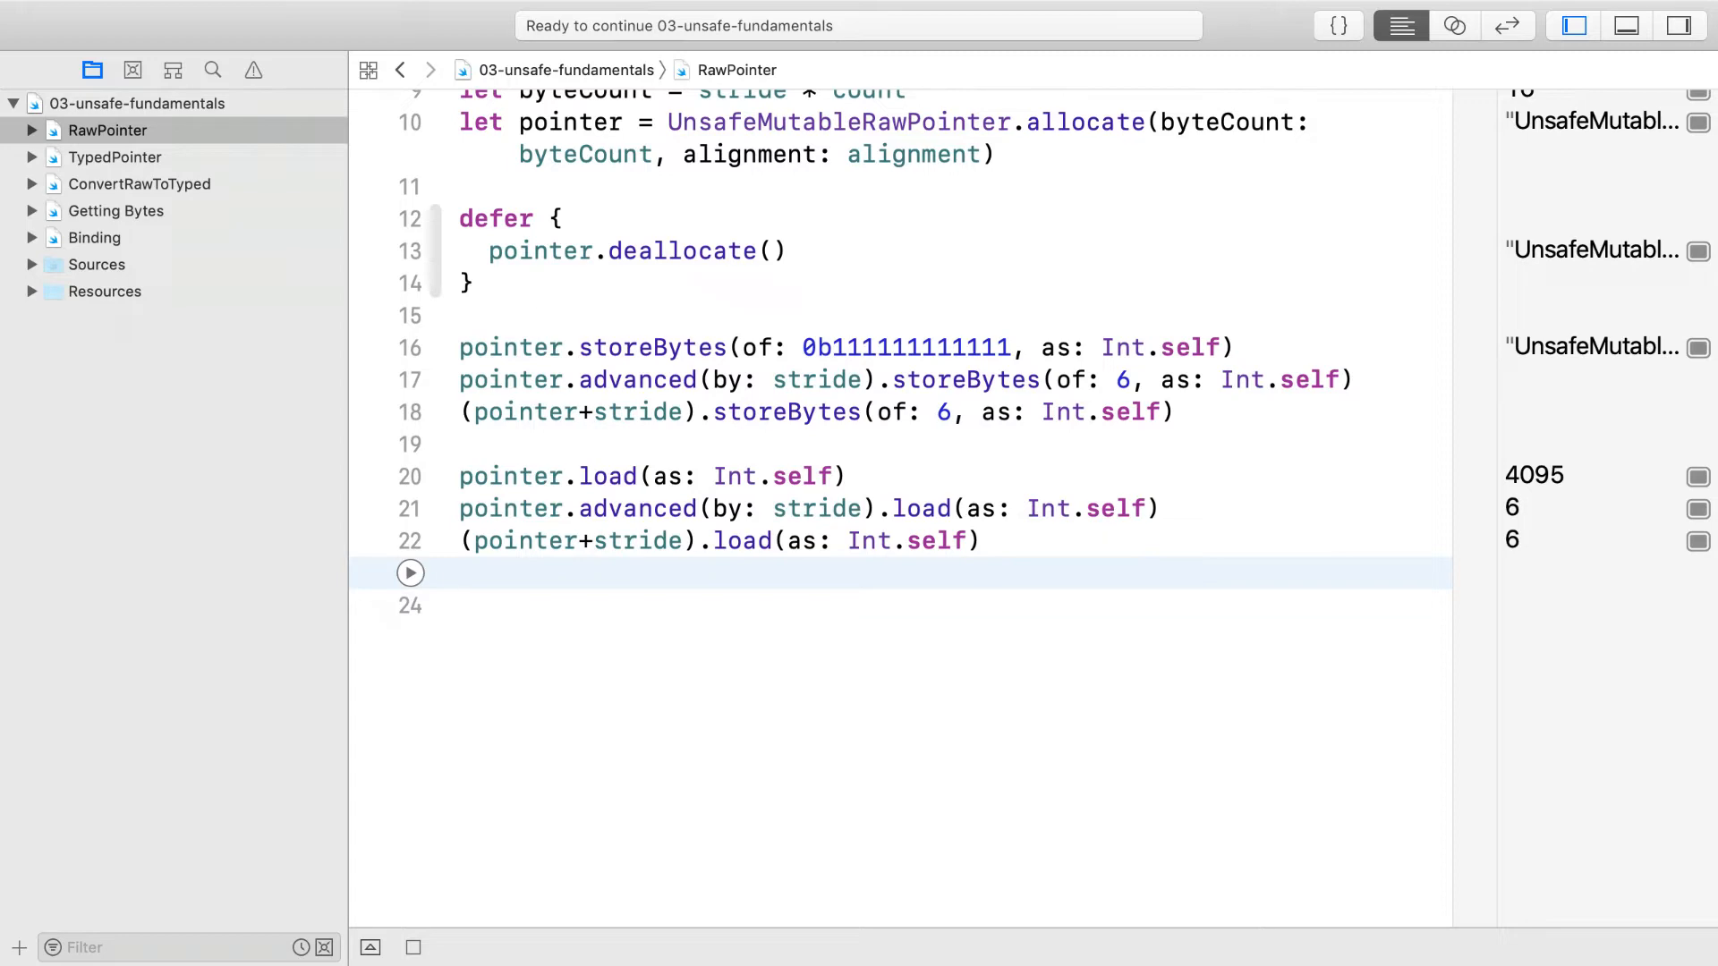
Create an UnsafeRawBufferPointer and loop printing all 16 bytes, then switch to the TypedPointer page.
type("let bufferP")
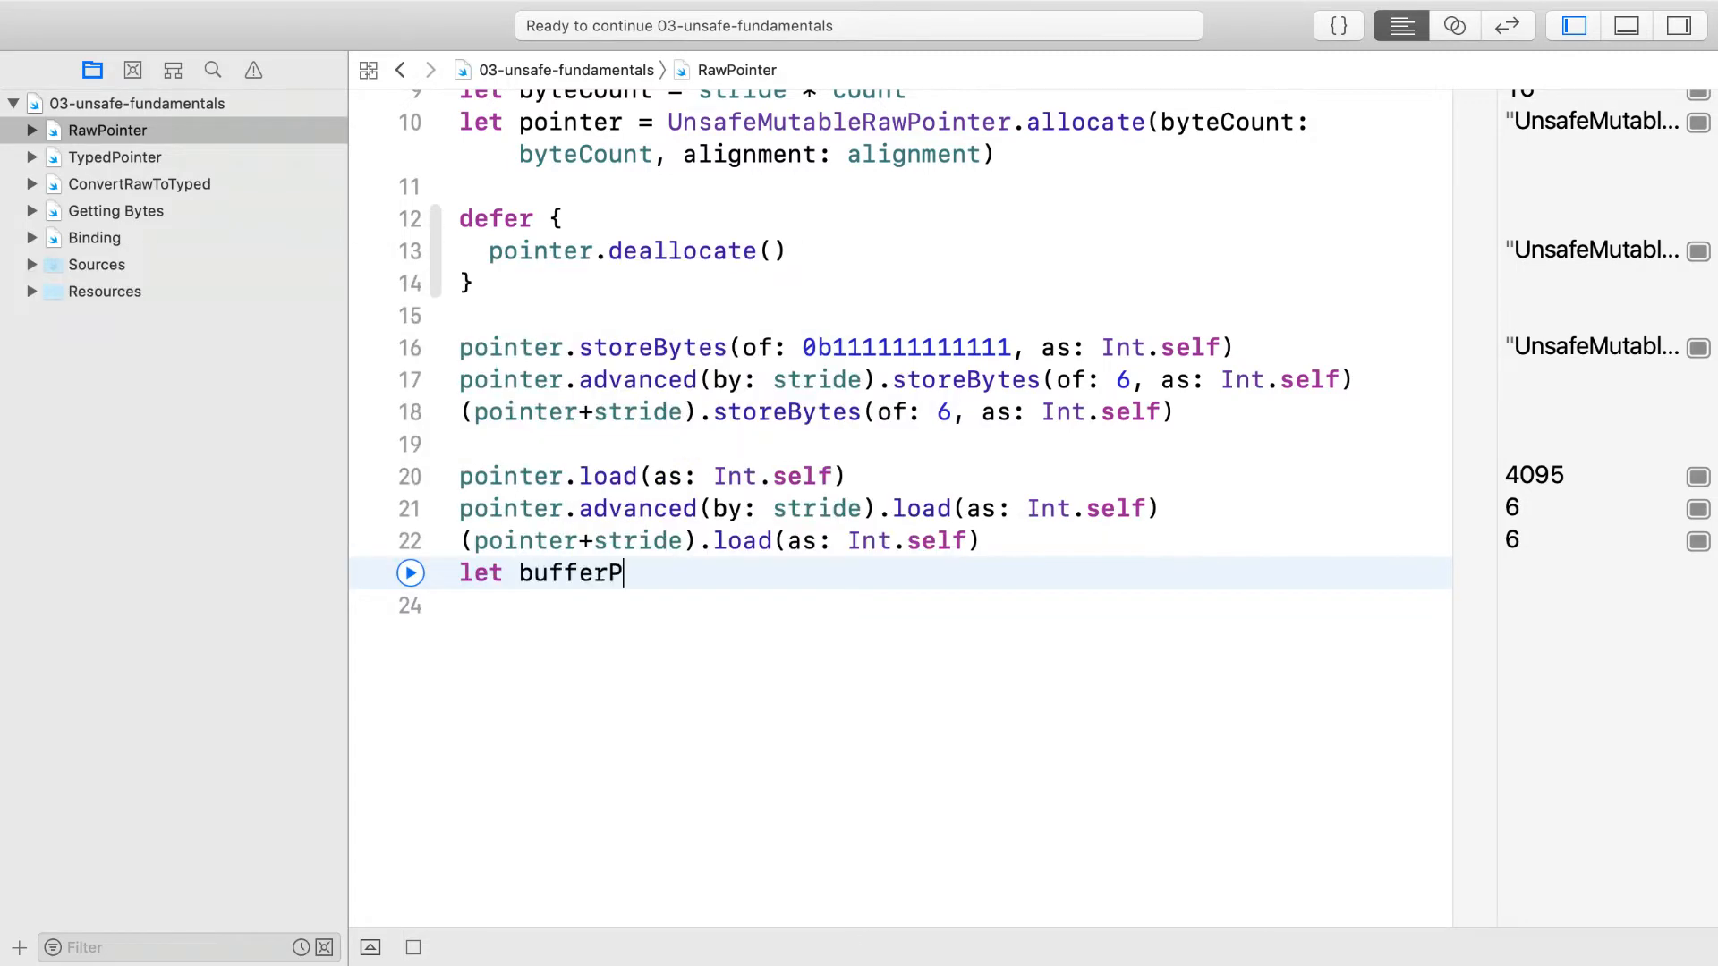
type("ointer = UnsafeRawBufferPointer(start: )")
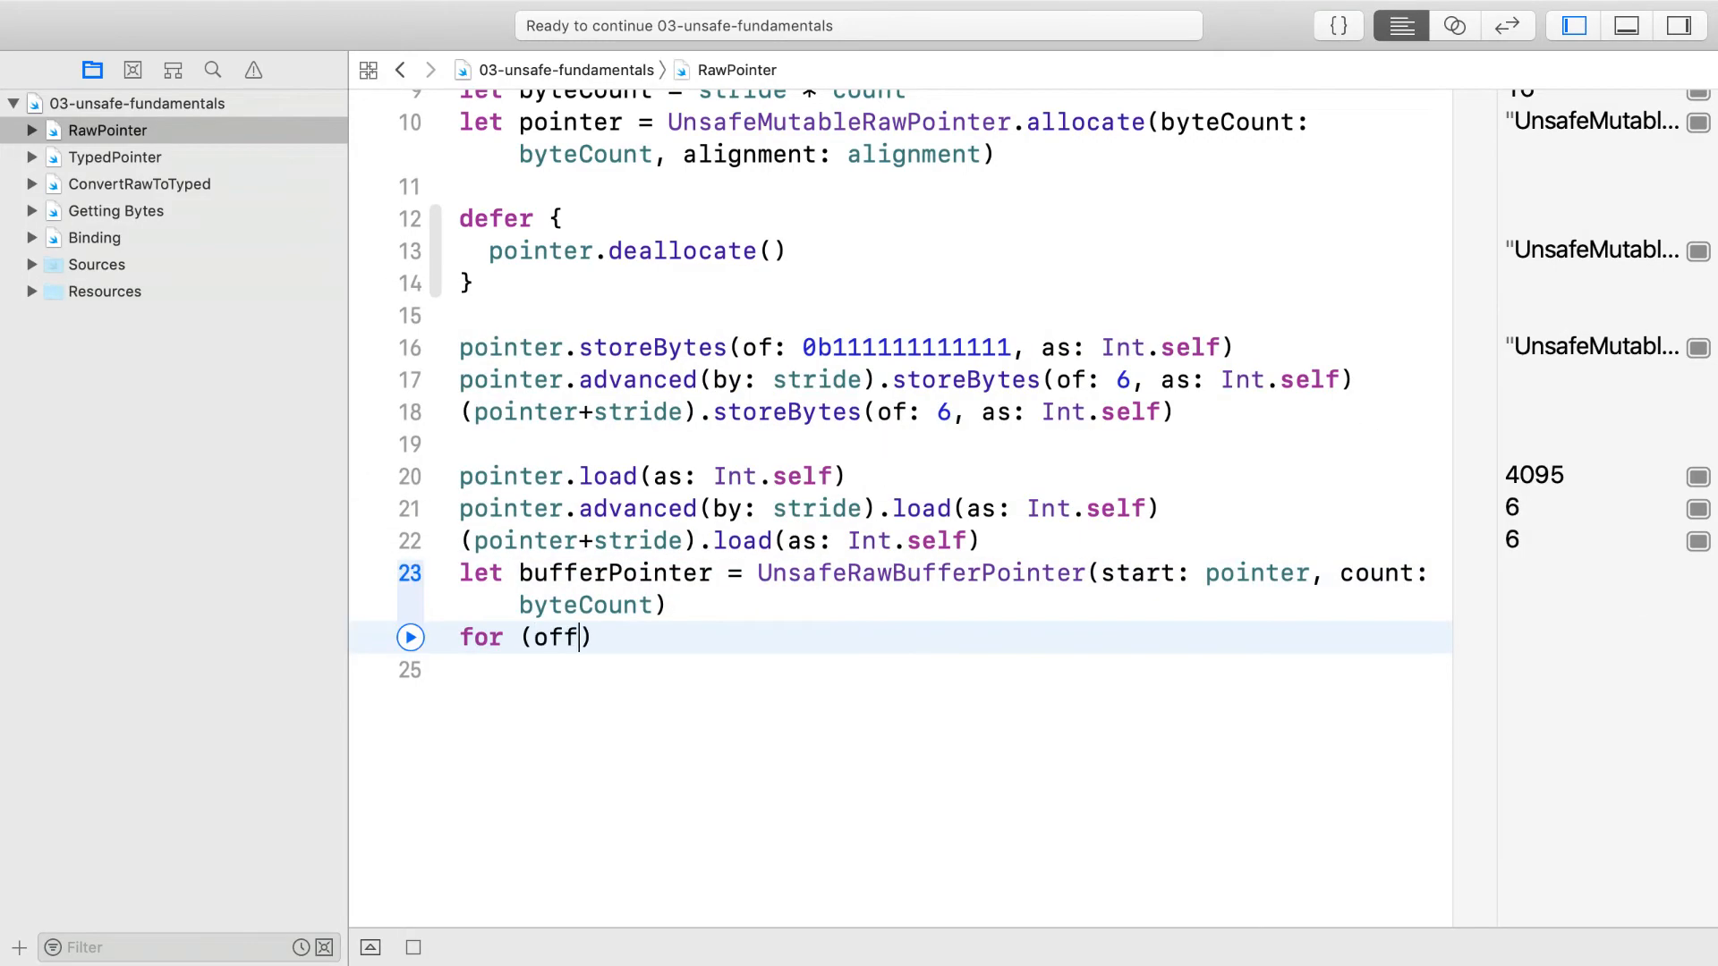
type("pr")
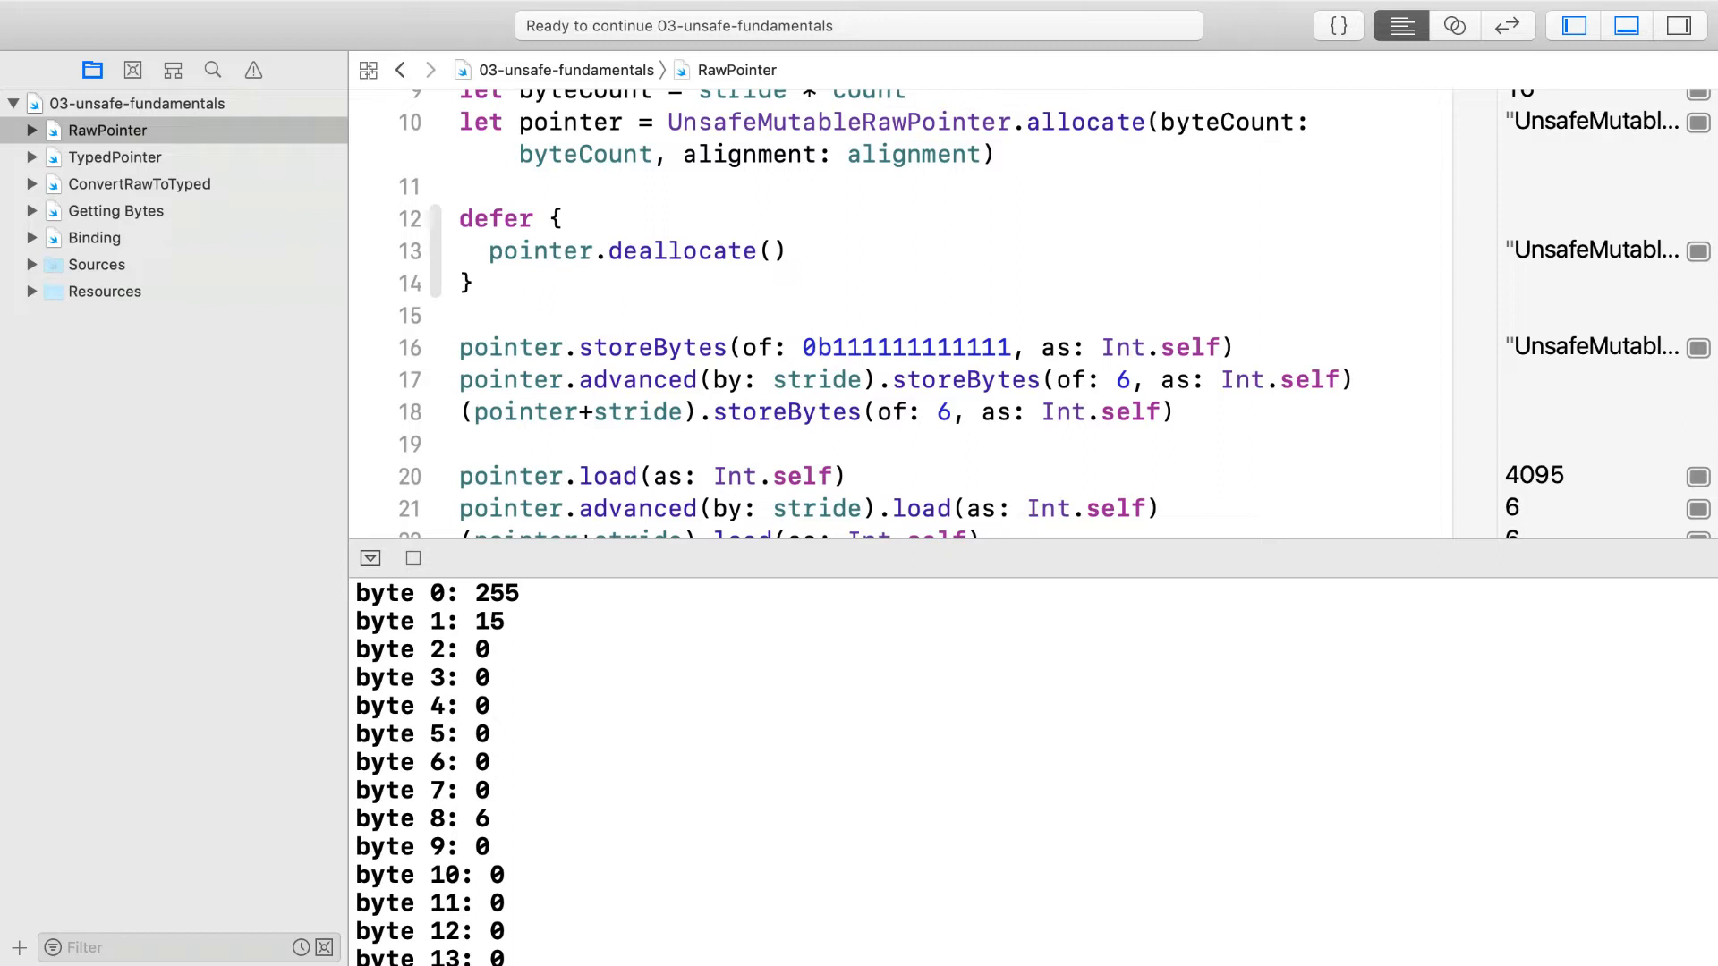
scroll("down", 3)
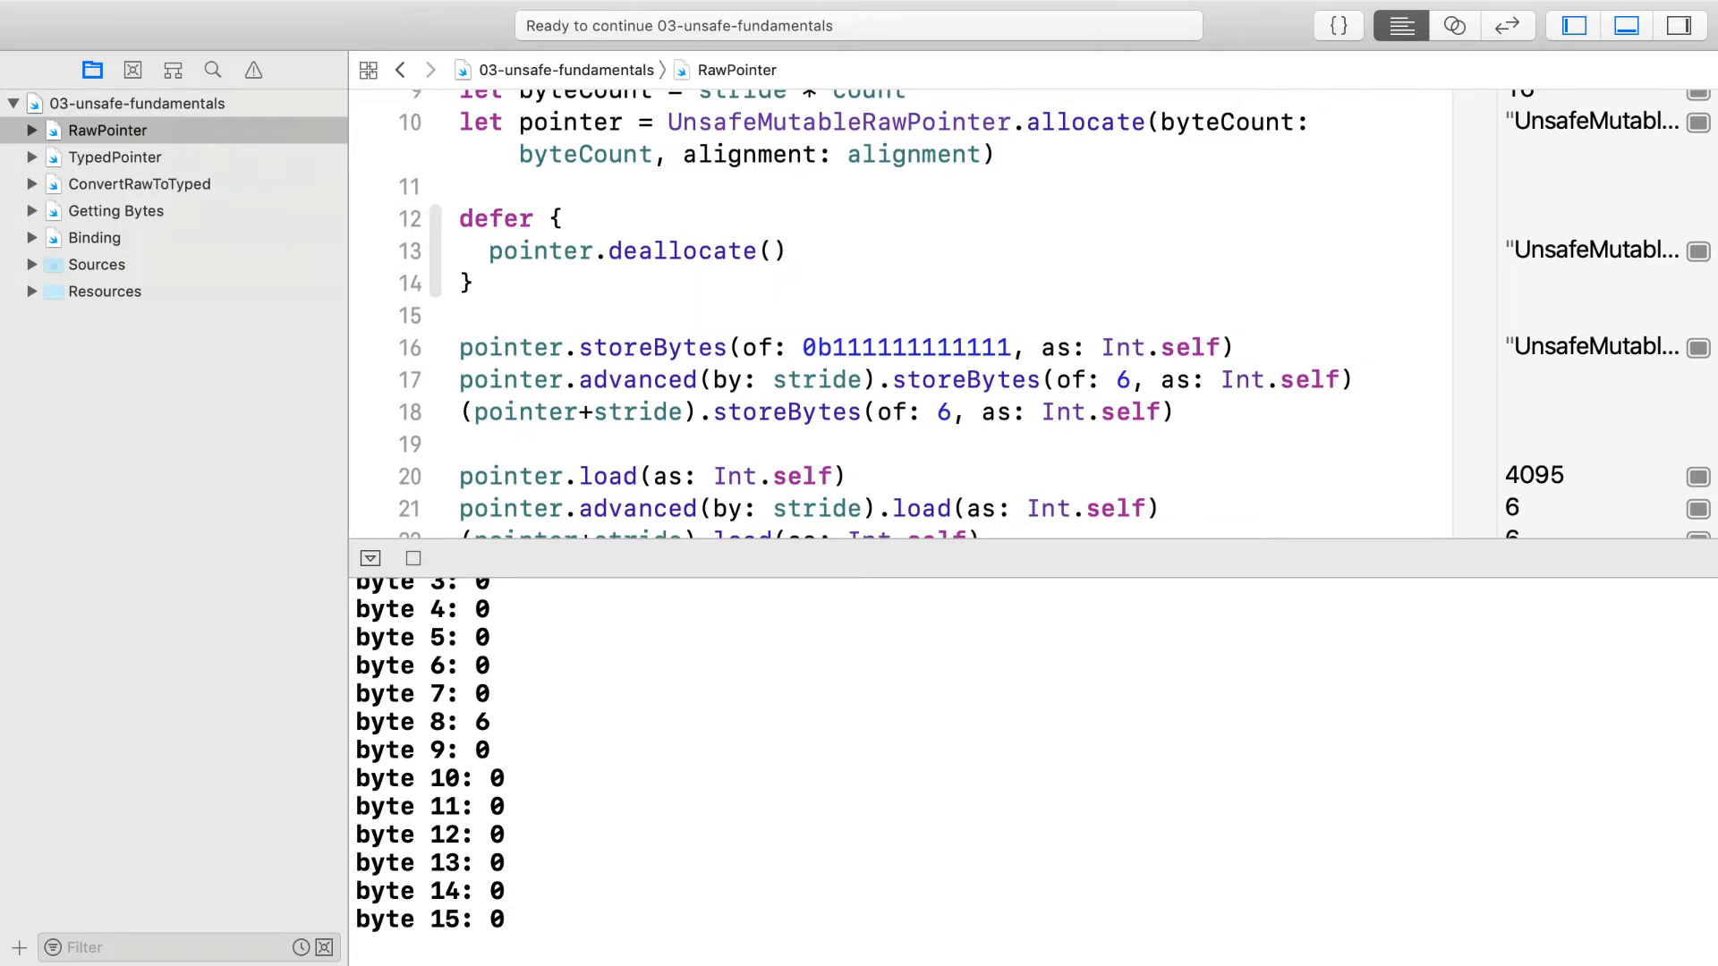
left_click(115, 158)
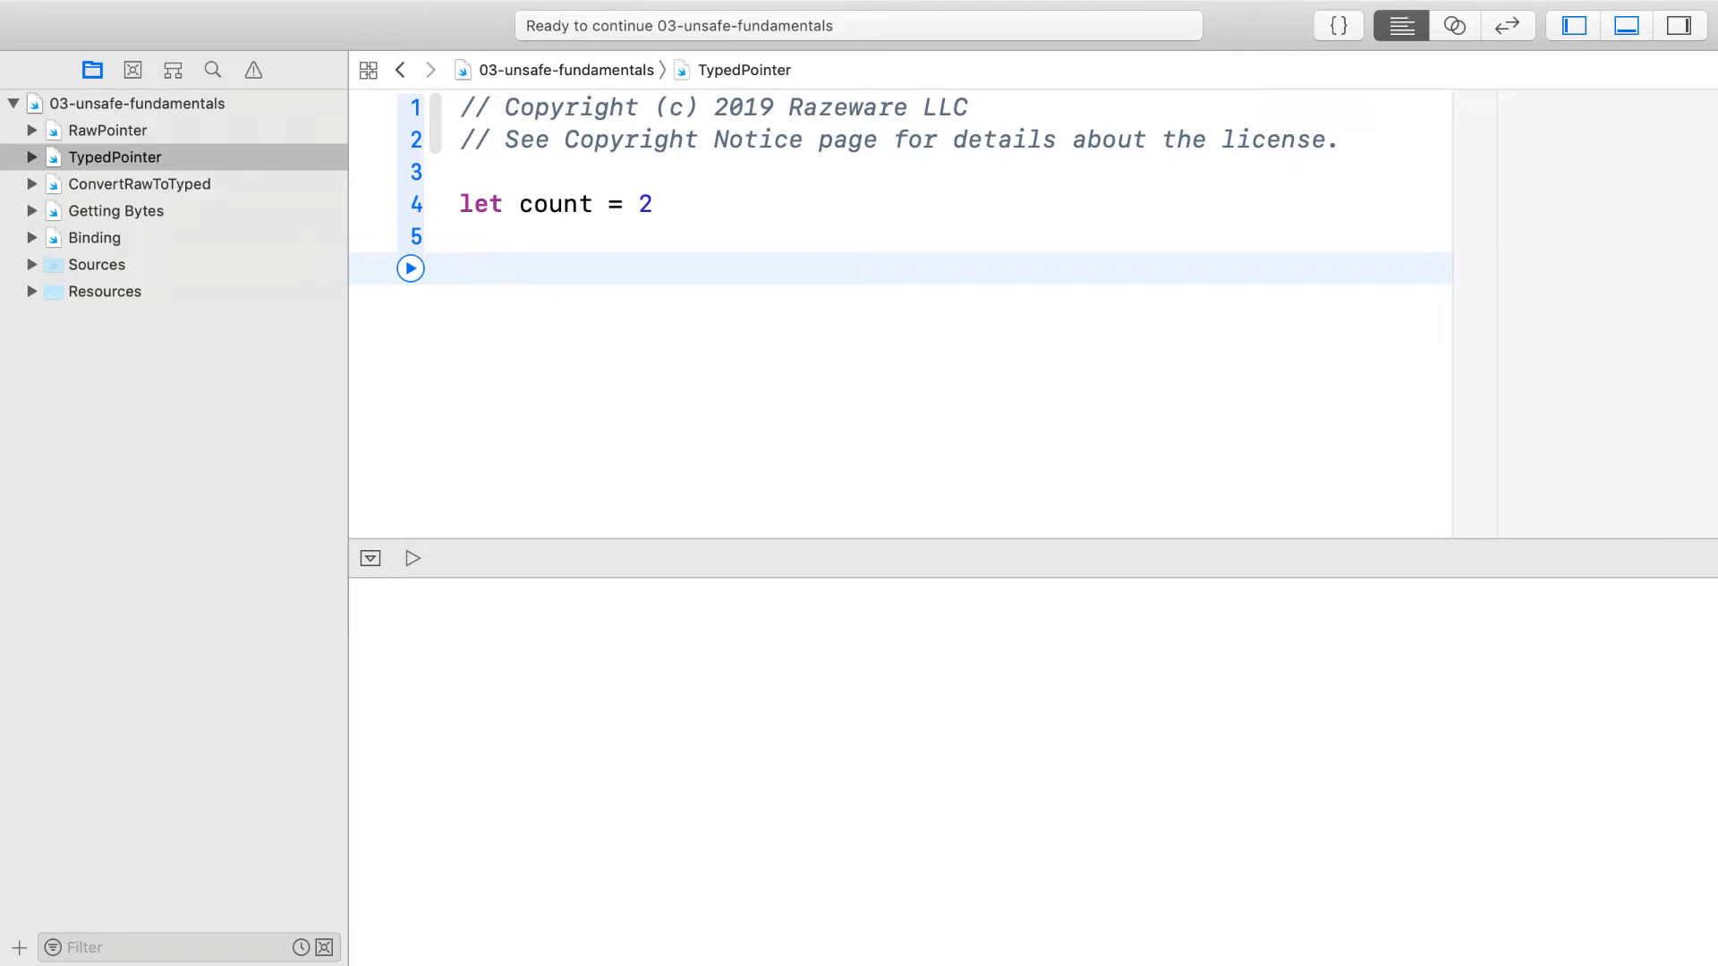
Allocate UnsafeMutablePointer<Int> with capacity count and initialize it repeating 0 for count values.
type("let")
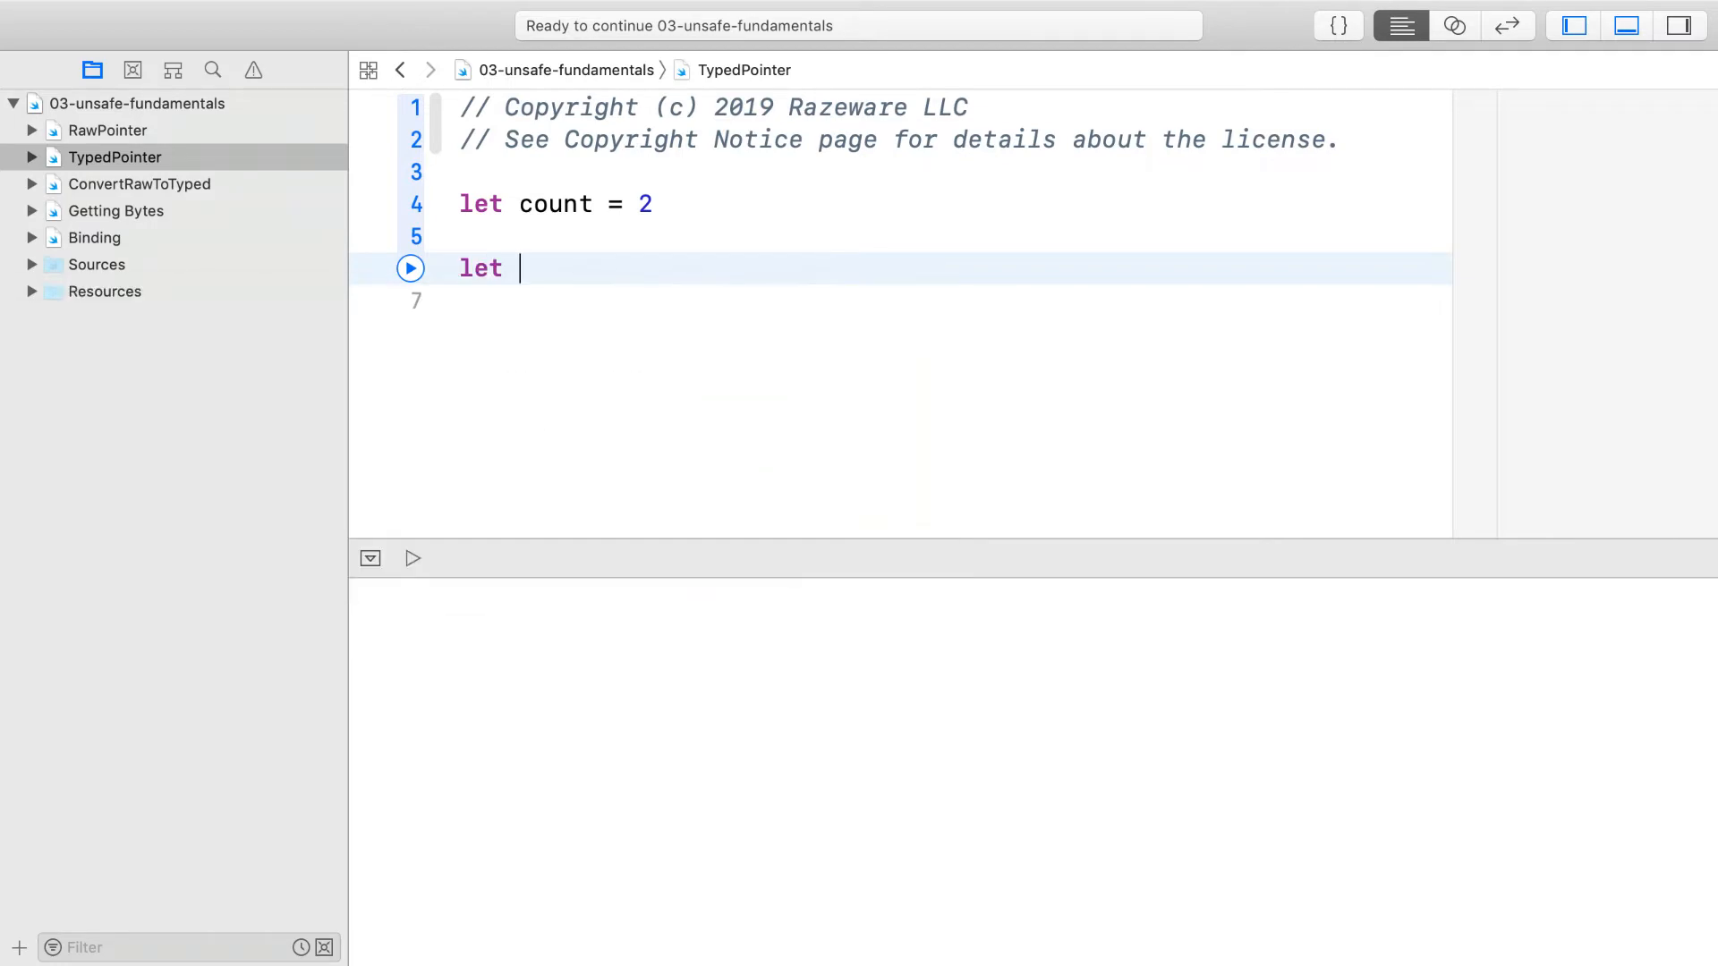
type("pointer = UnsafeMutablePointer<Int>.allocate(capacity: Int)")
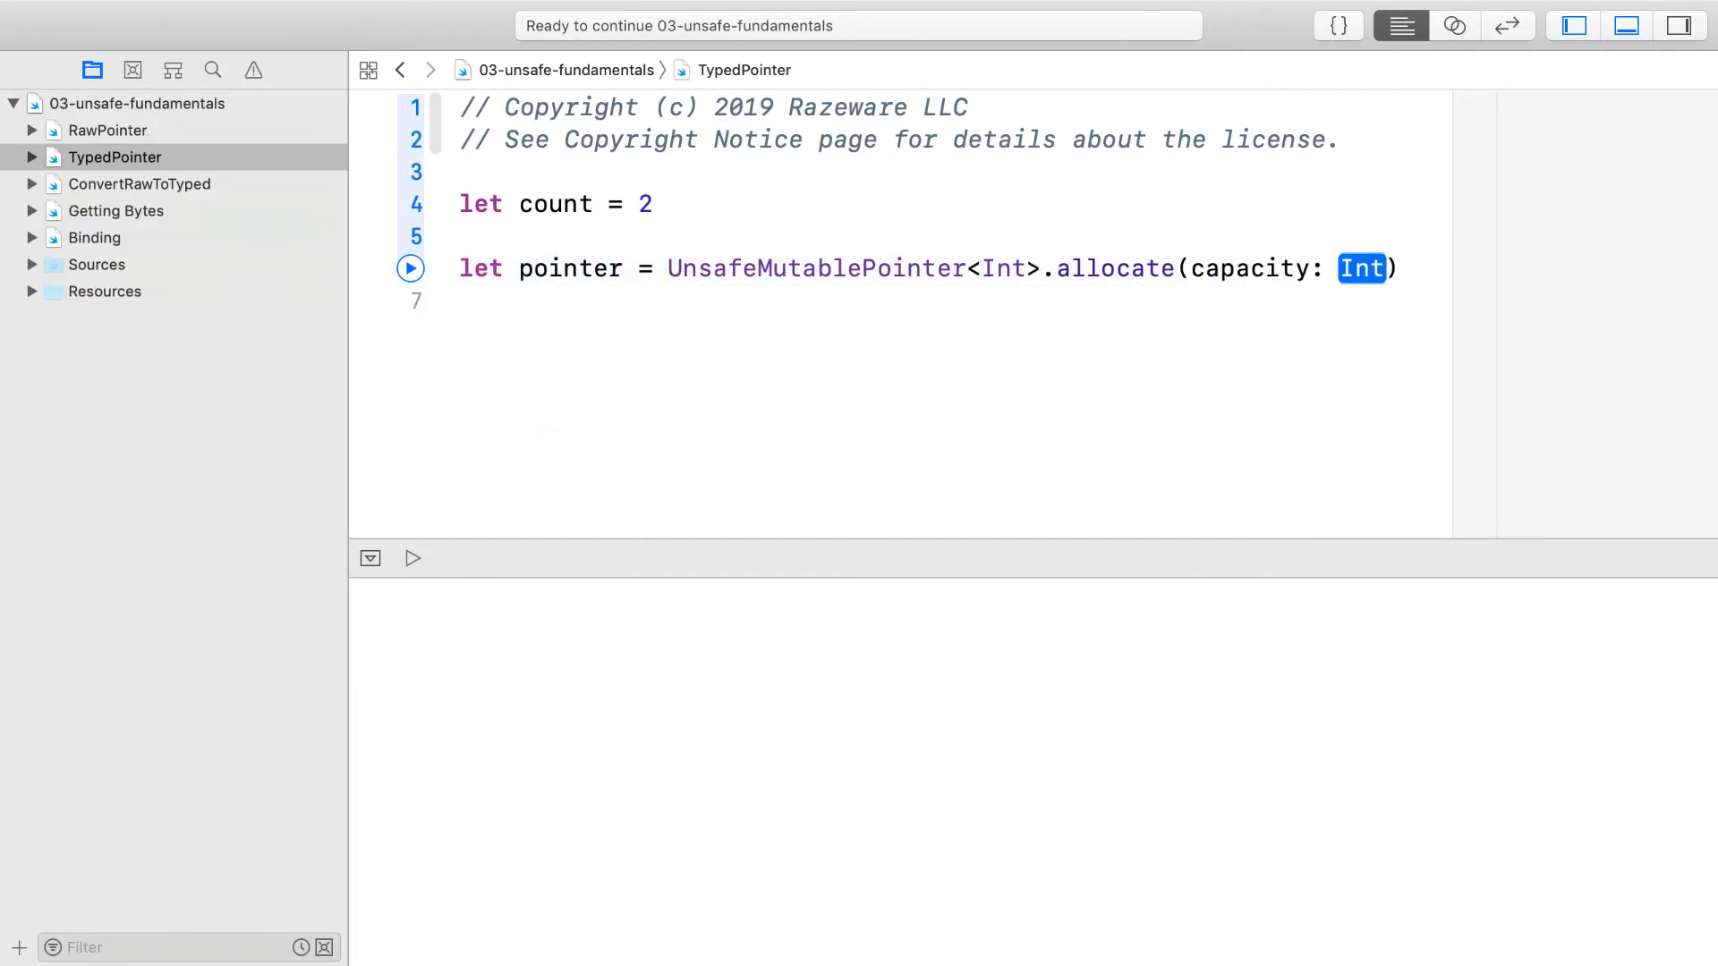
type("count")
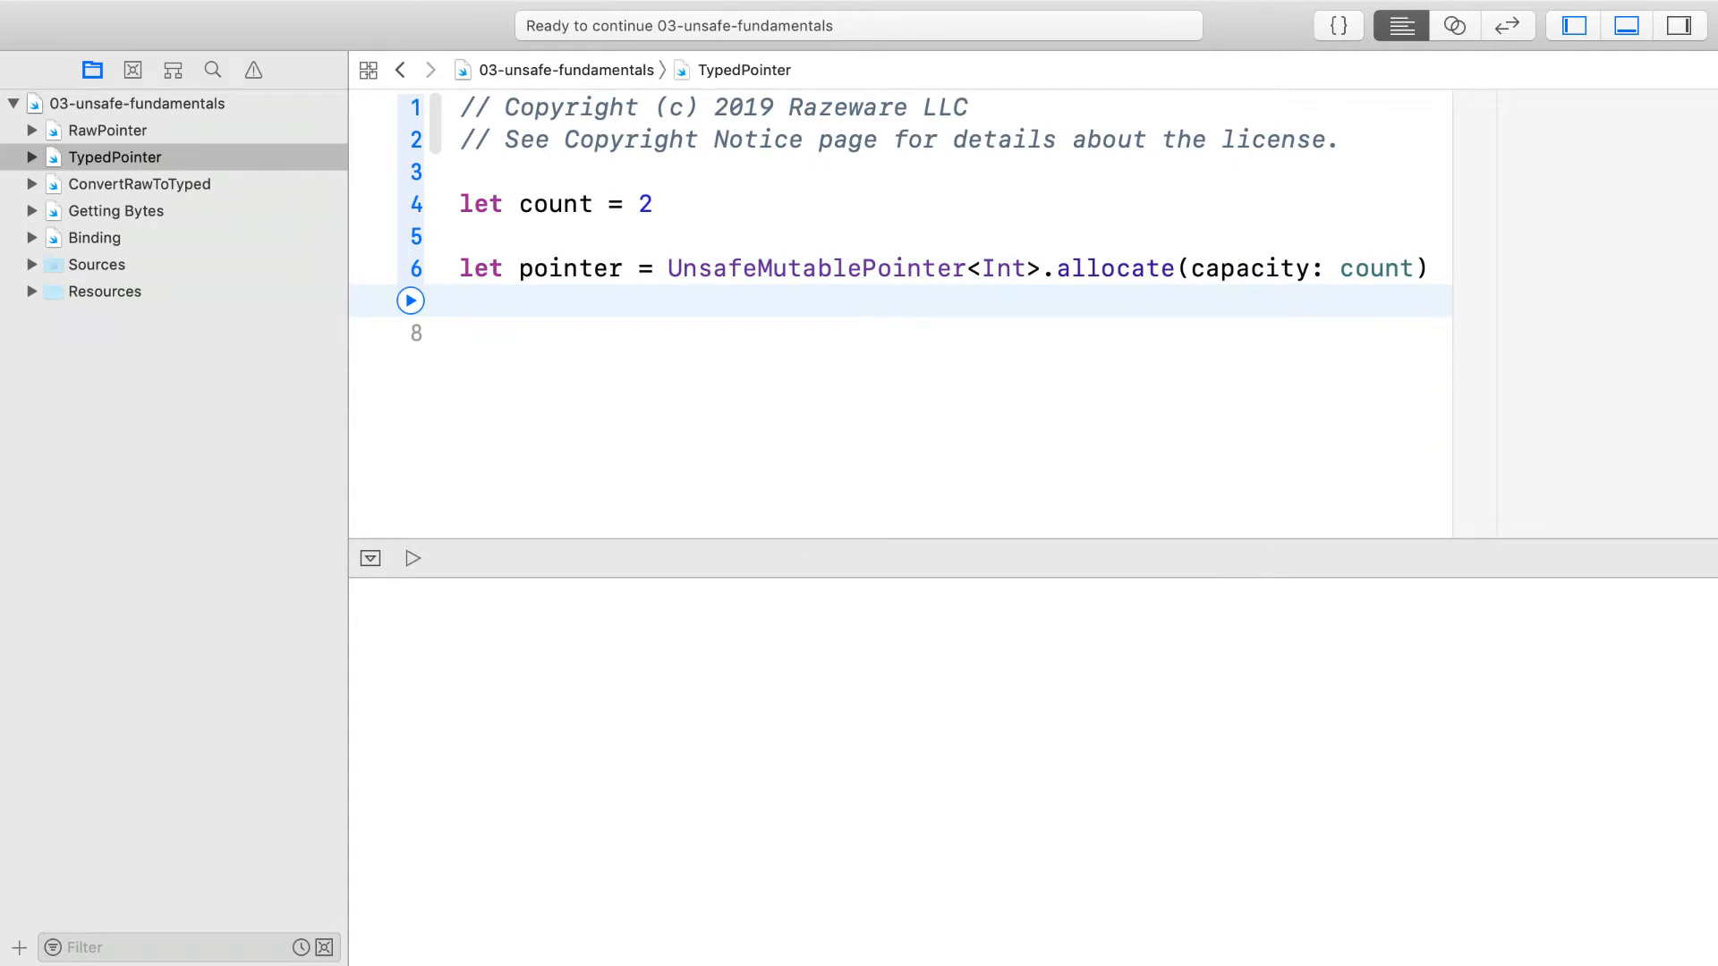
left_click(460, 301)
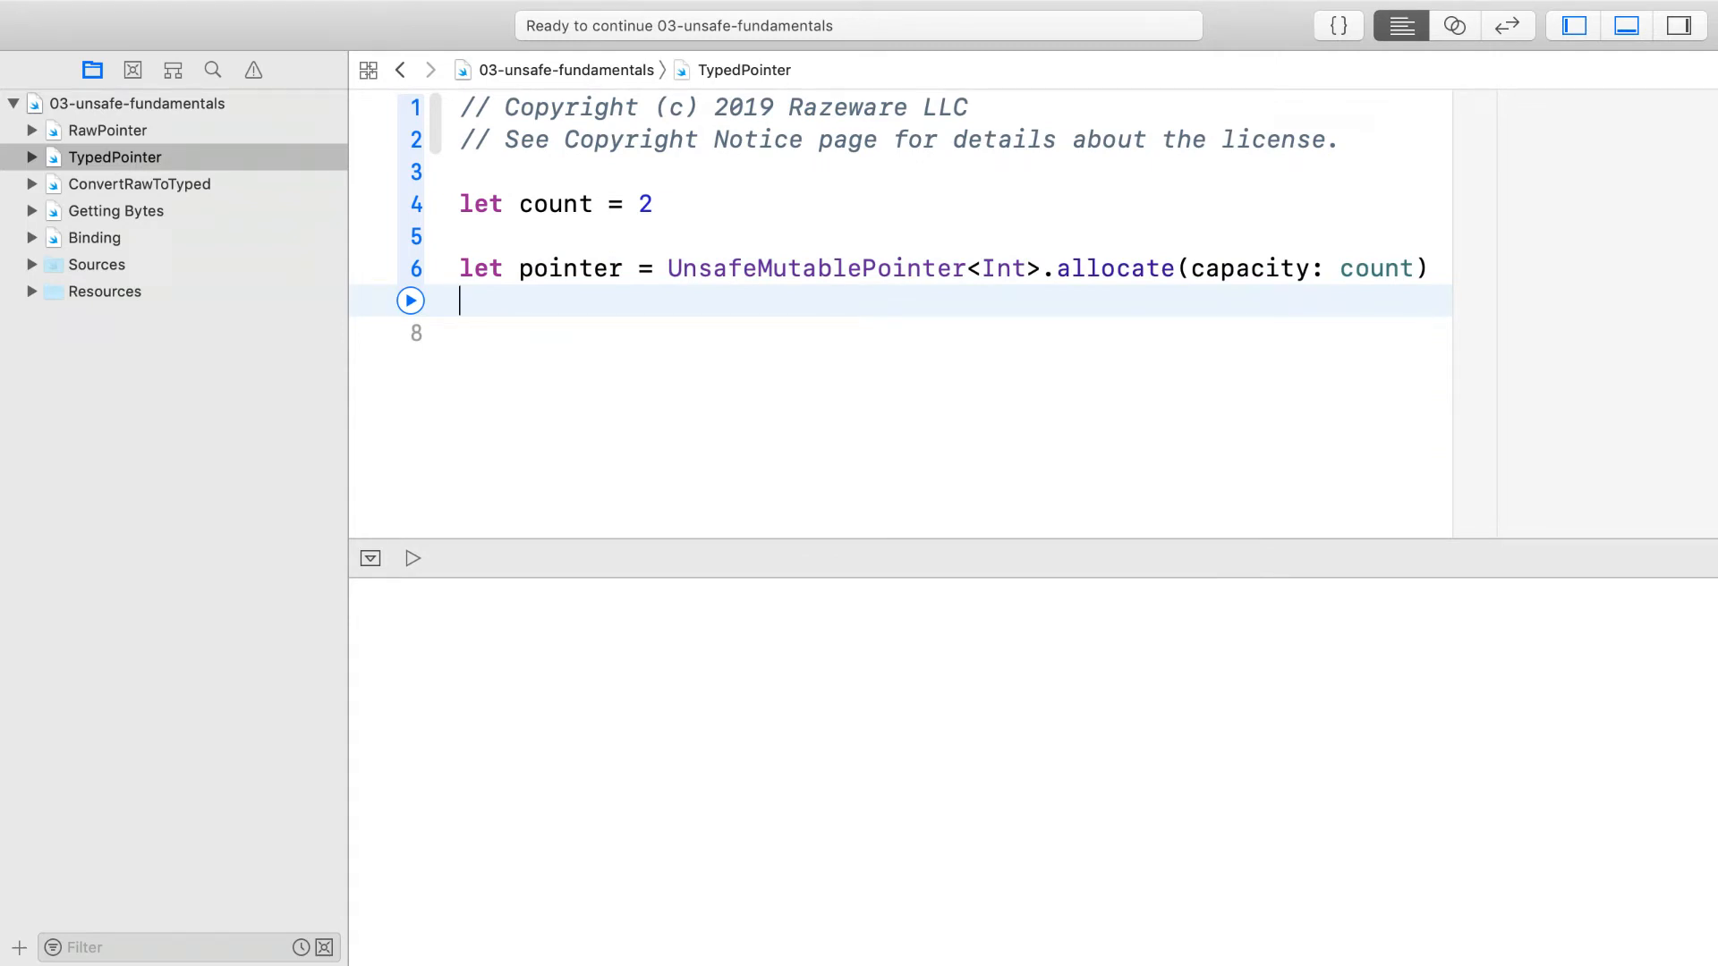
type("pointer.initialize(repeating: 0, count: count")
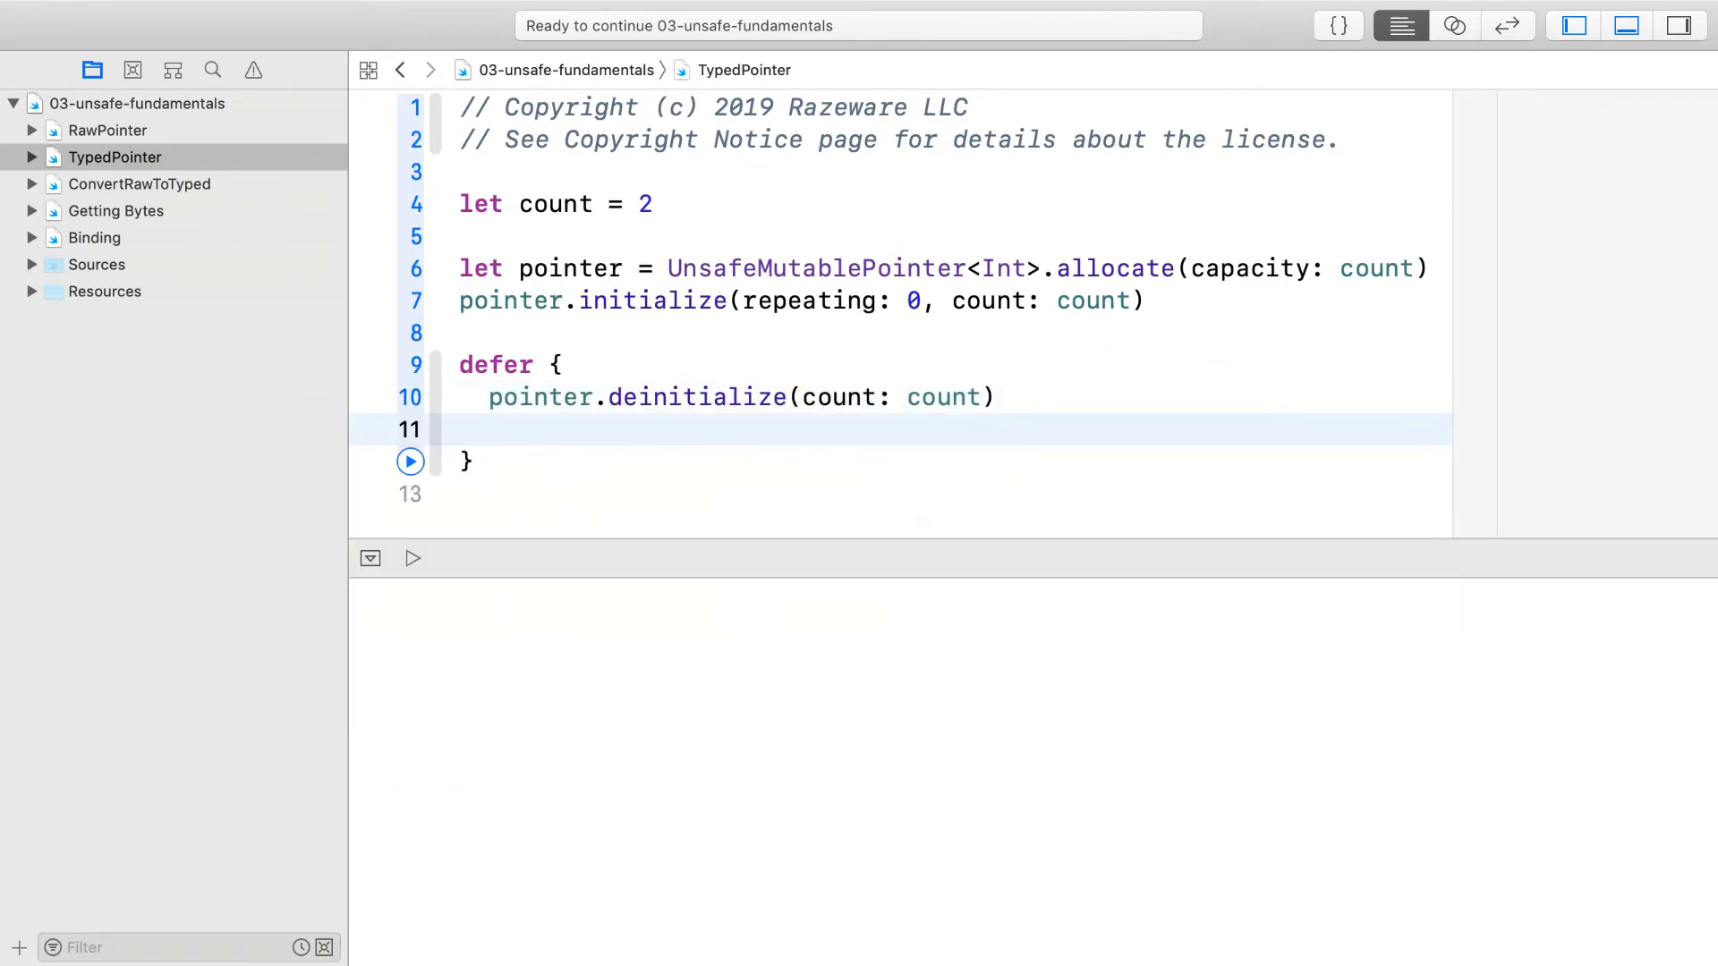
Add pointer.deallocate() to the defer block and begin assigning pointer.pointee.
type("pointer.deallocate()")
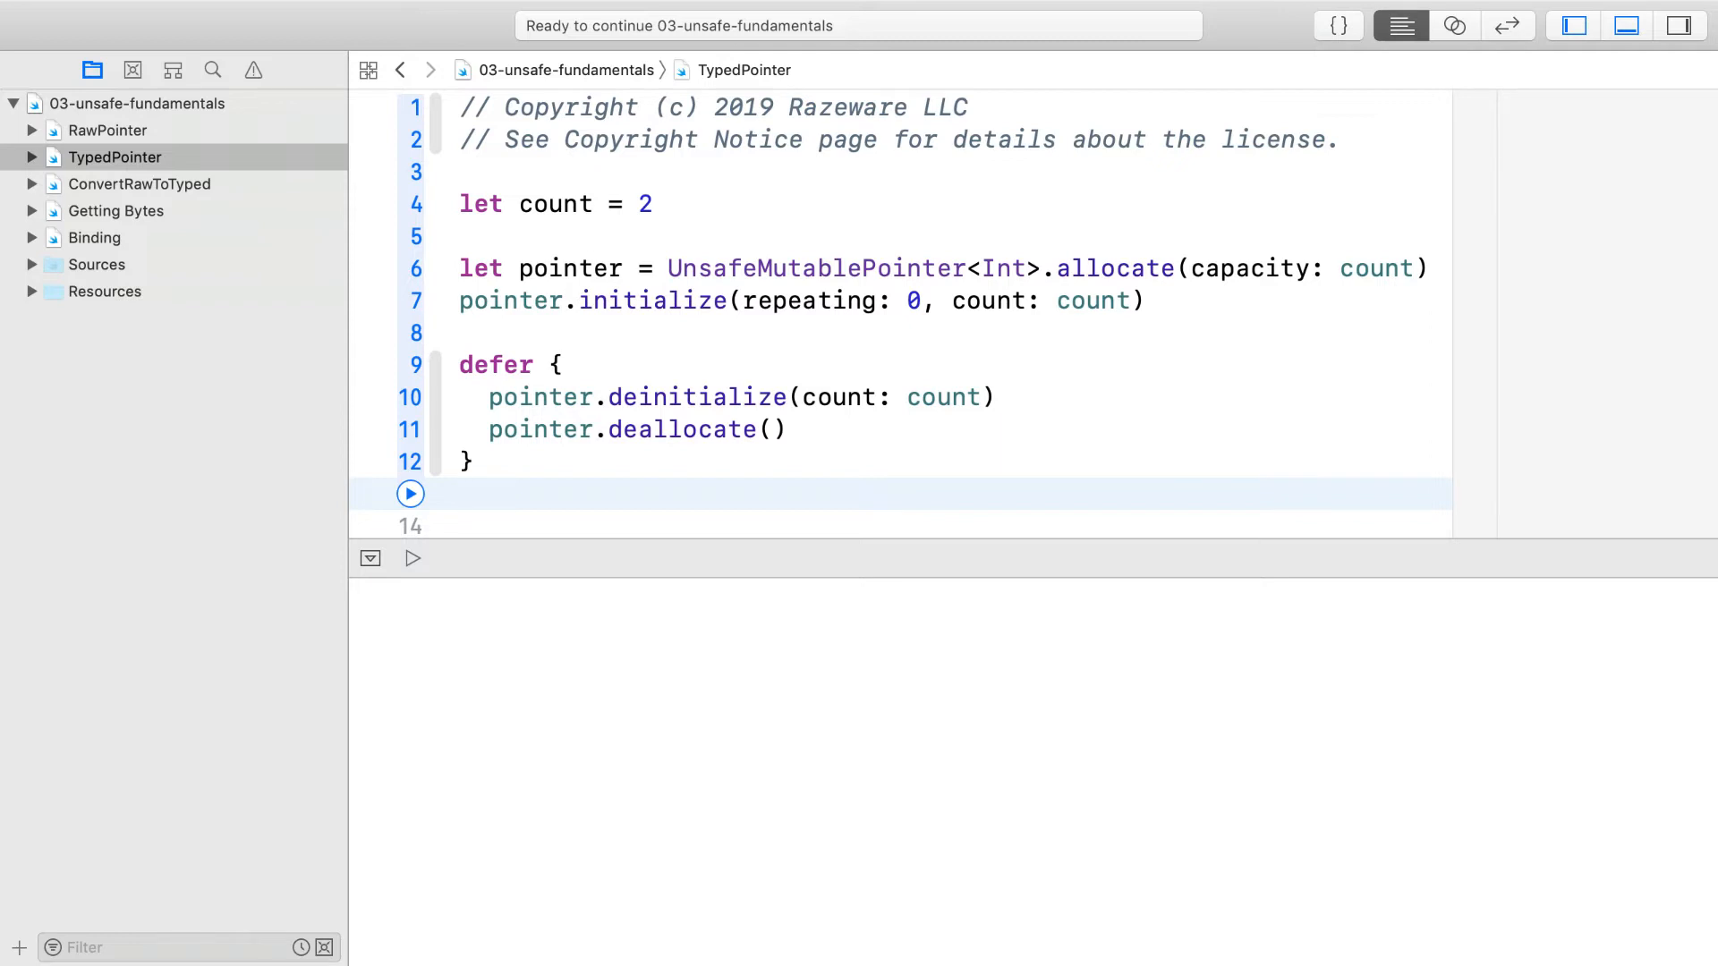
left_click(460, 494)
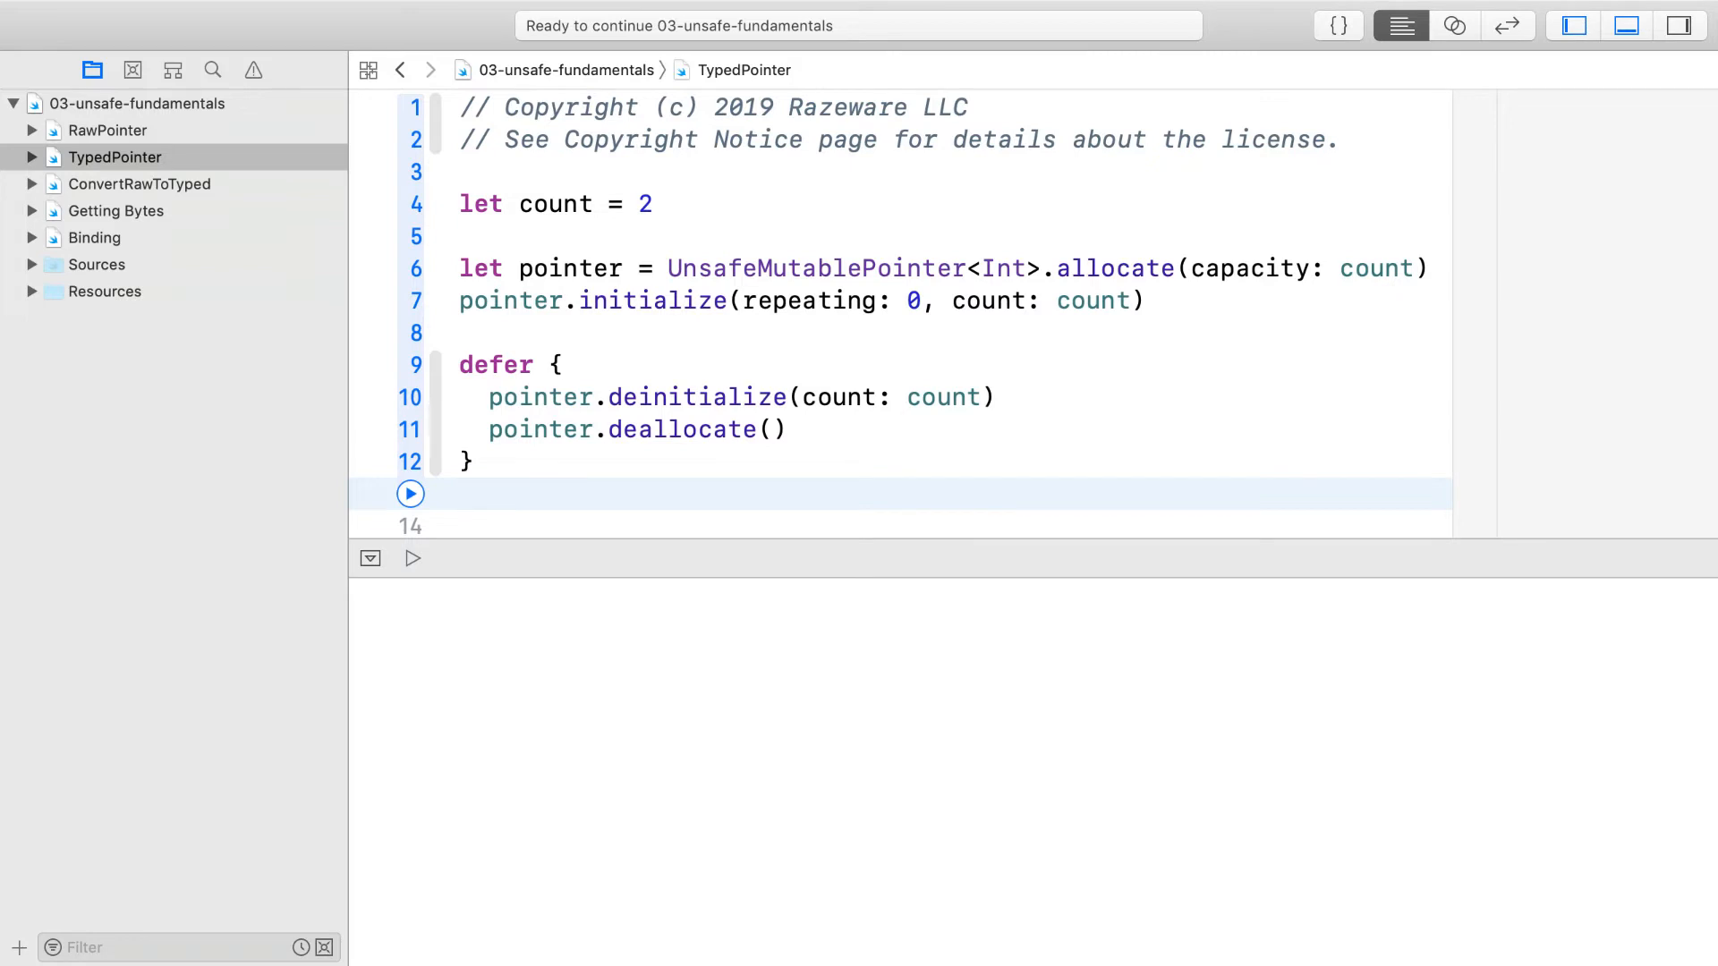
left_click(460, 494)
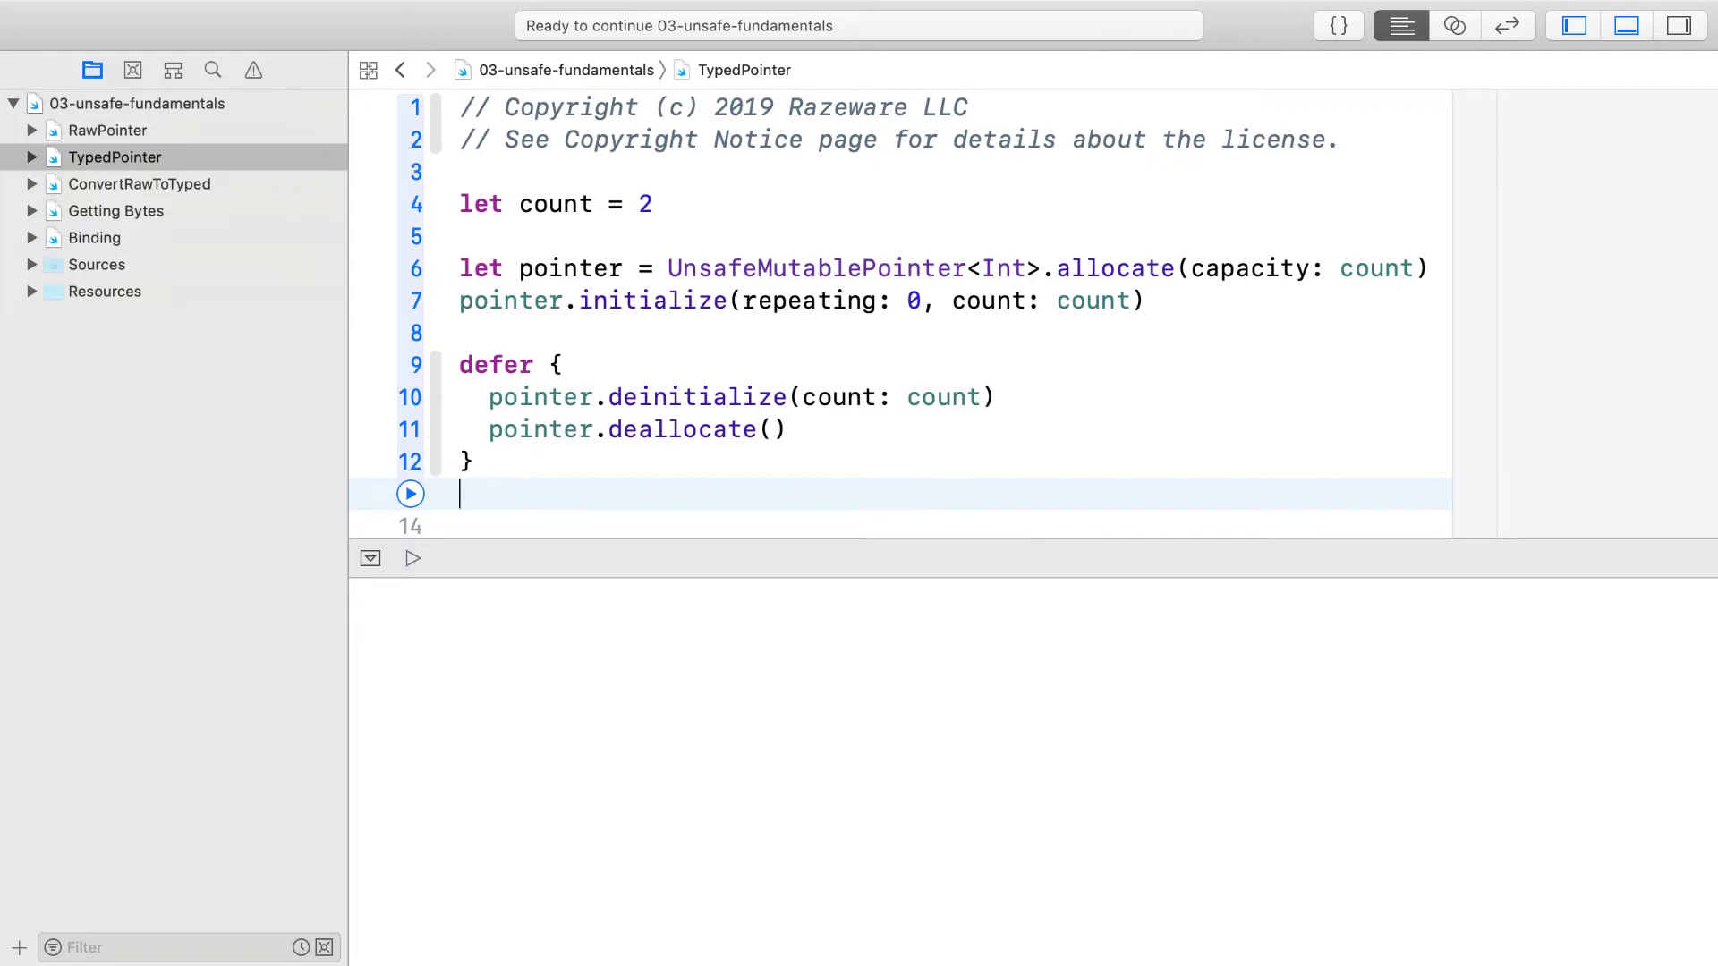
type("pointer.pointee = 0b111111111111")
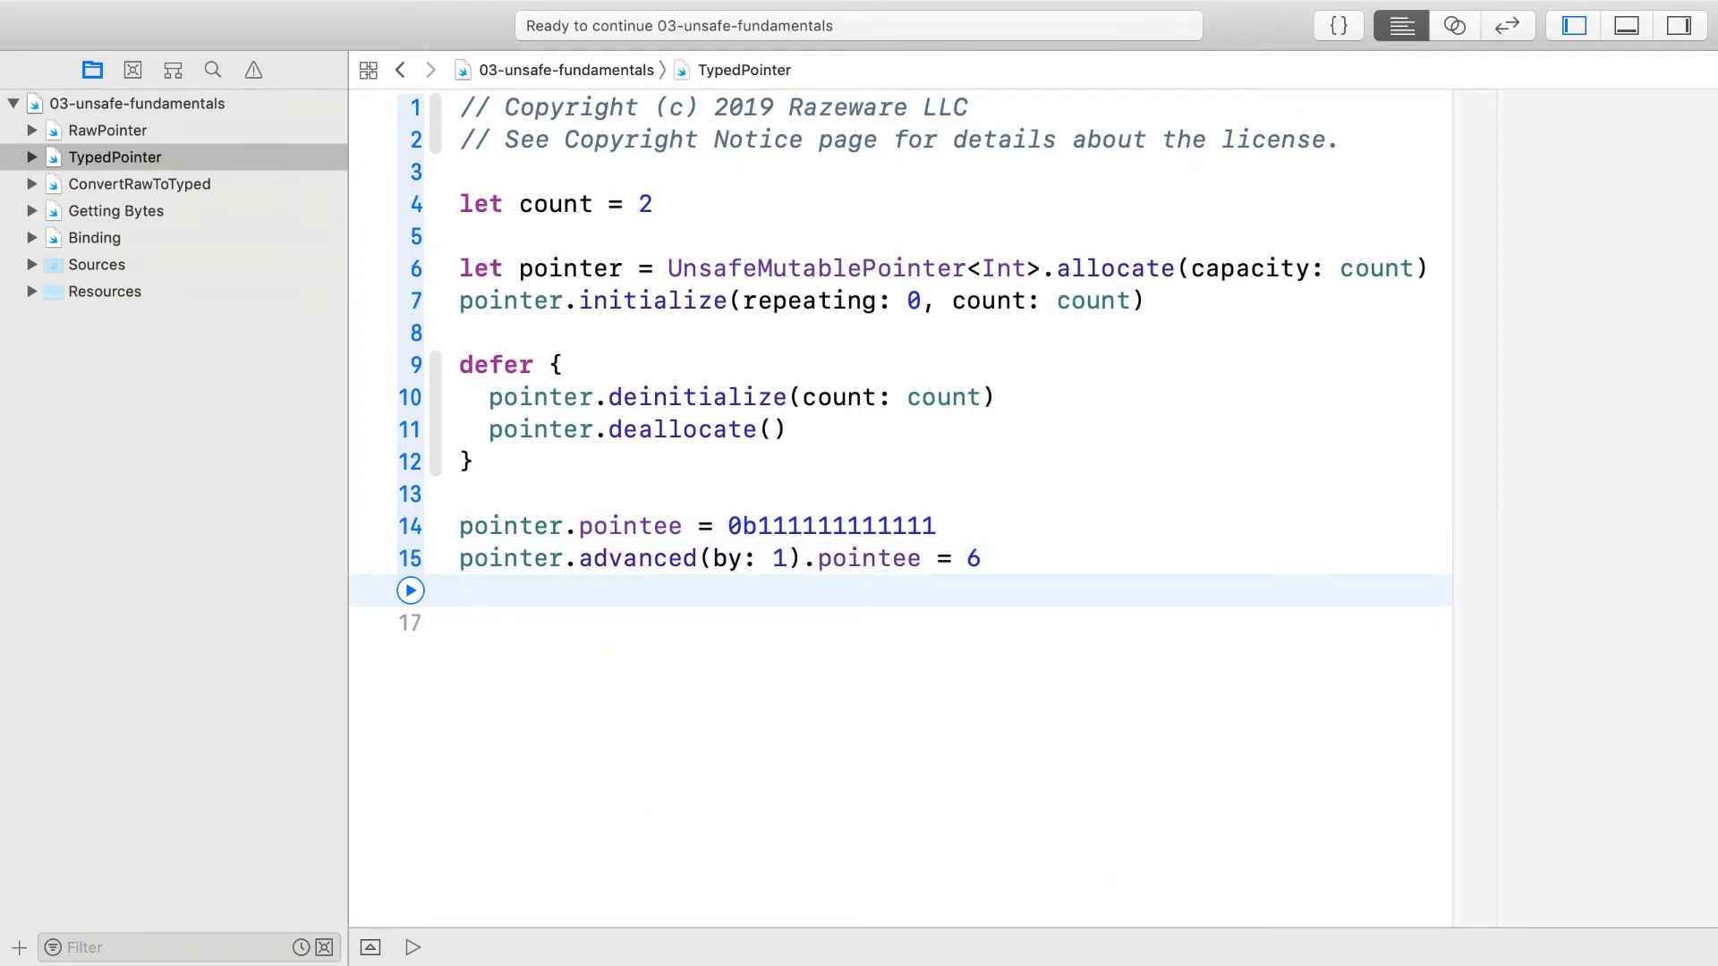
Set (pointer+1).pointee = 6, run, and read back pointee, advanced(by: 1).pointee and (pointer+1).pointee.
type("(pointer+1).pointee = 6")
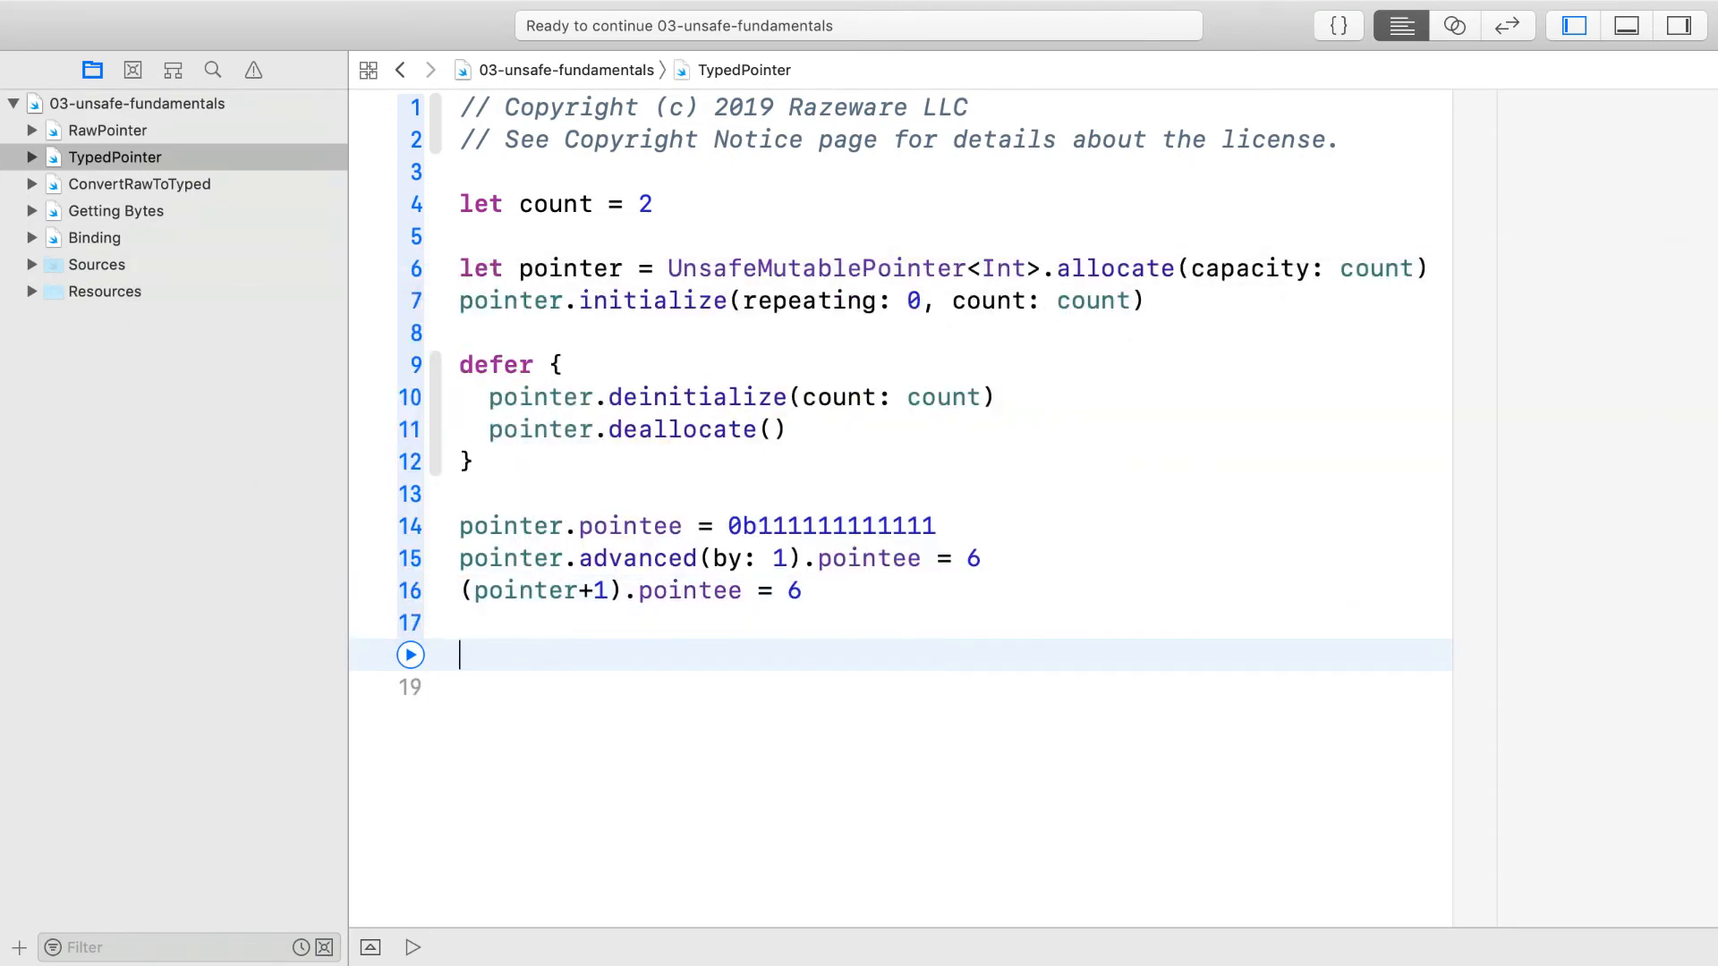
left_click(412, 946)
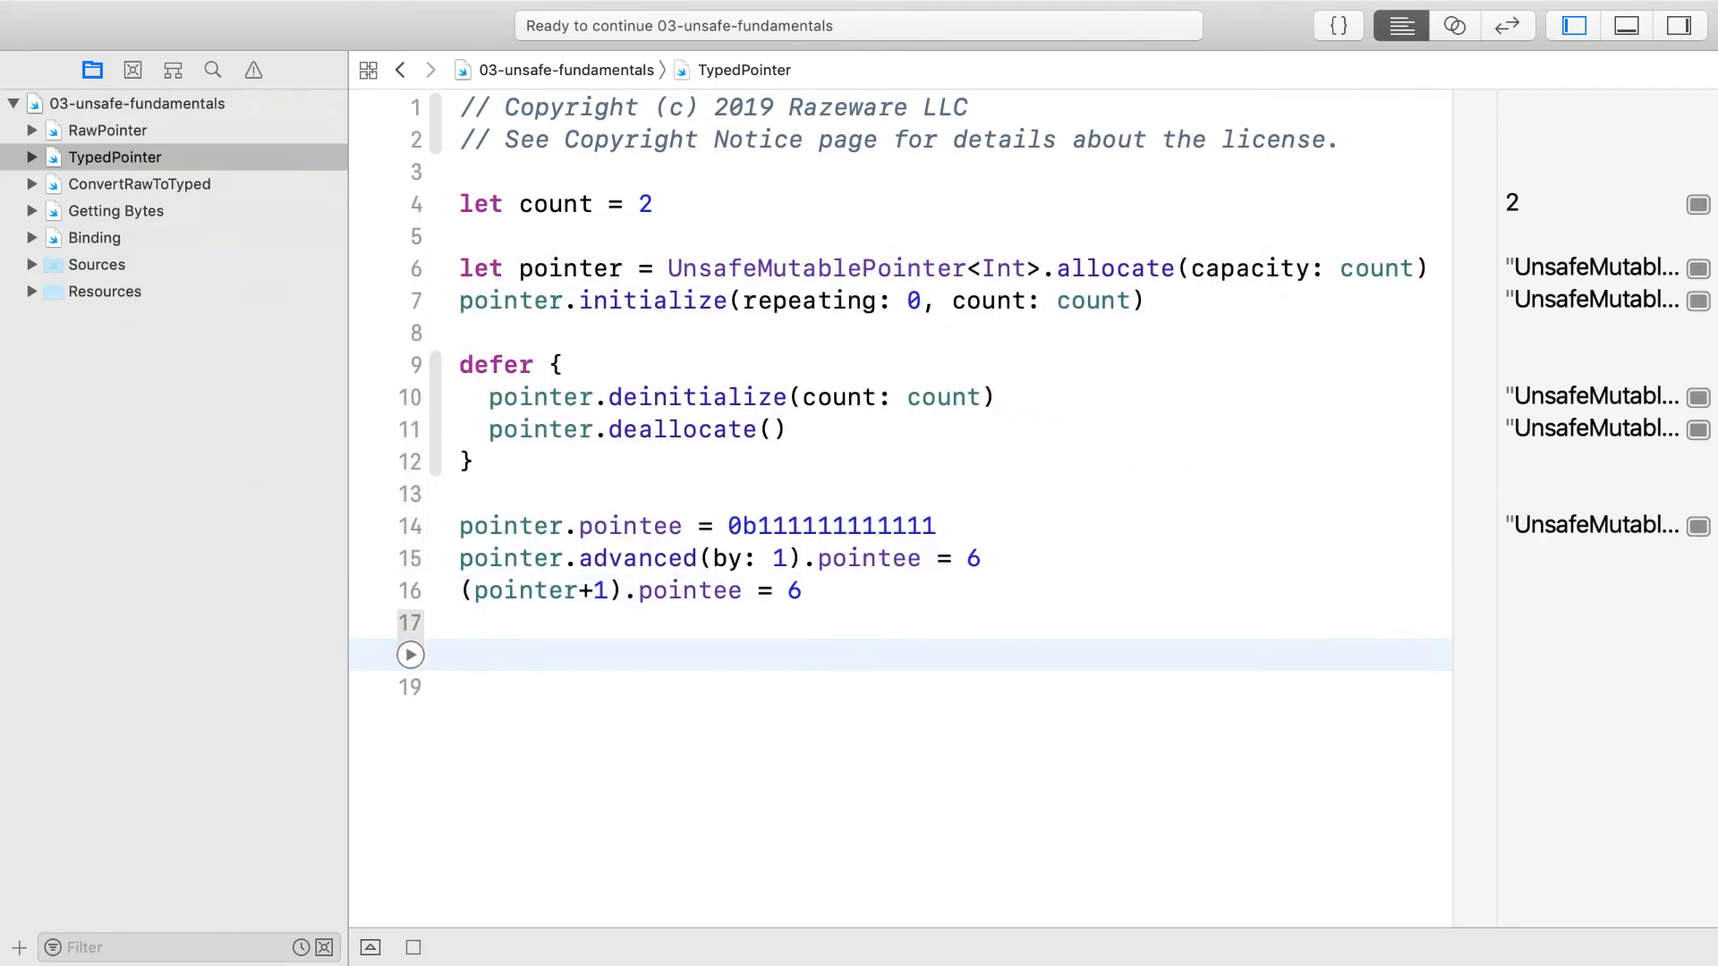
type("pointer.a")
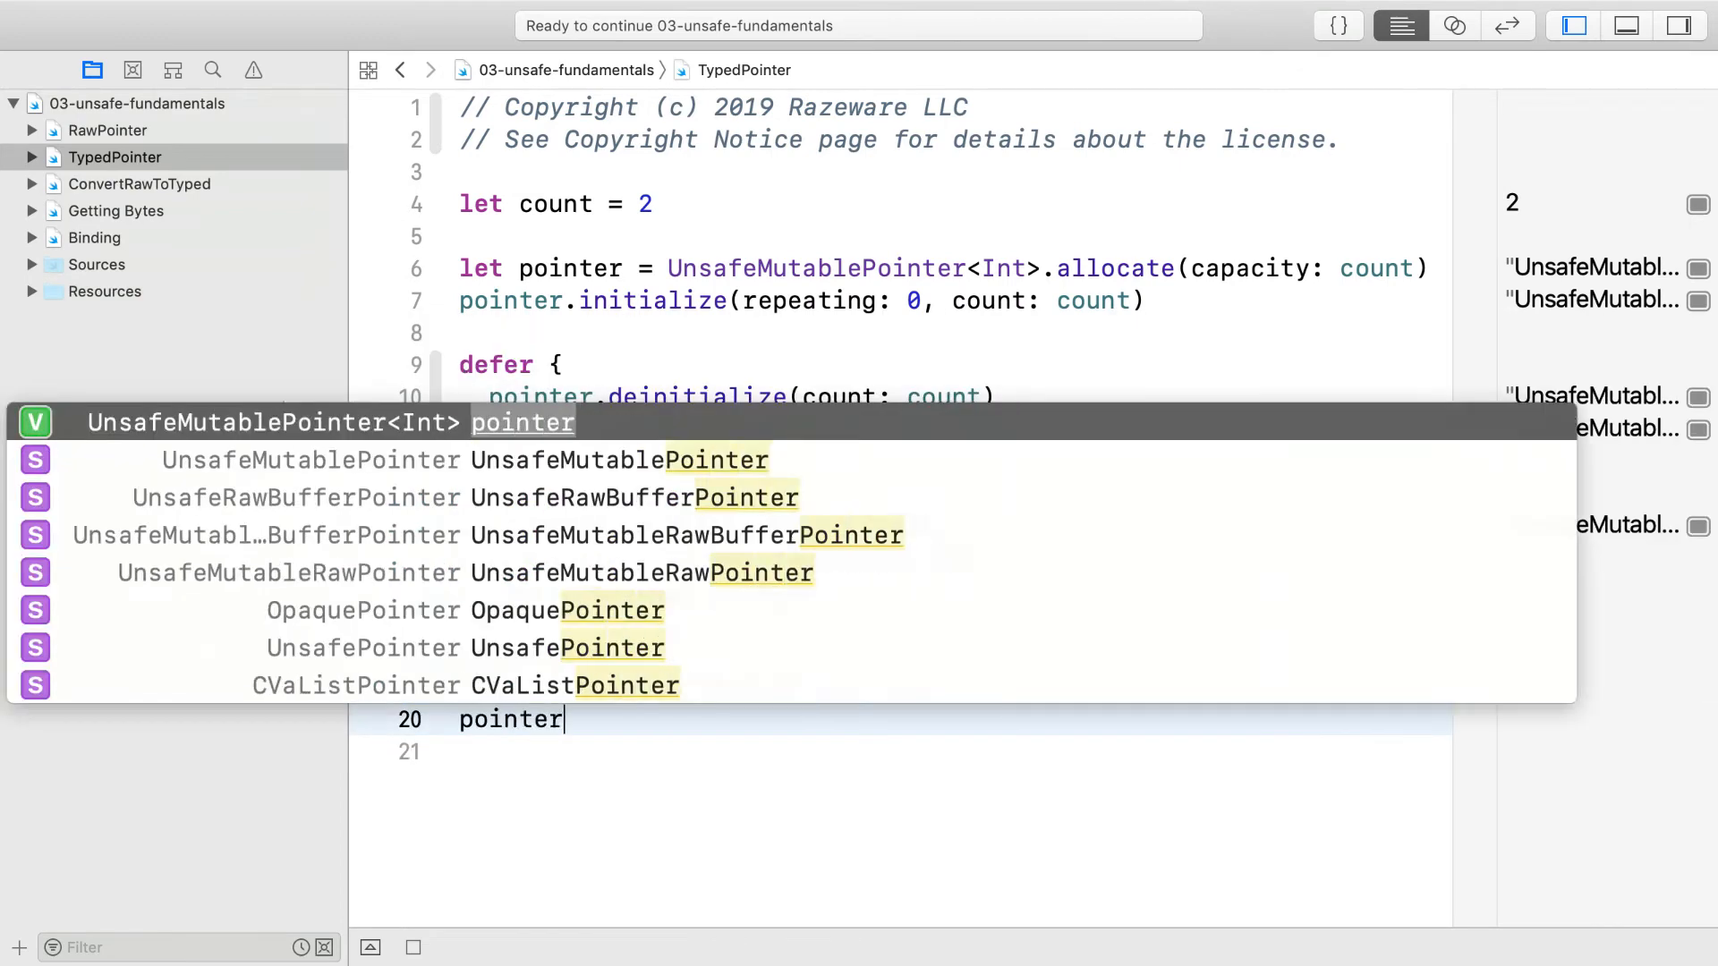
key("Escape")
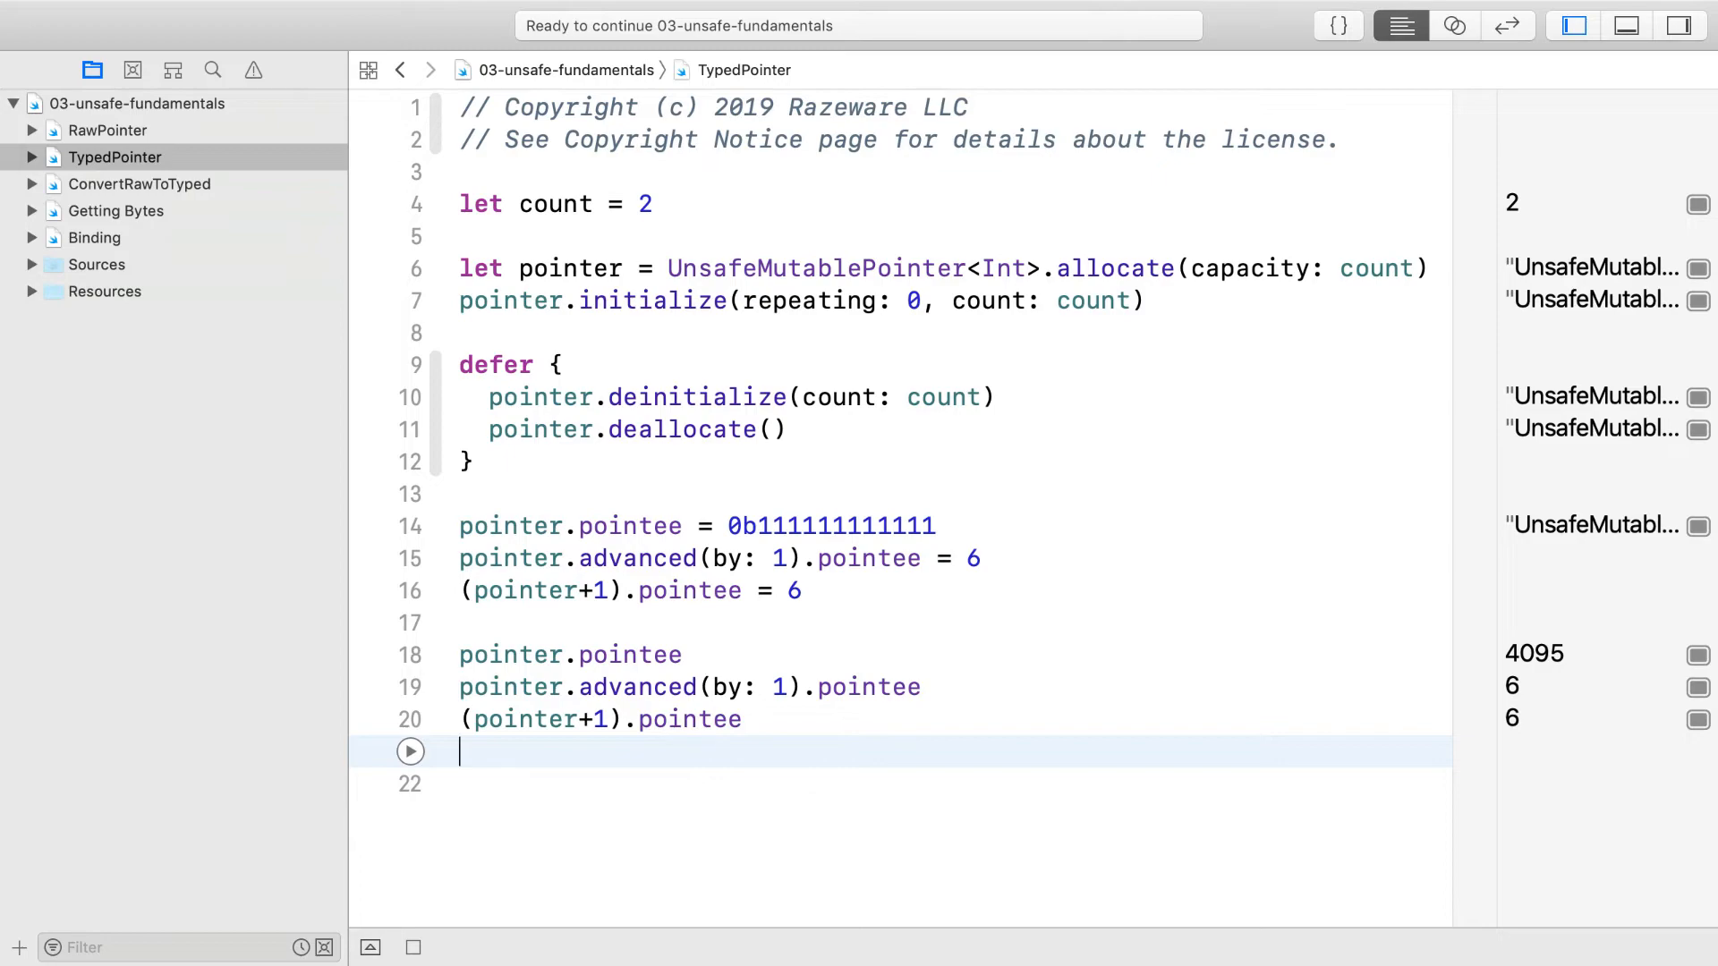
key("Return")
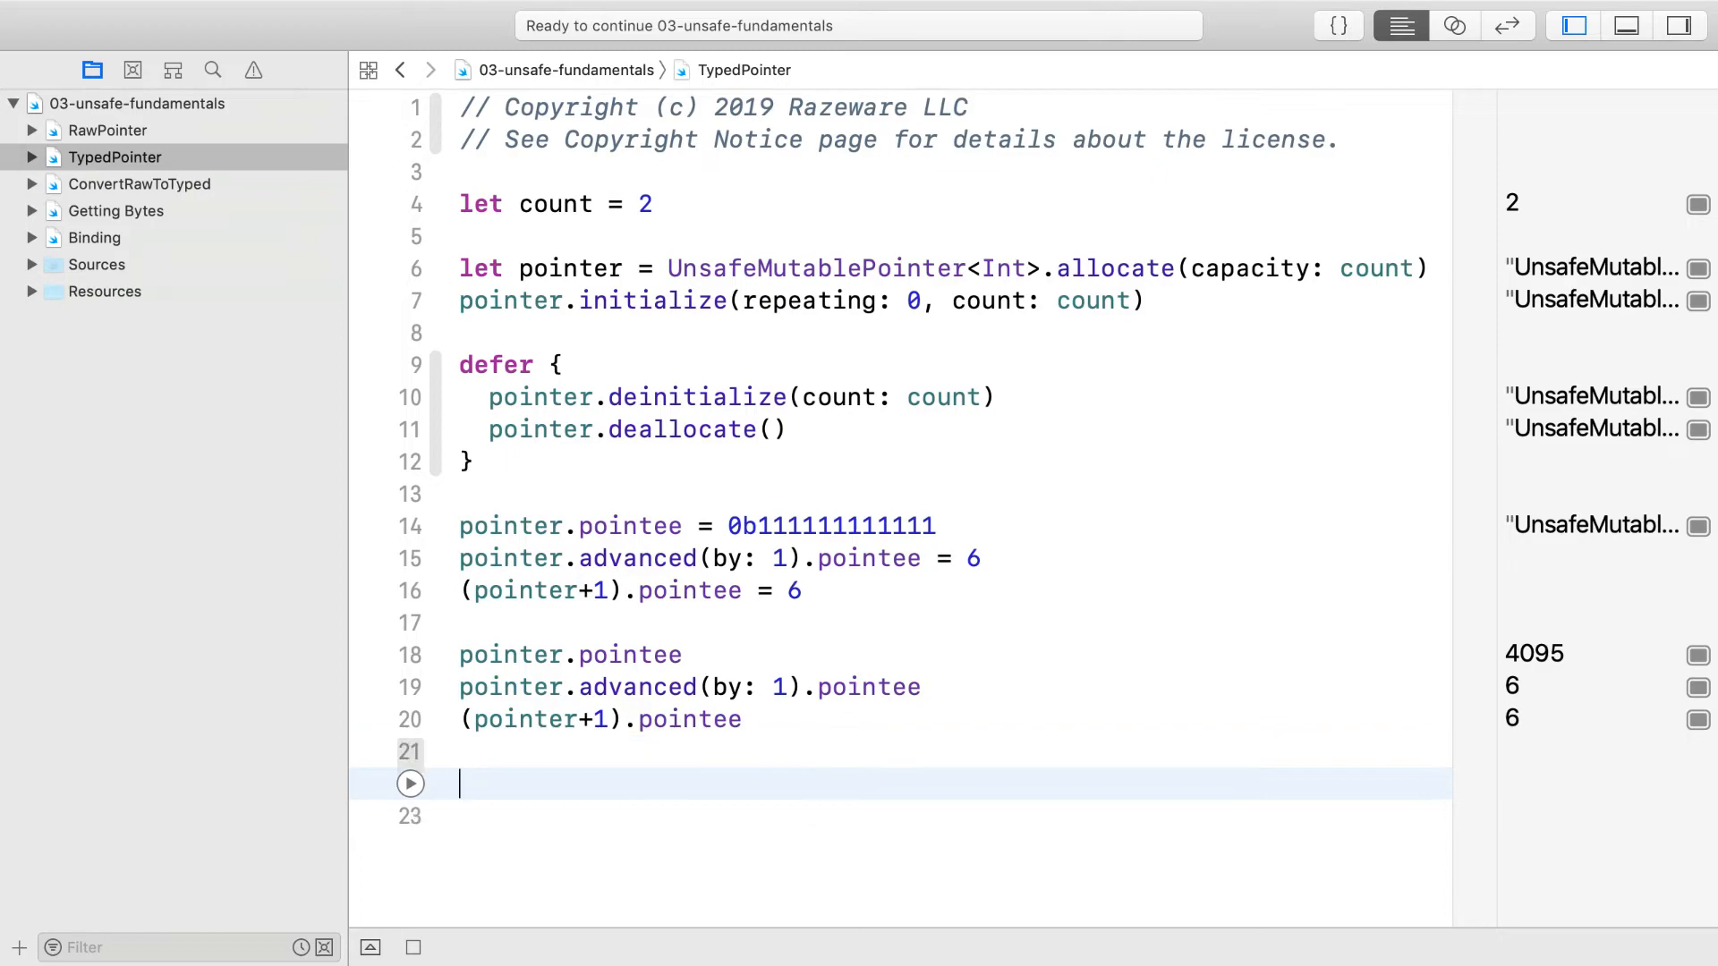
type("let bufferPointer = UnsafeBufferPointer(start: pointer, count: count")
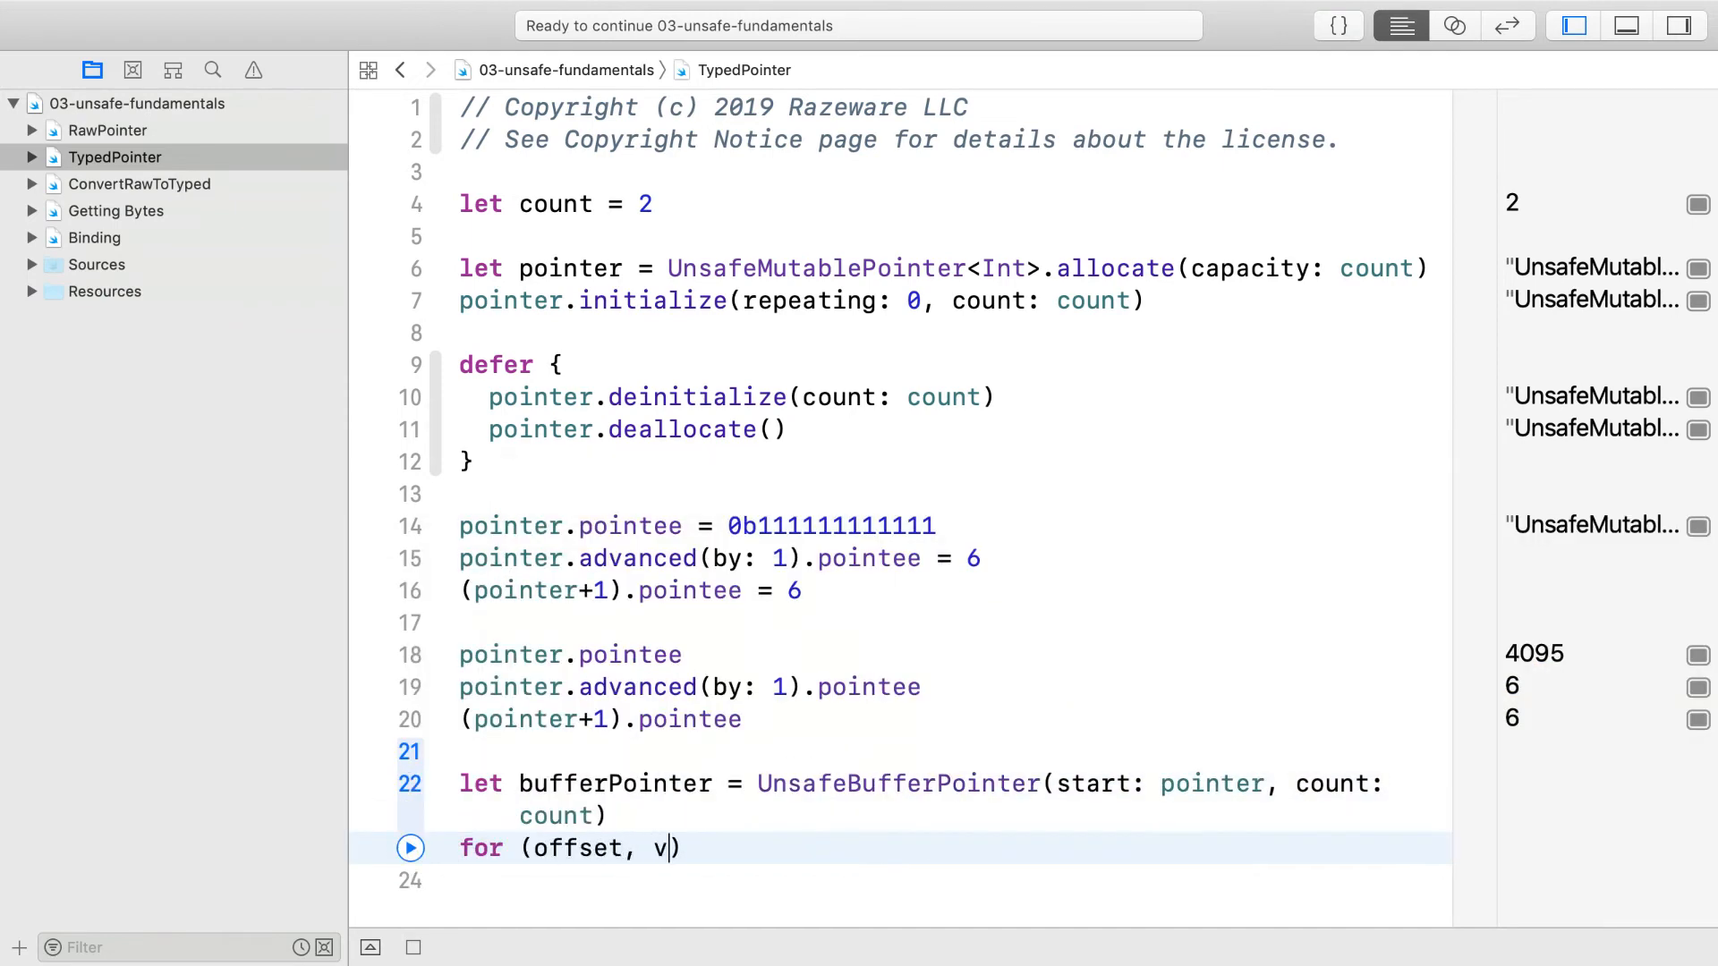
Loop over the UnsafeBufferPointer's enumerated() values printing each, run it, then go to ConvertRawToTyped.
type("alue) in bufferPointer.enumerated() {")
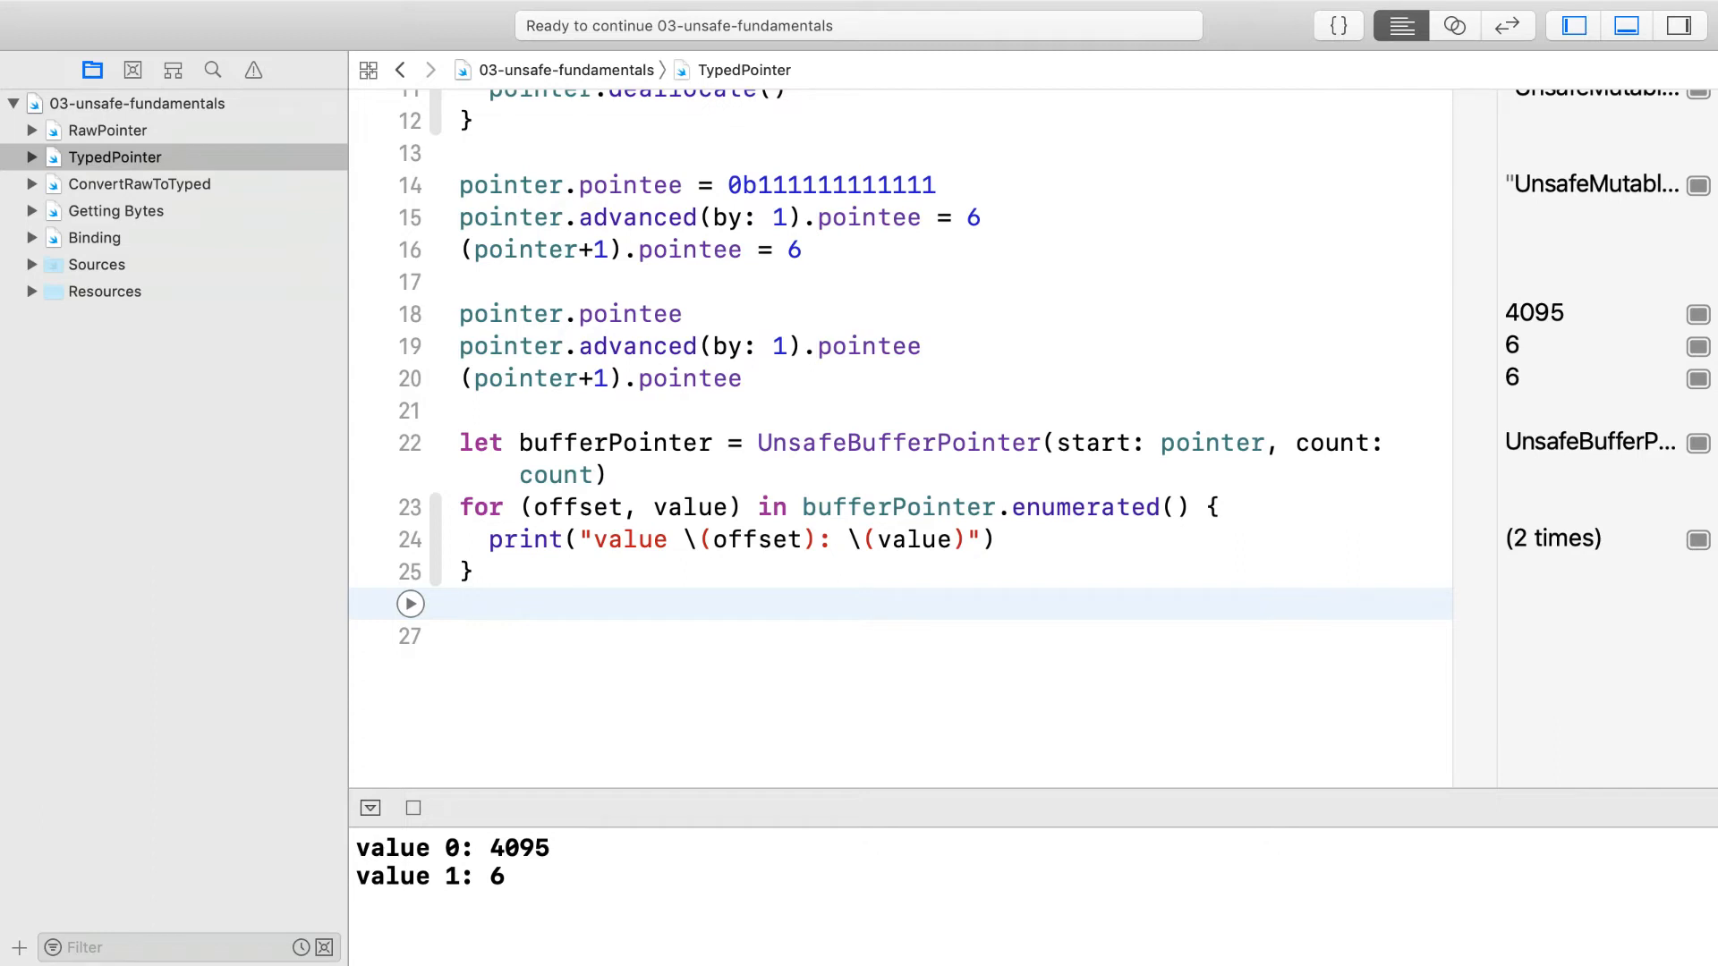
left_click(460, 604)
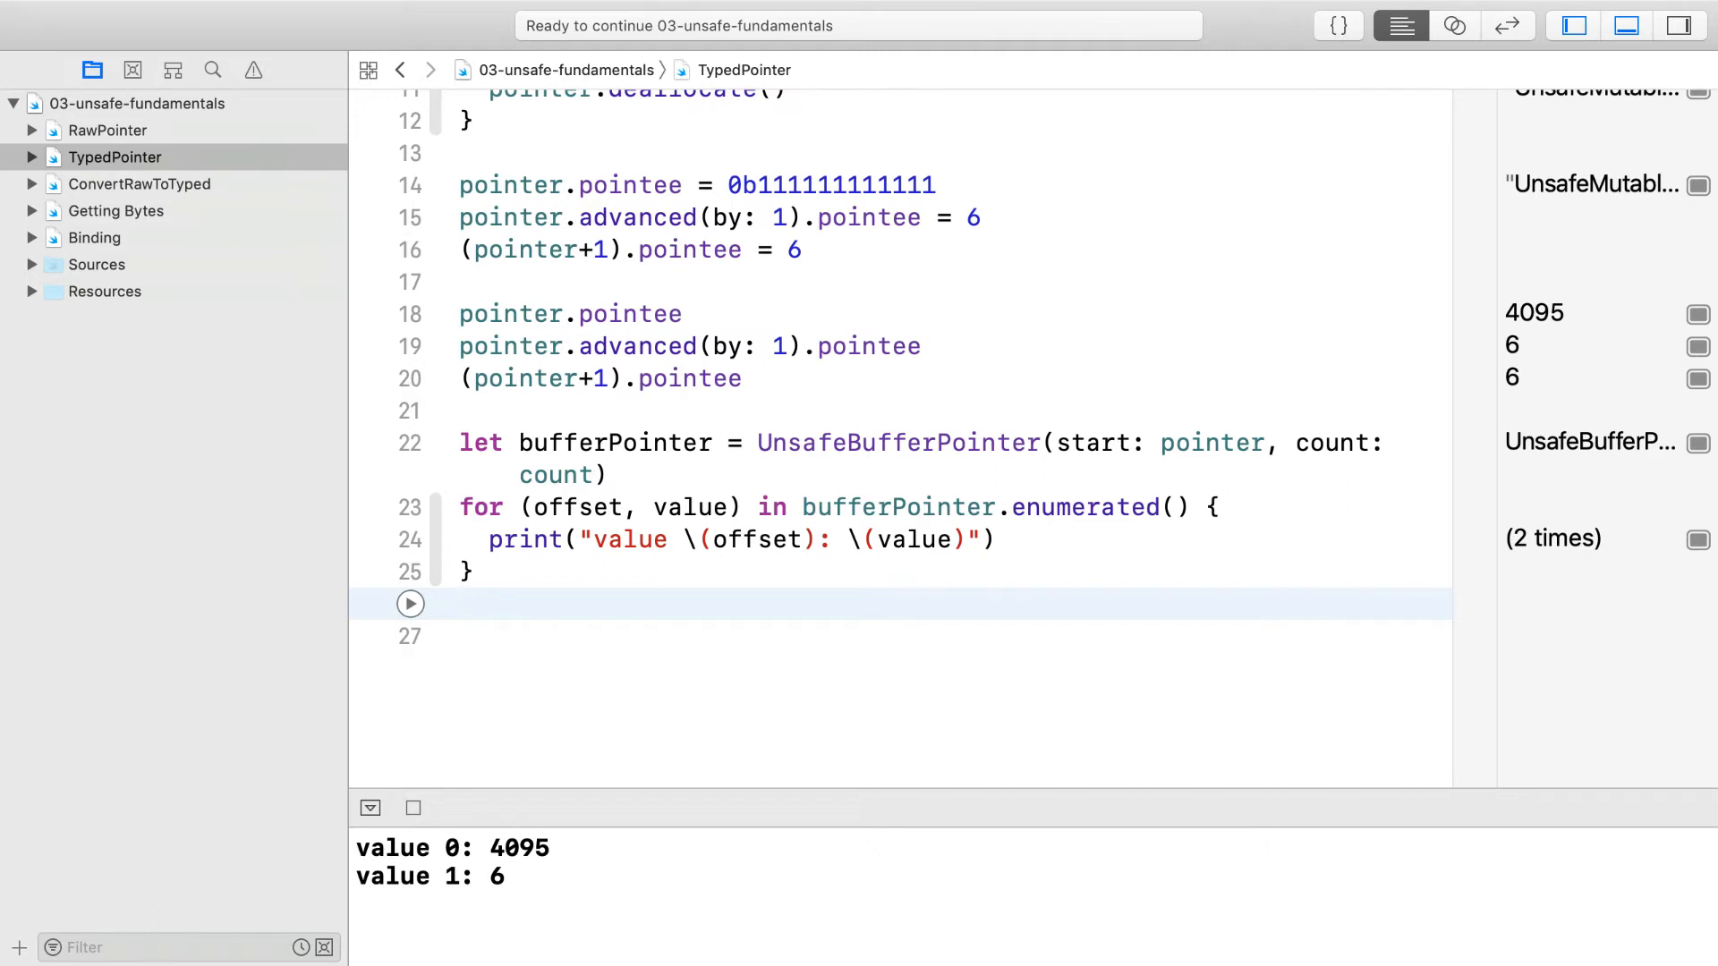
left_click(140, 182)
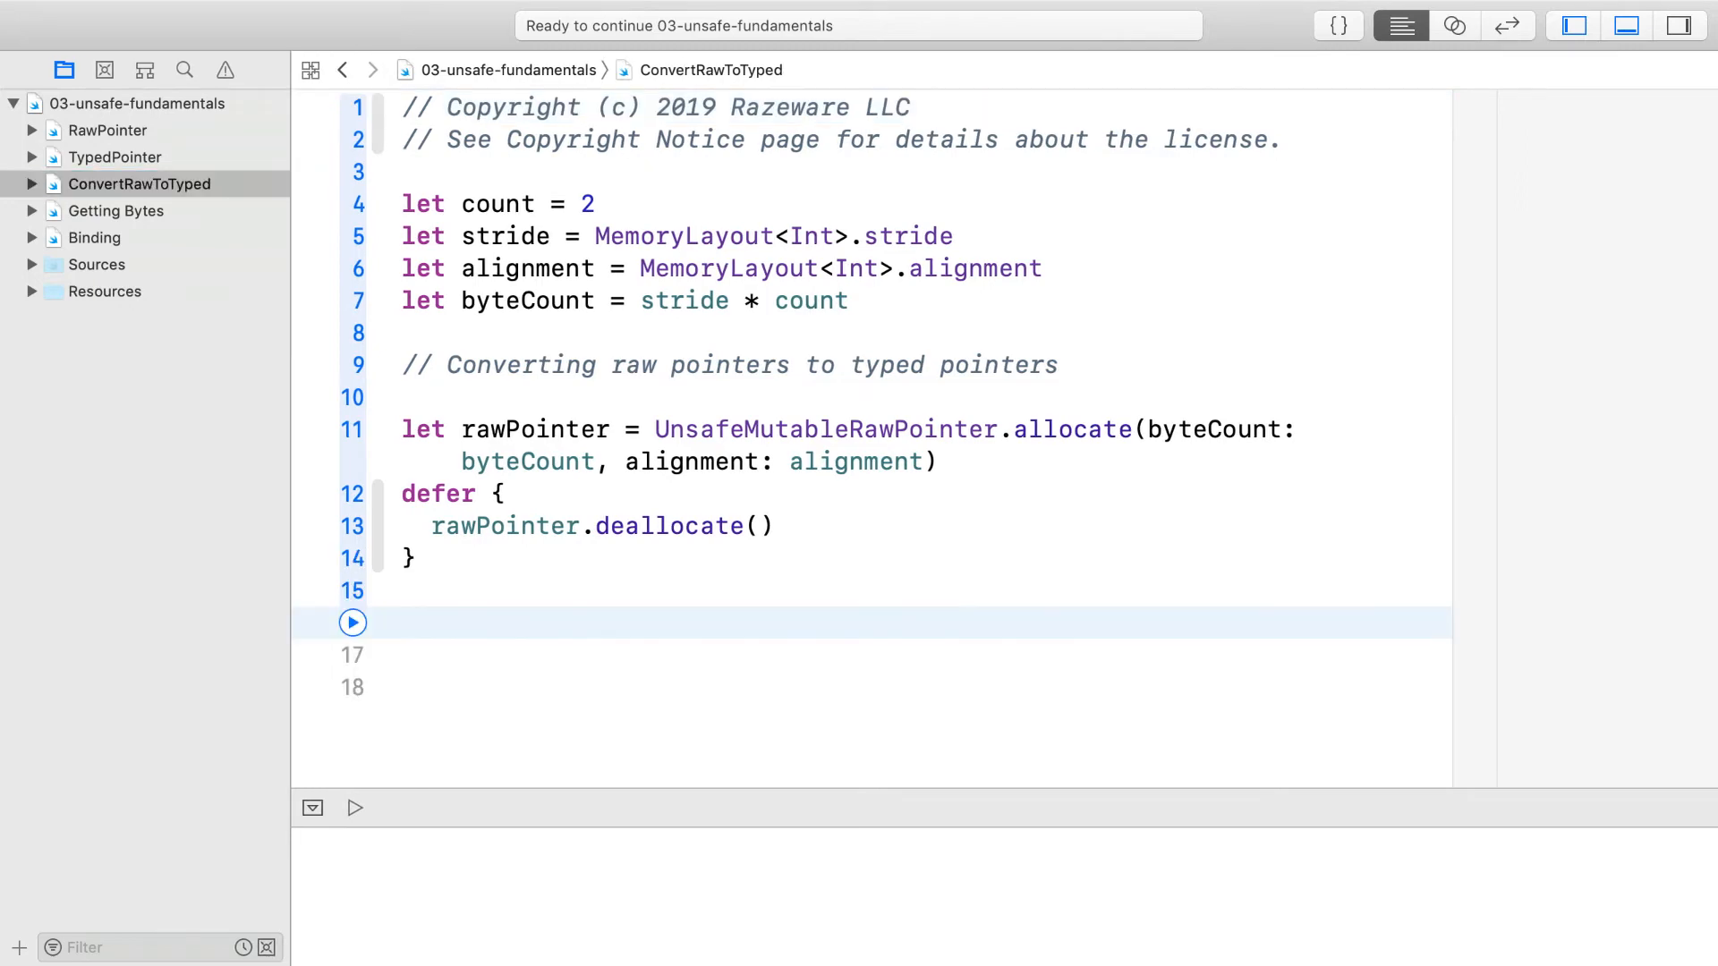
Bind rawPointer to Int.self as typedPointer, store and read back 4095 and 6, run, then go to Getting Bytes.
type("let typedPointer = rawPointer.bindMemory(to: T.Type, capacity: Int)")
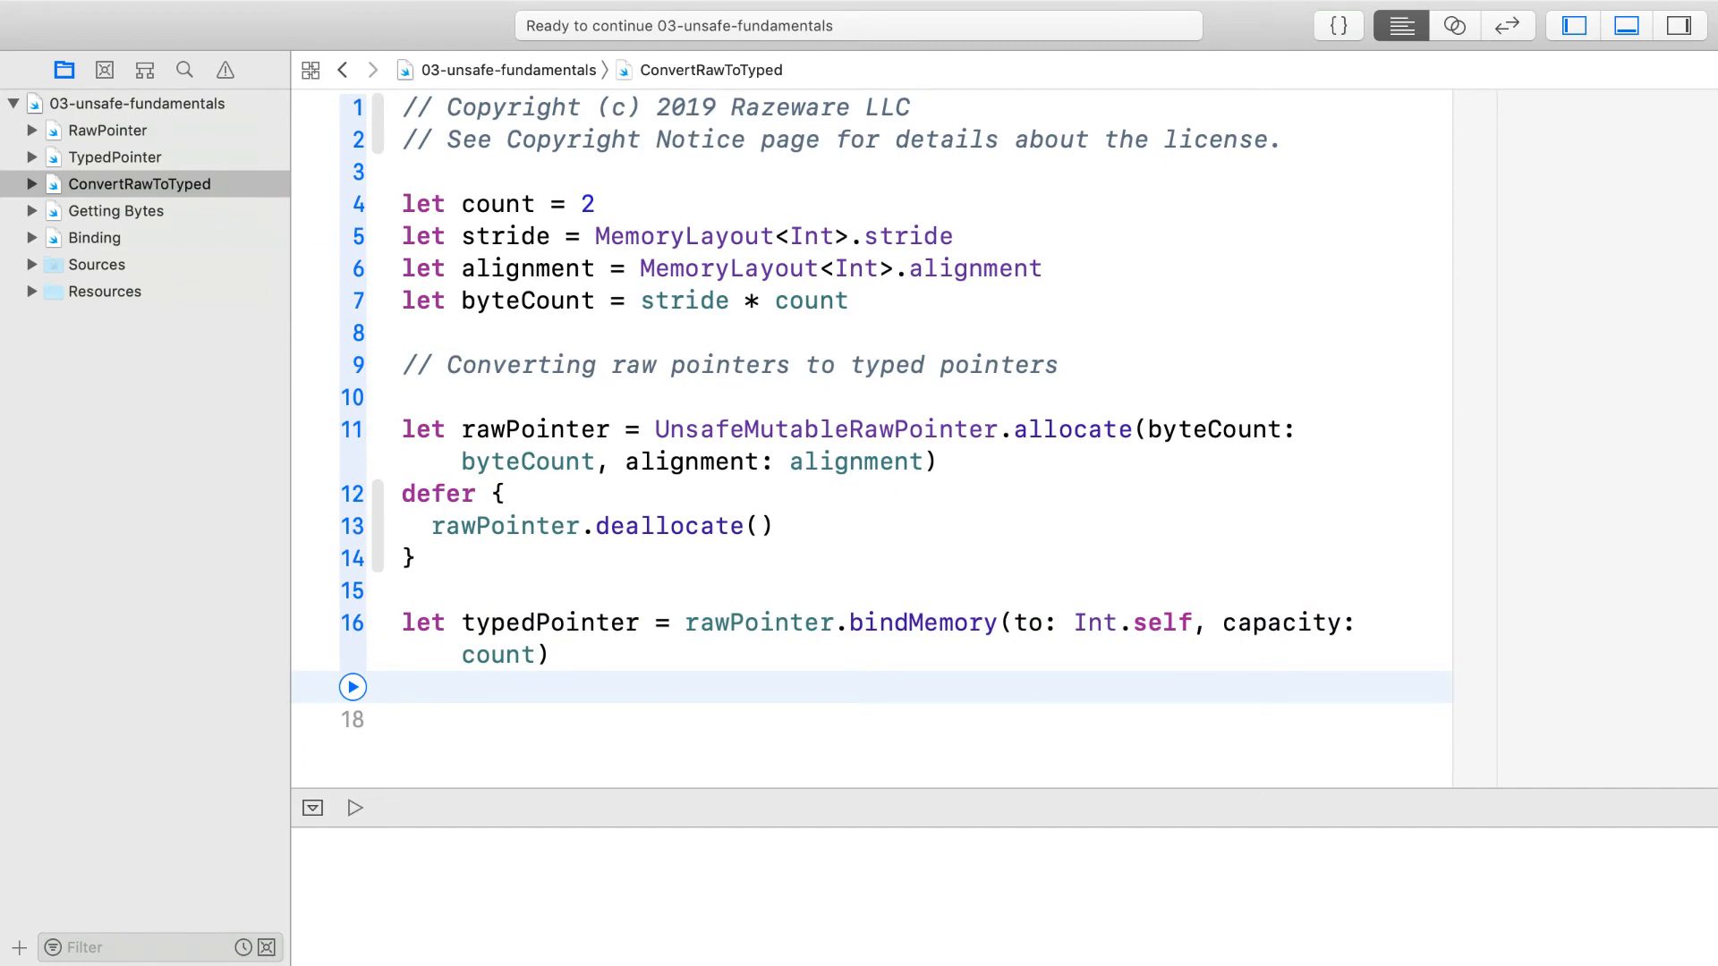
type("typedPointer.initialize(repeating: 0, count: count")
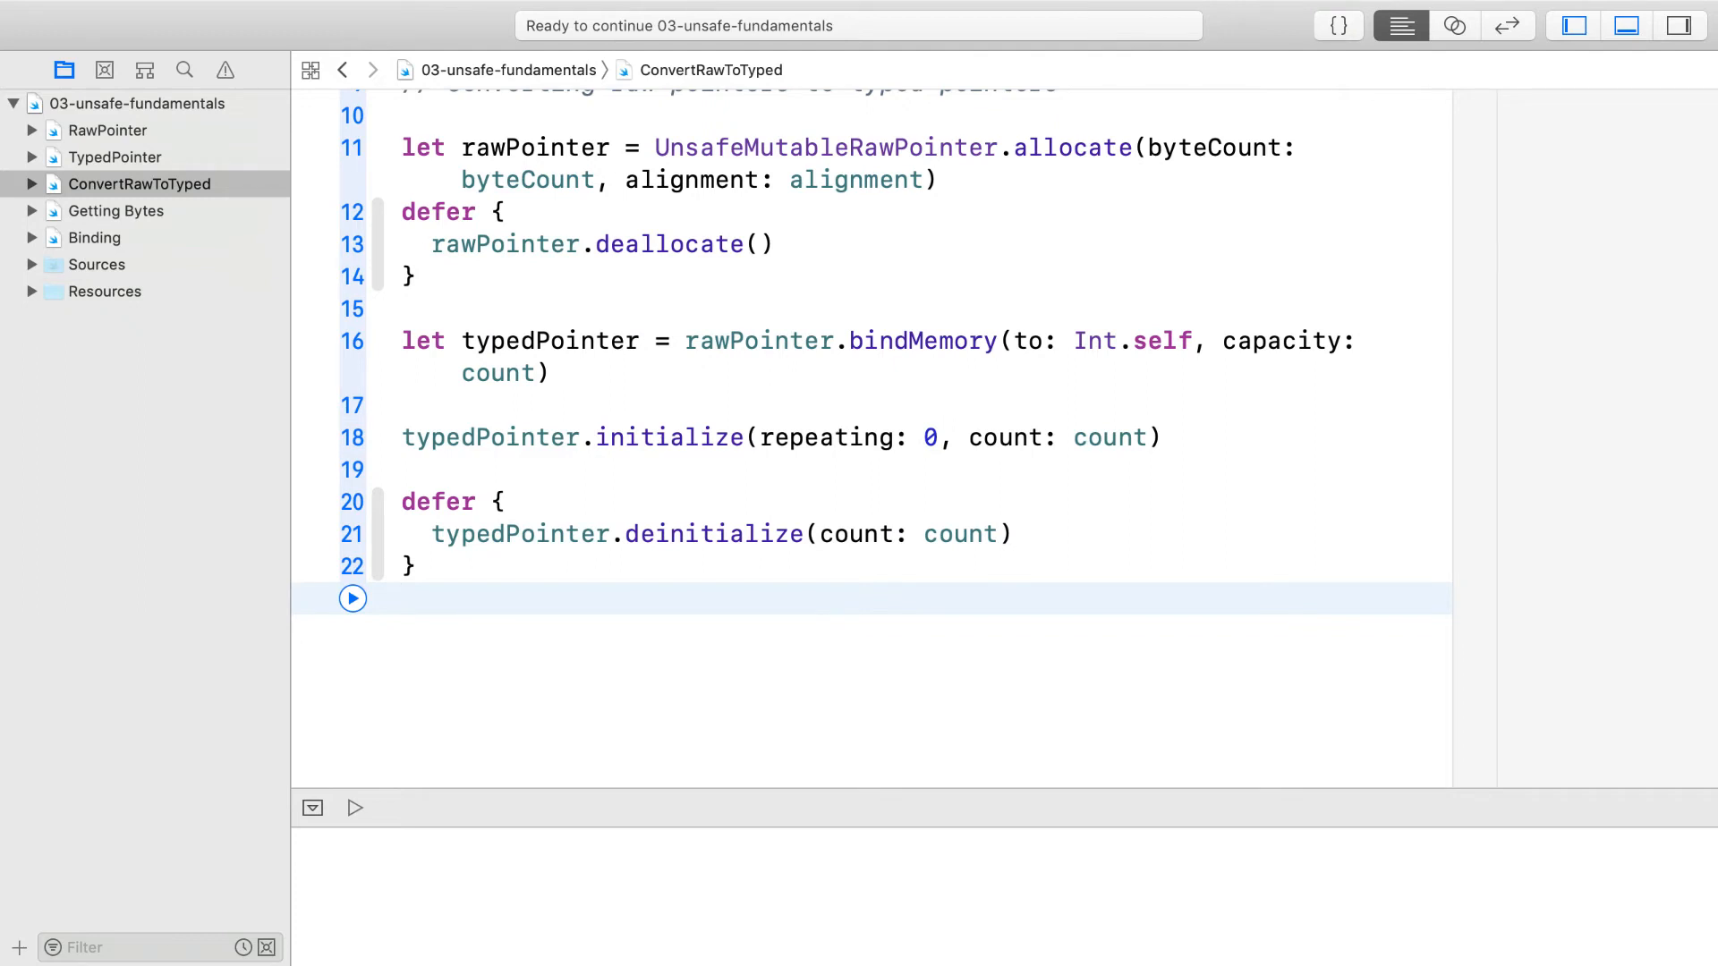
left_click(406, 599)
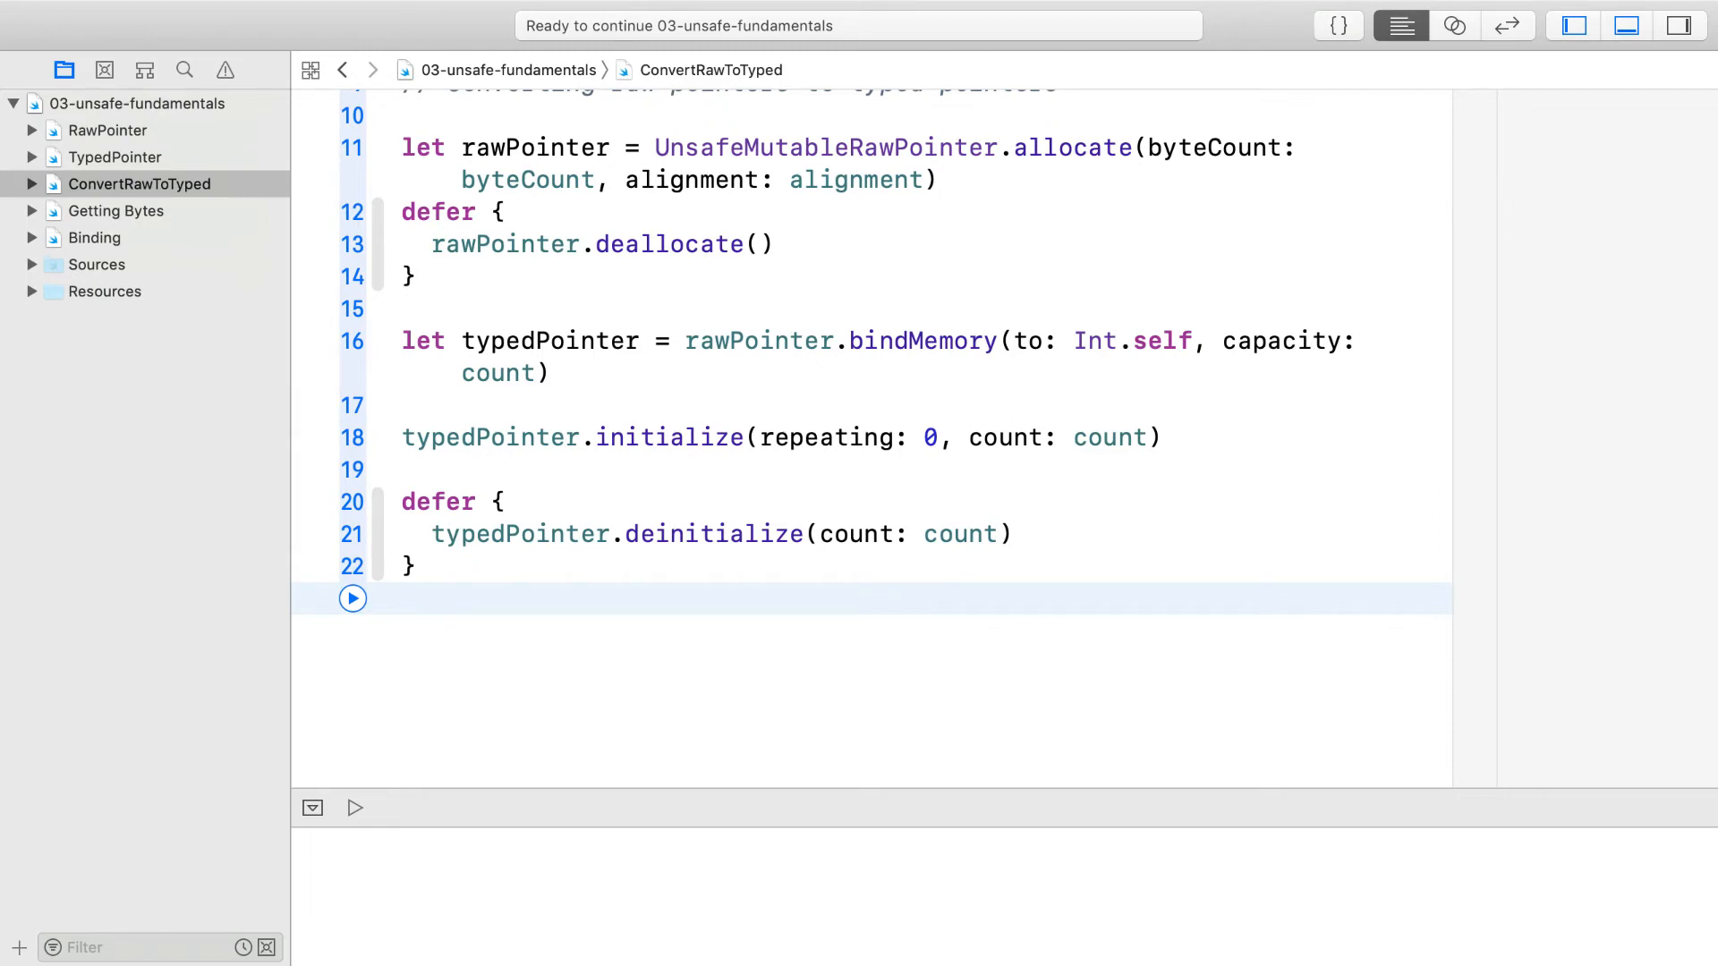
scroll("up", 3)
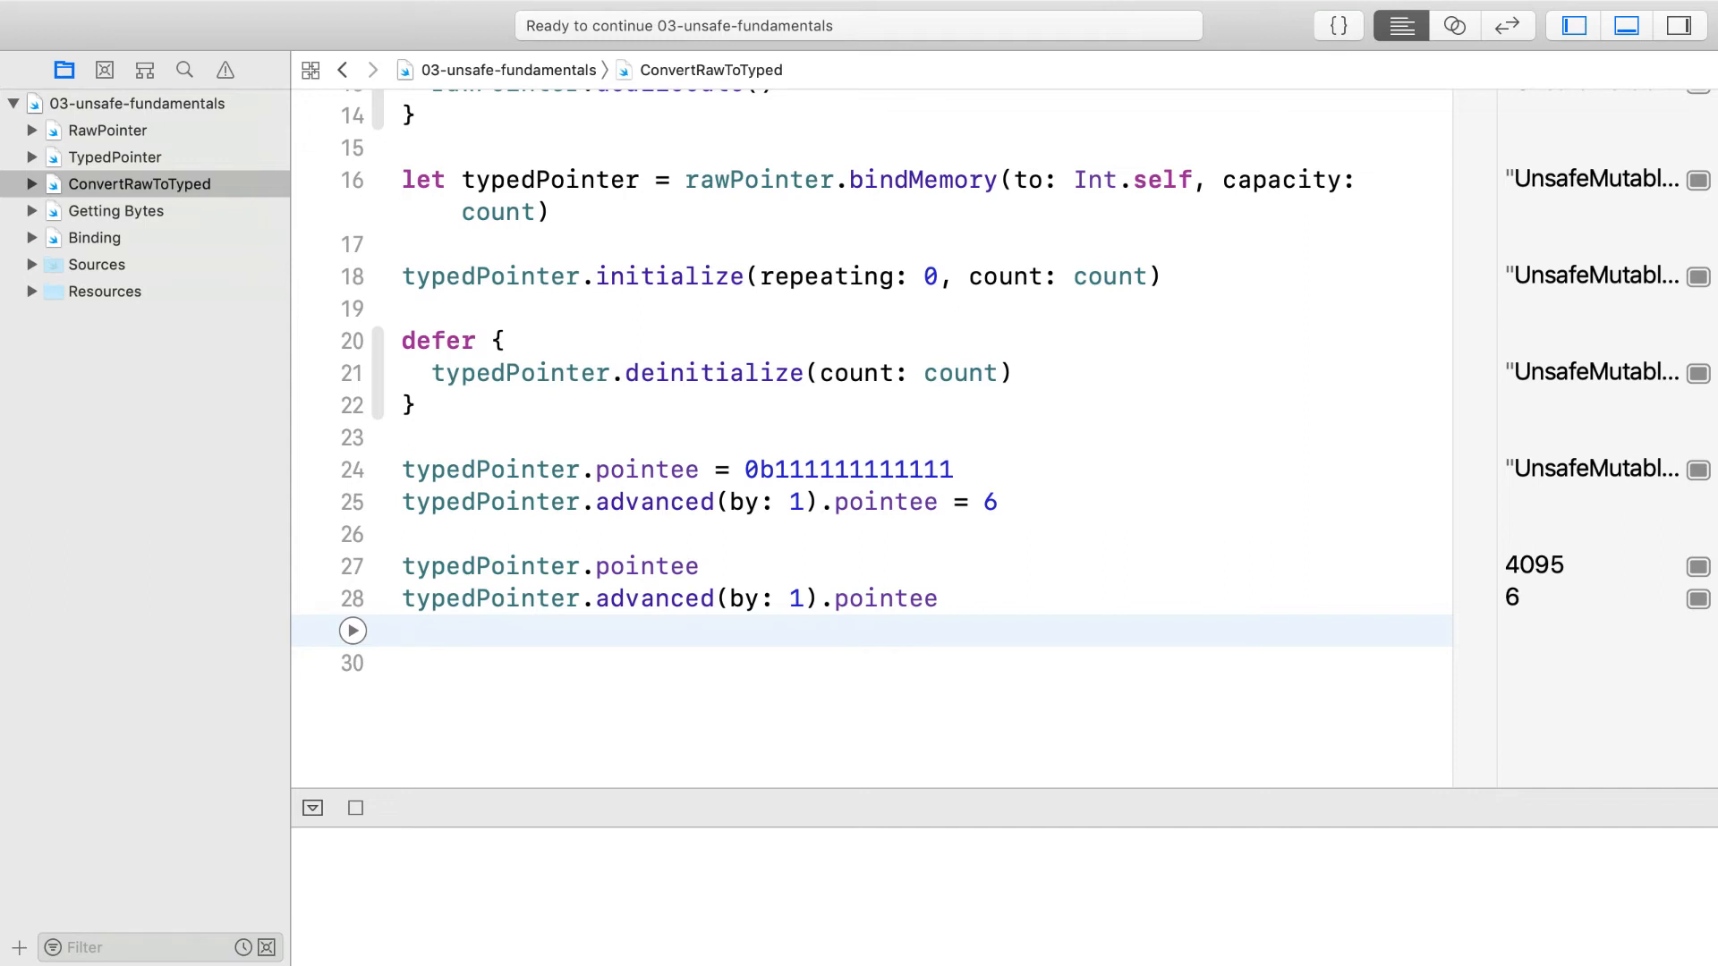
left_click(406, 630)
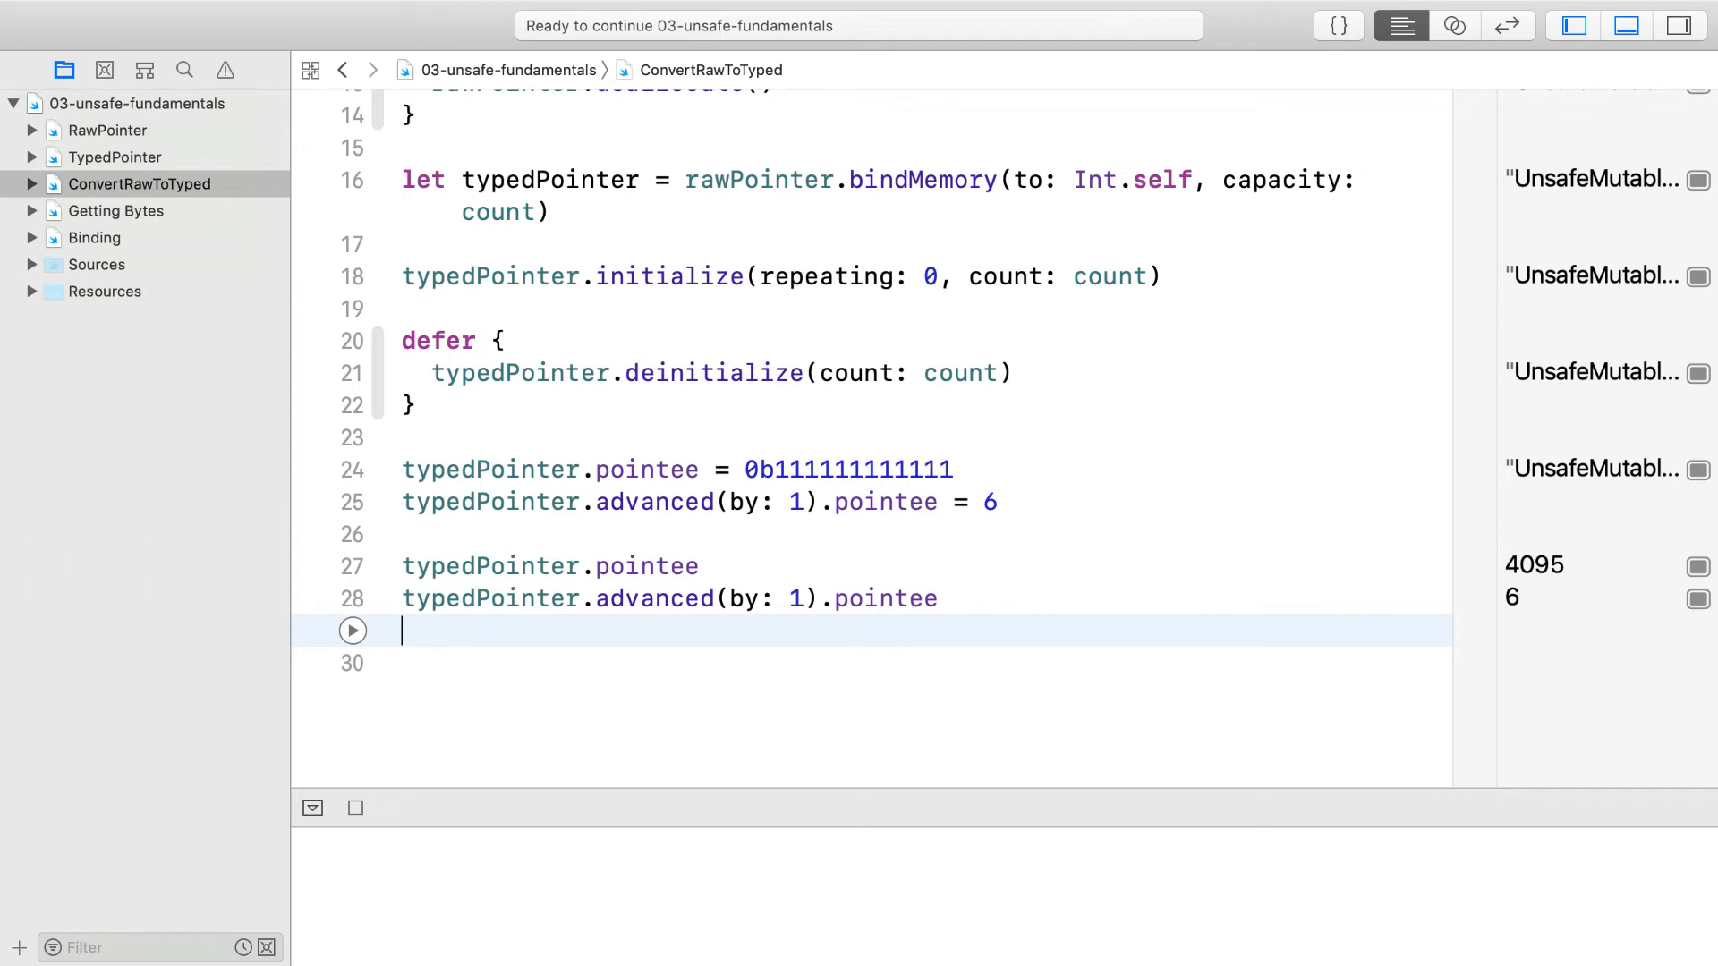
left_click(115, 212)
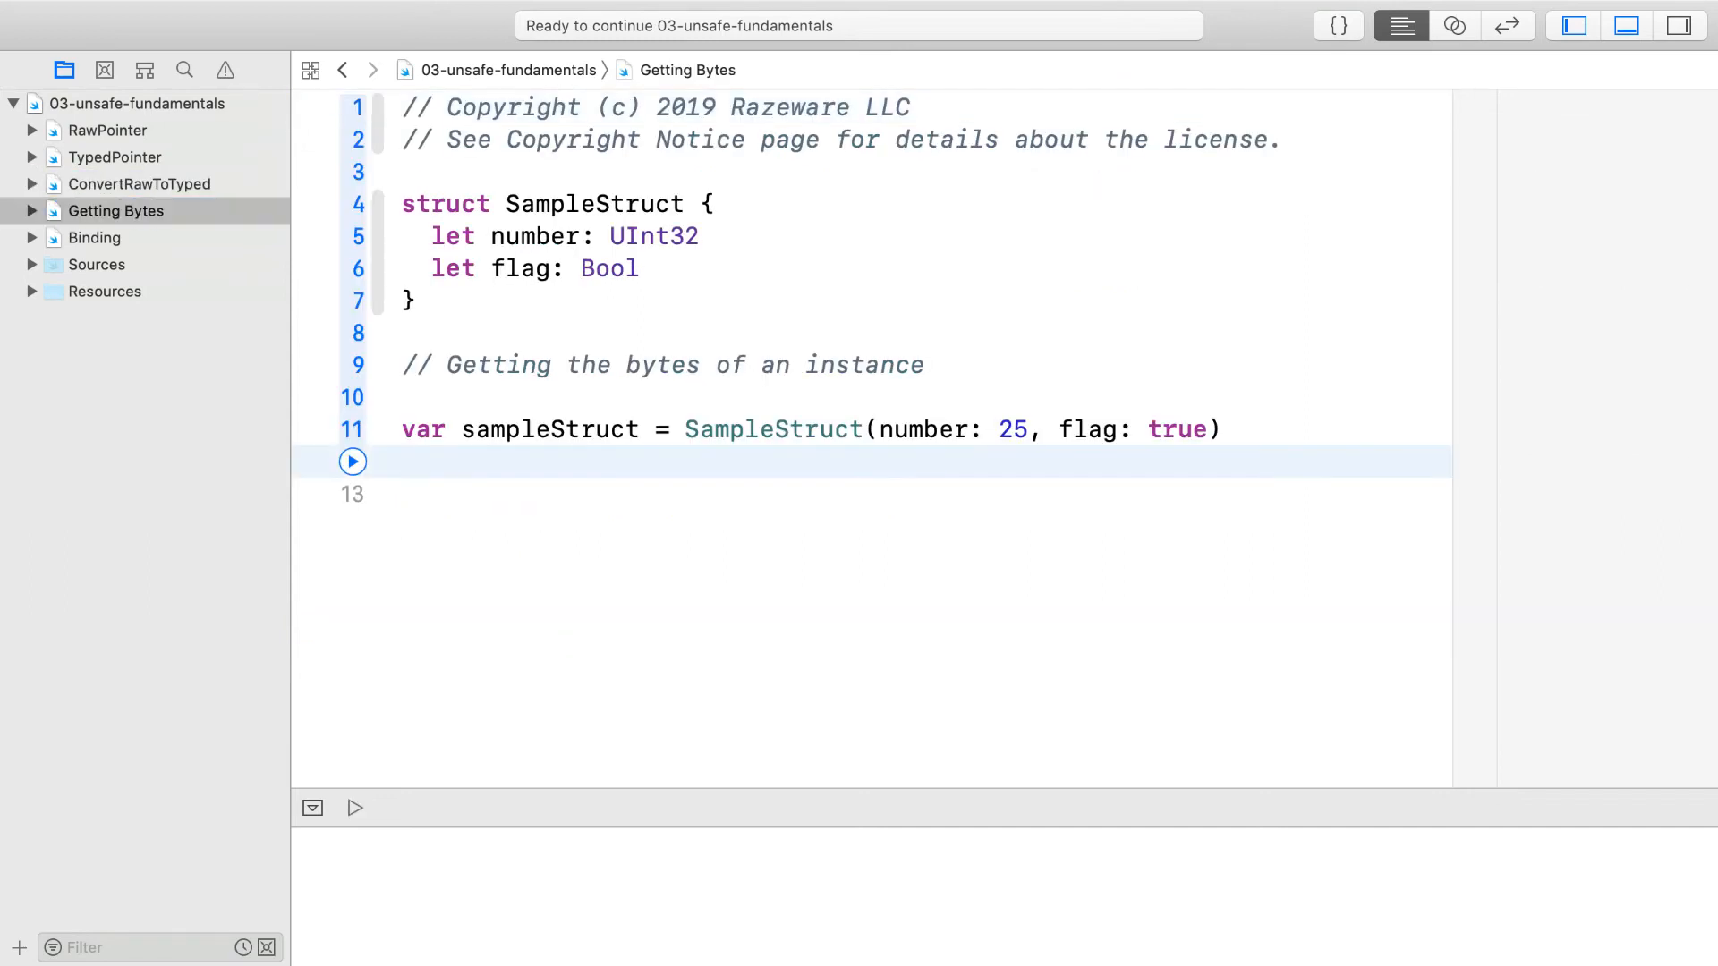
Wrap a for byte in bytes loop in withUnsafeBytes(of: &sampleStruct) and run, printing 25, 0, 0, 0, 1.
key("return")
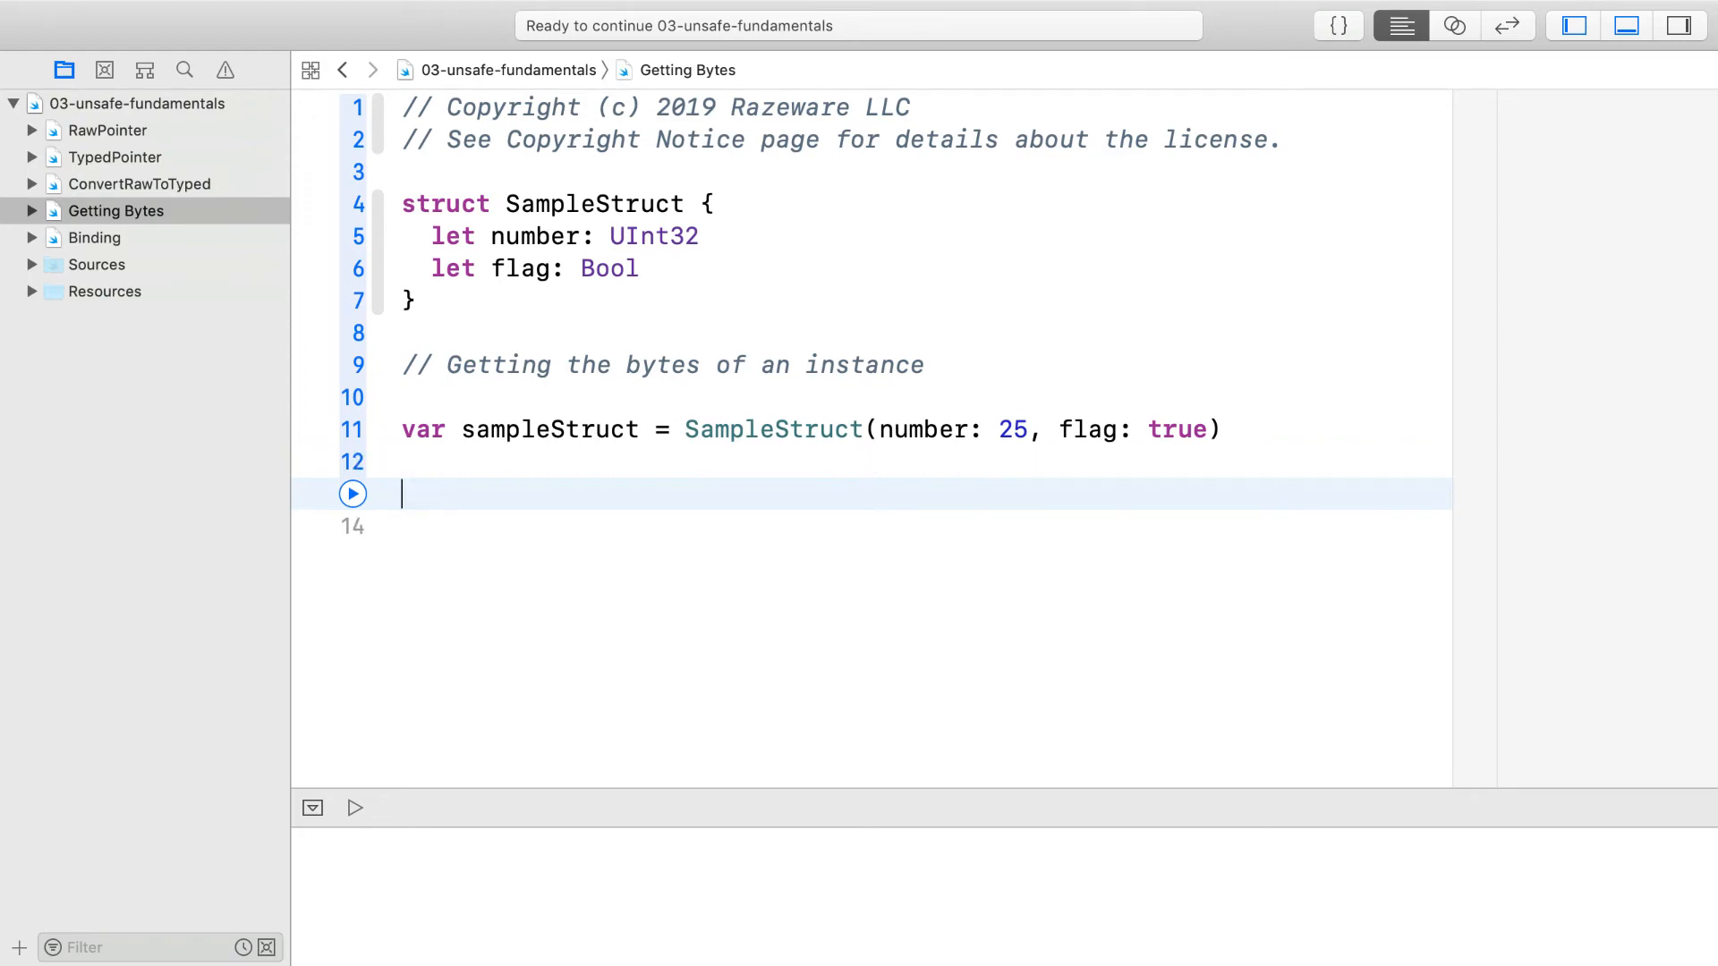
type("withUnsafeBytes(of: &sampleStruct) { bytes in")
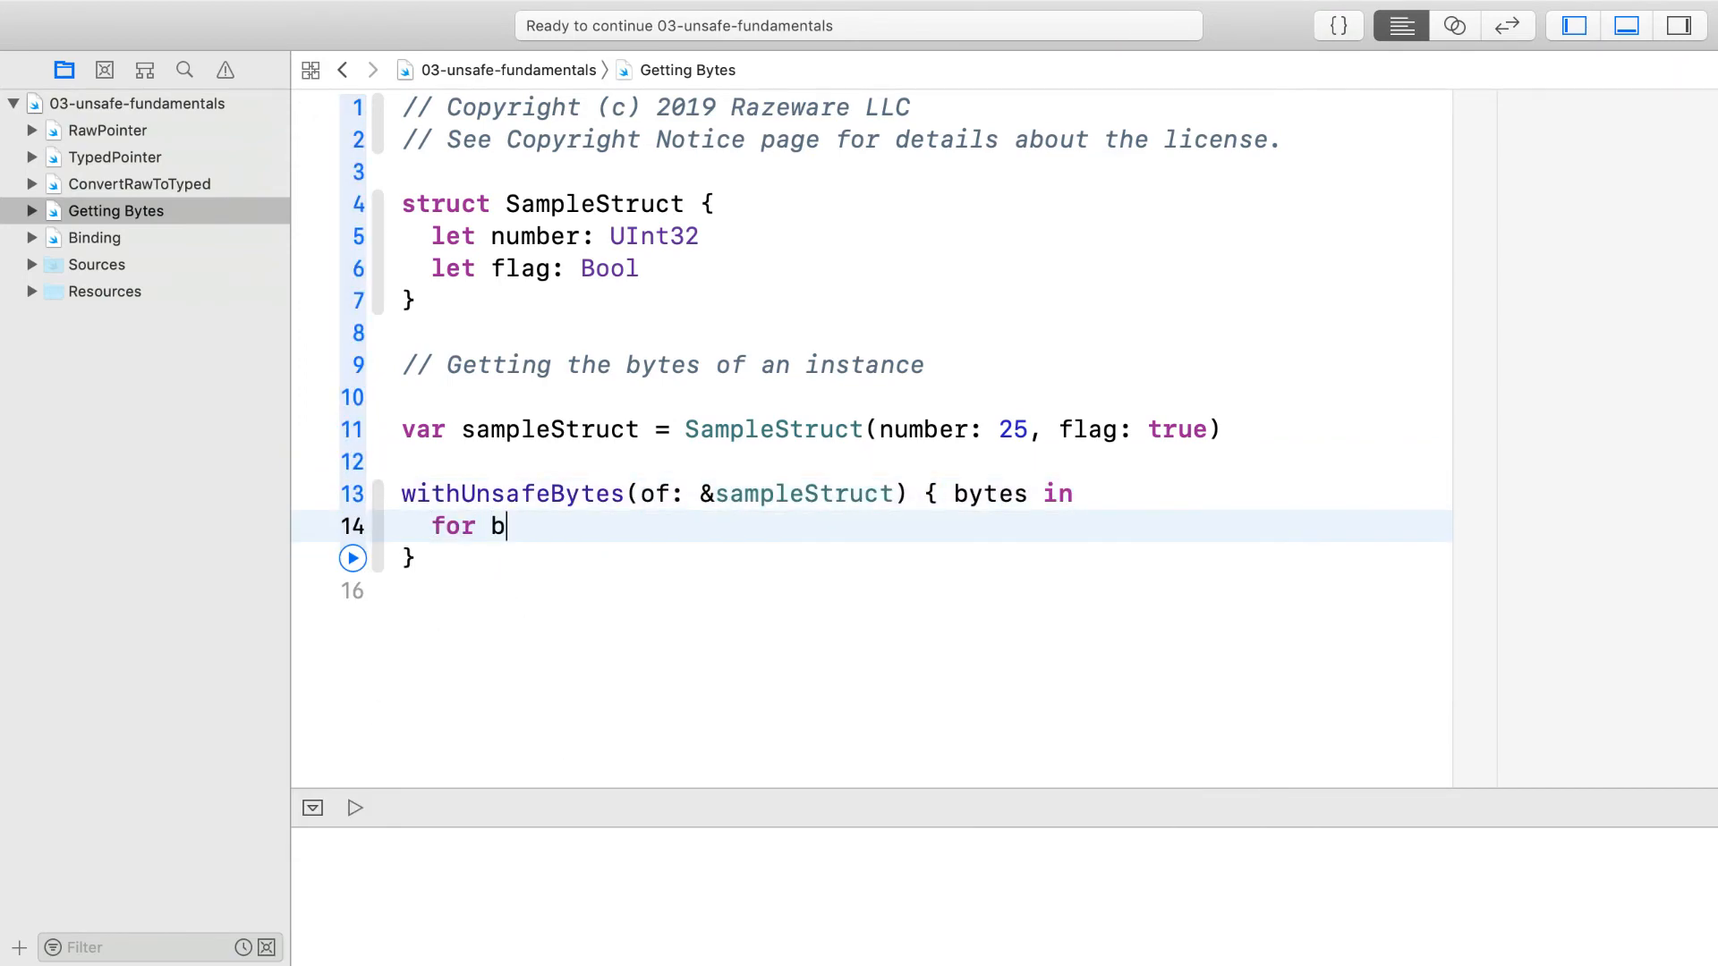
type("yte in bytes {")
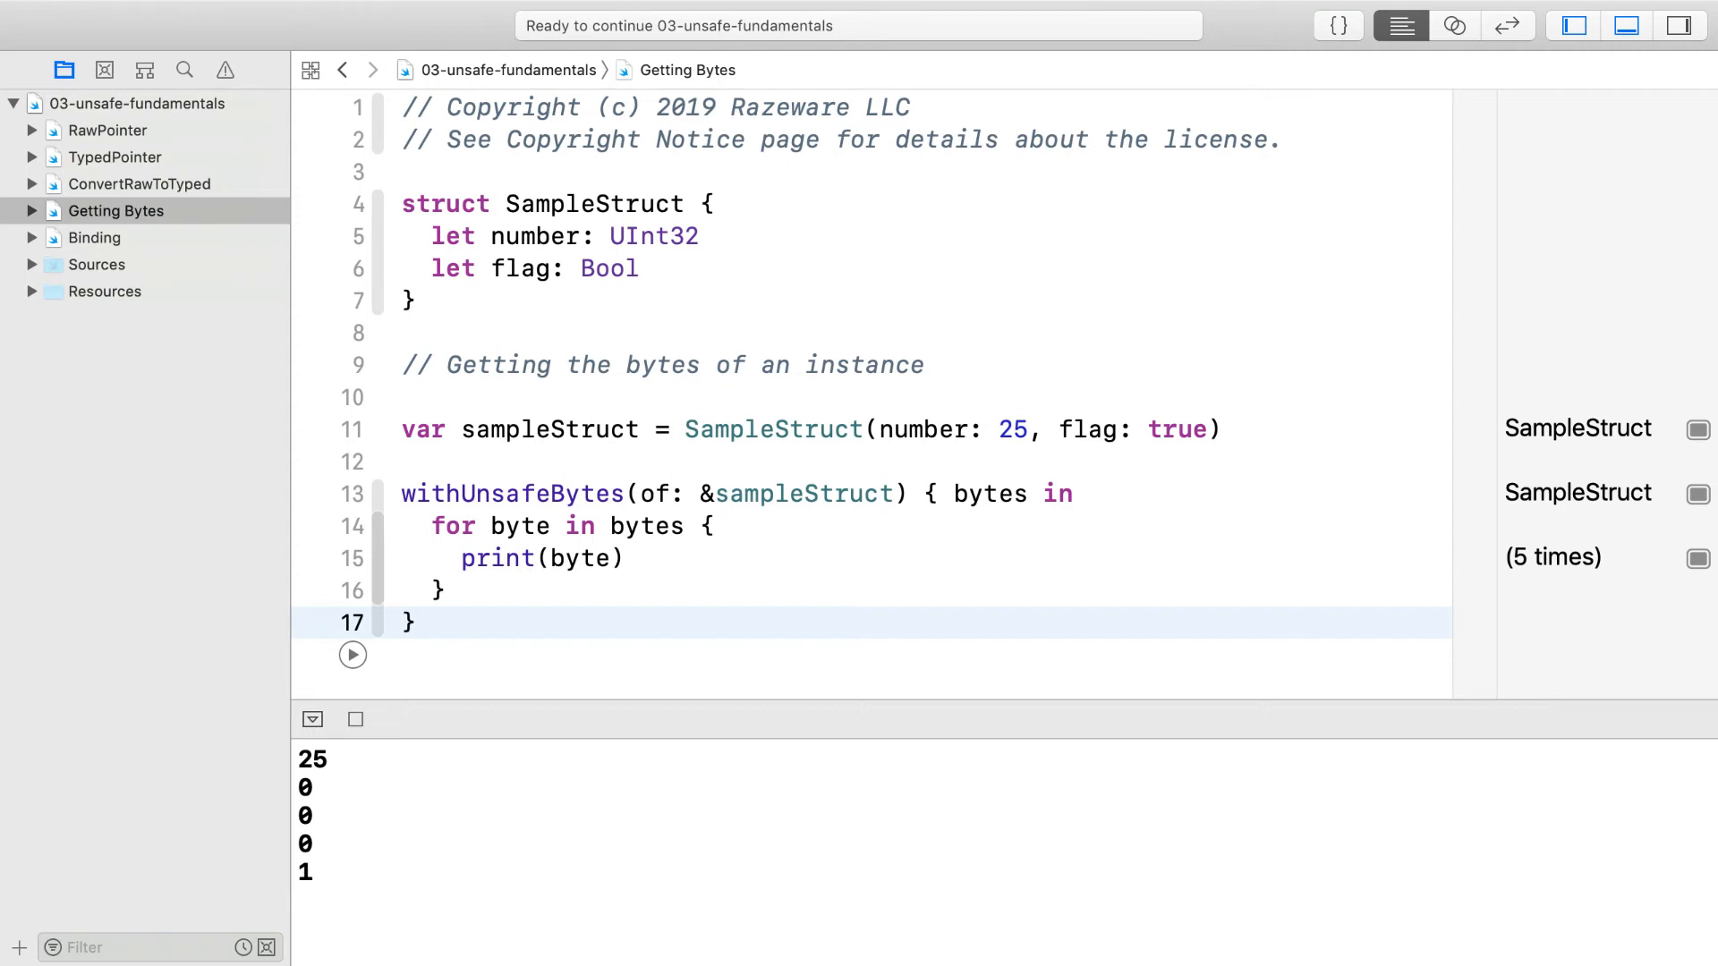
left_click(417, 623)
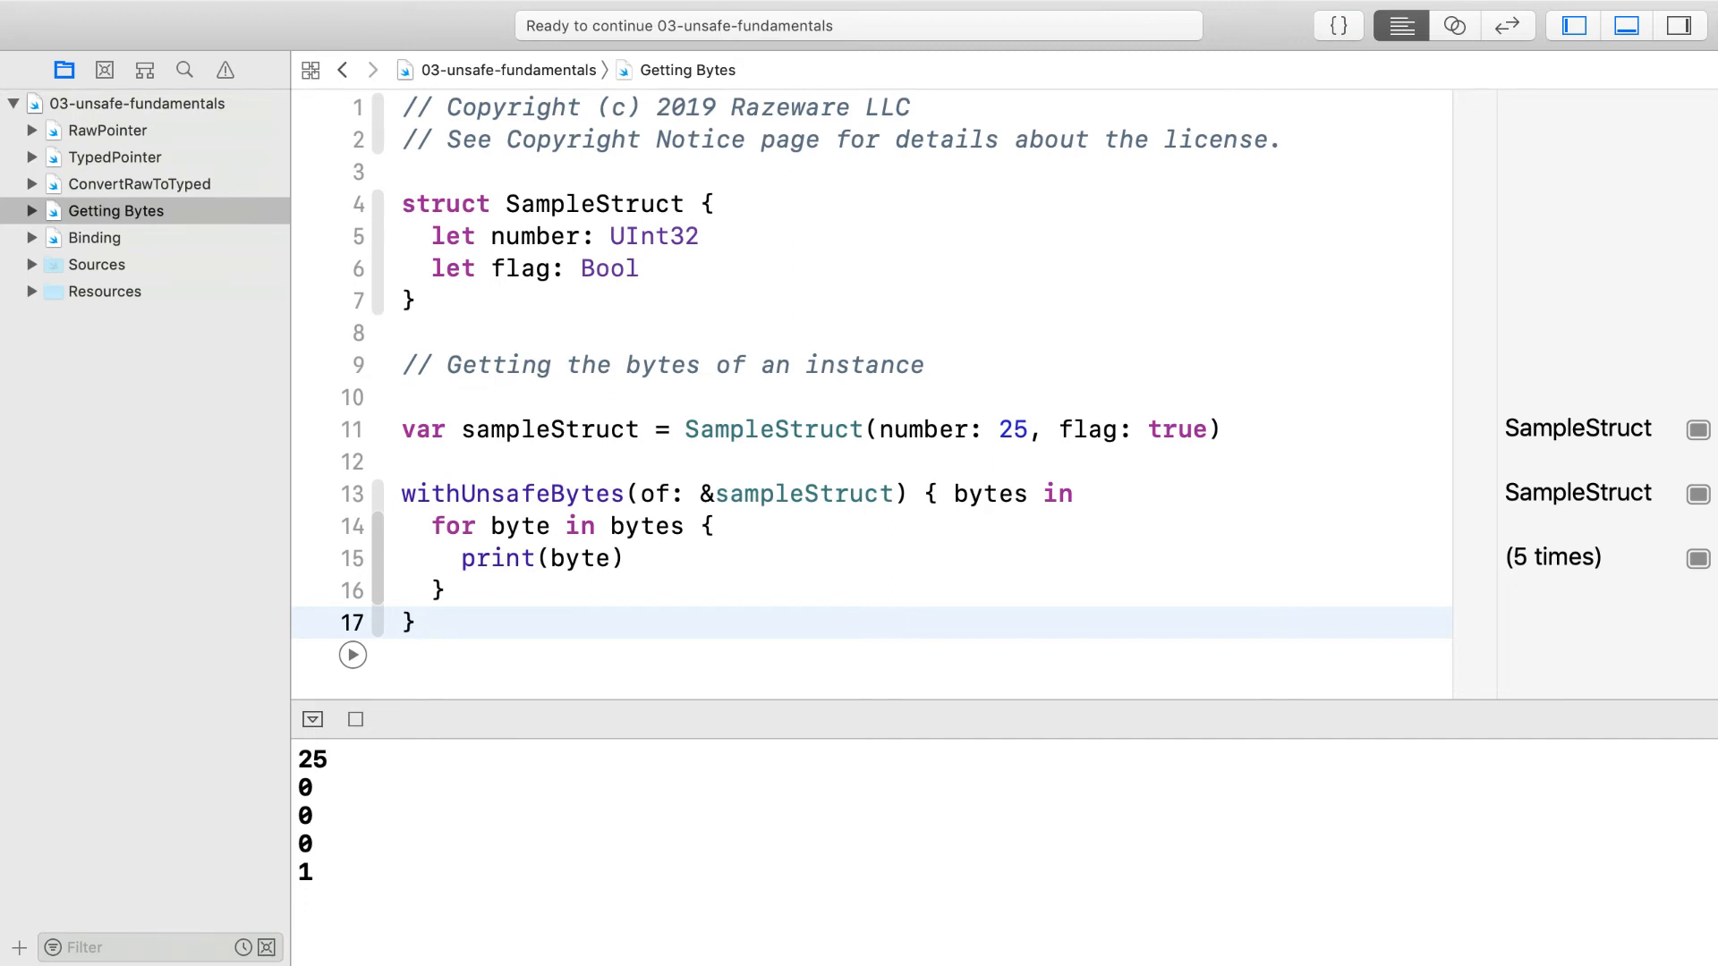
left_click(411, 622)
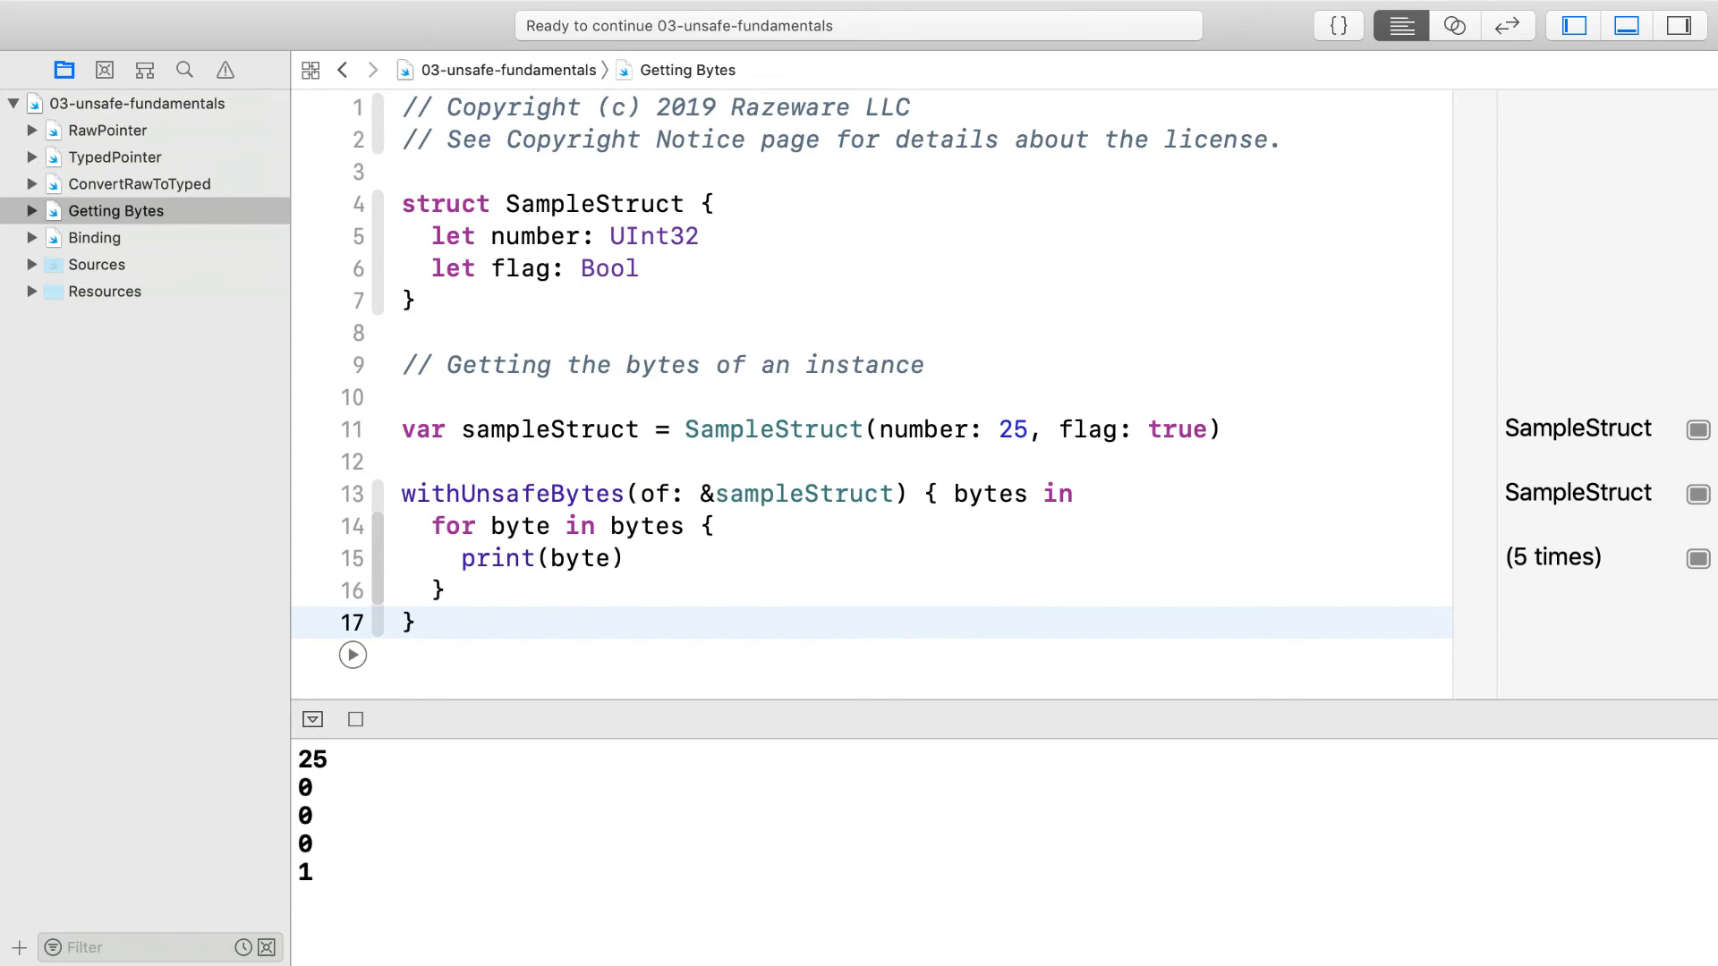
left_click(413, 623)
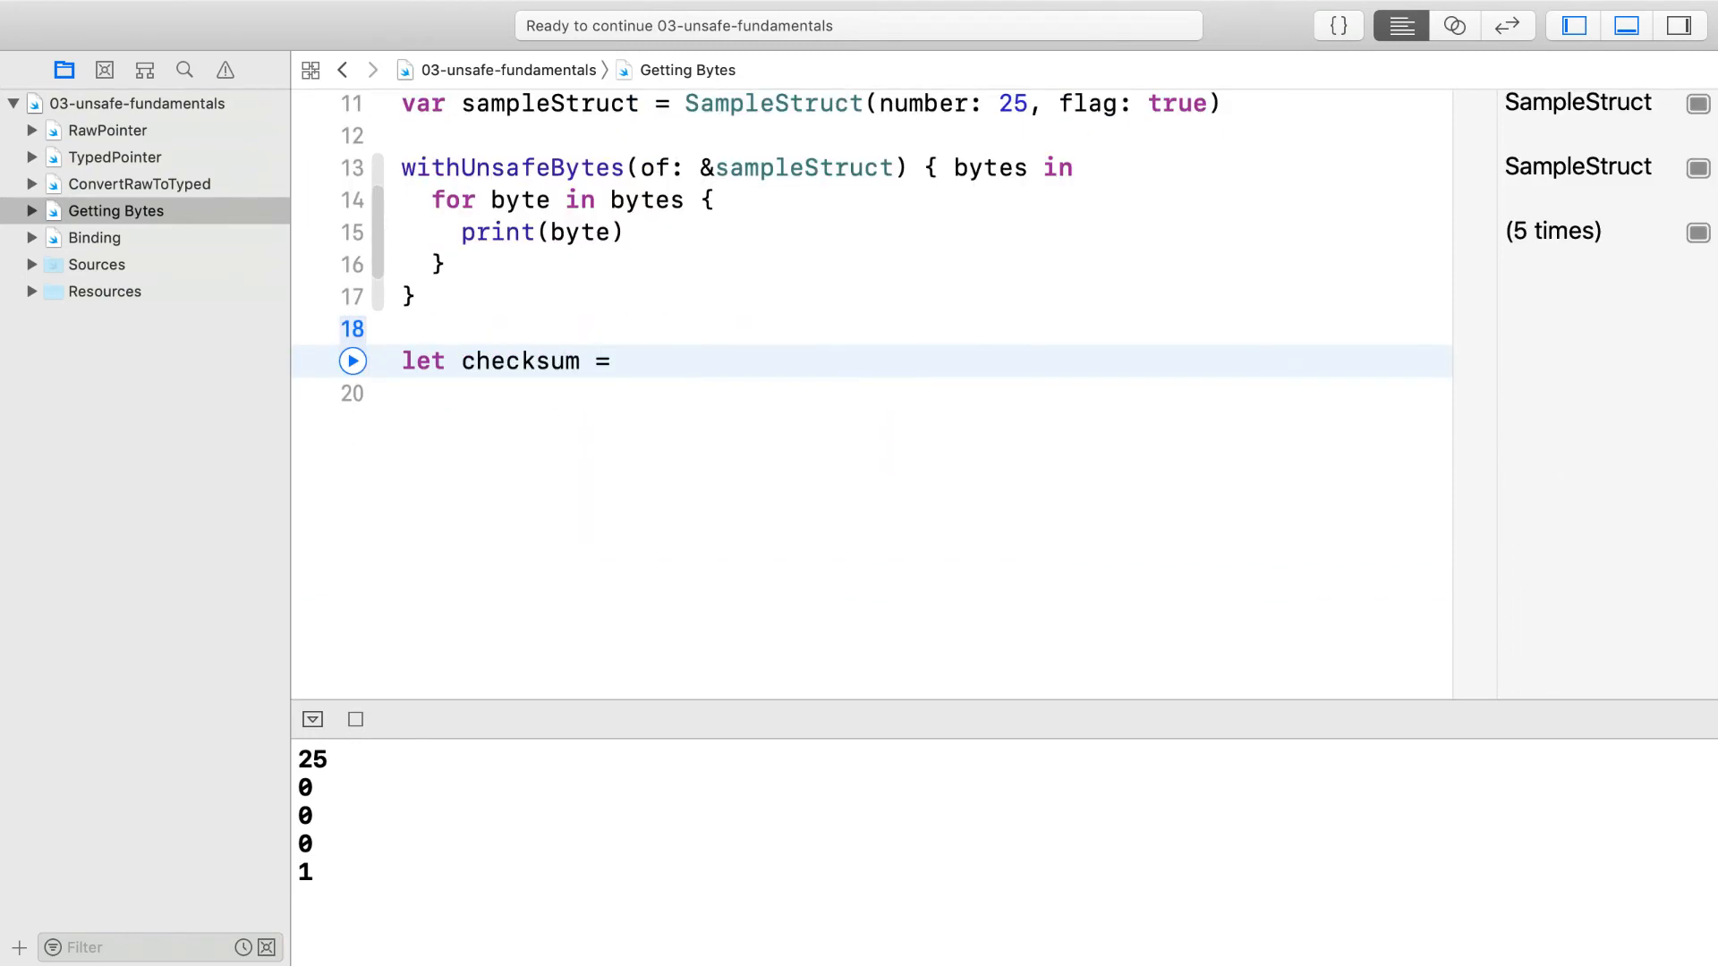
type("withUnsafeBytes(of: &sampleStruct) { (bytes) -> UInt32 in")
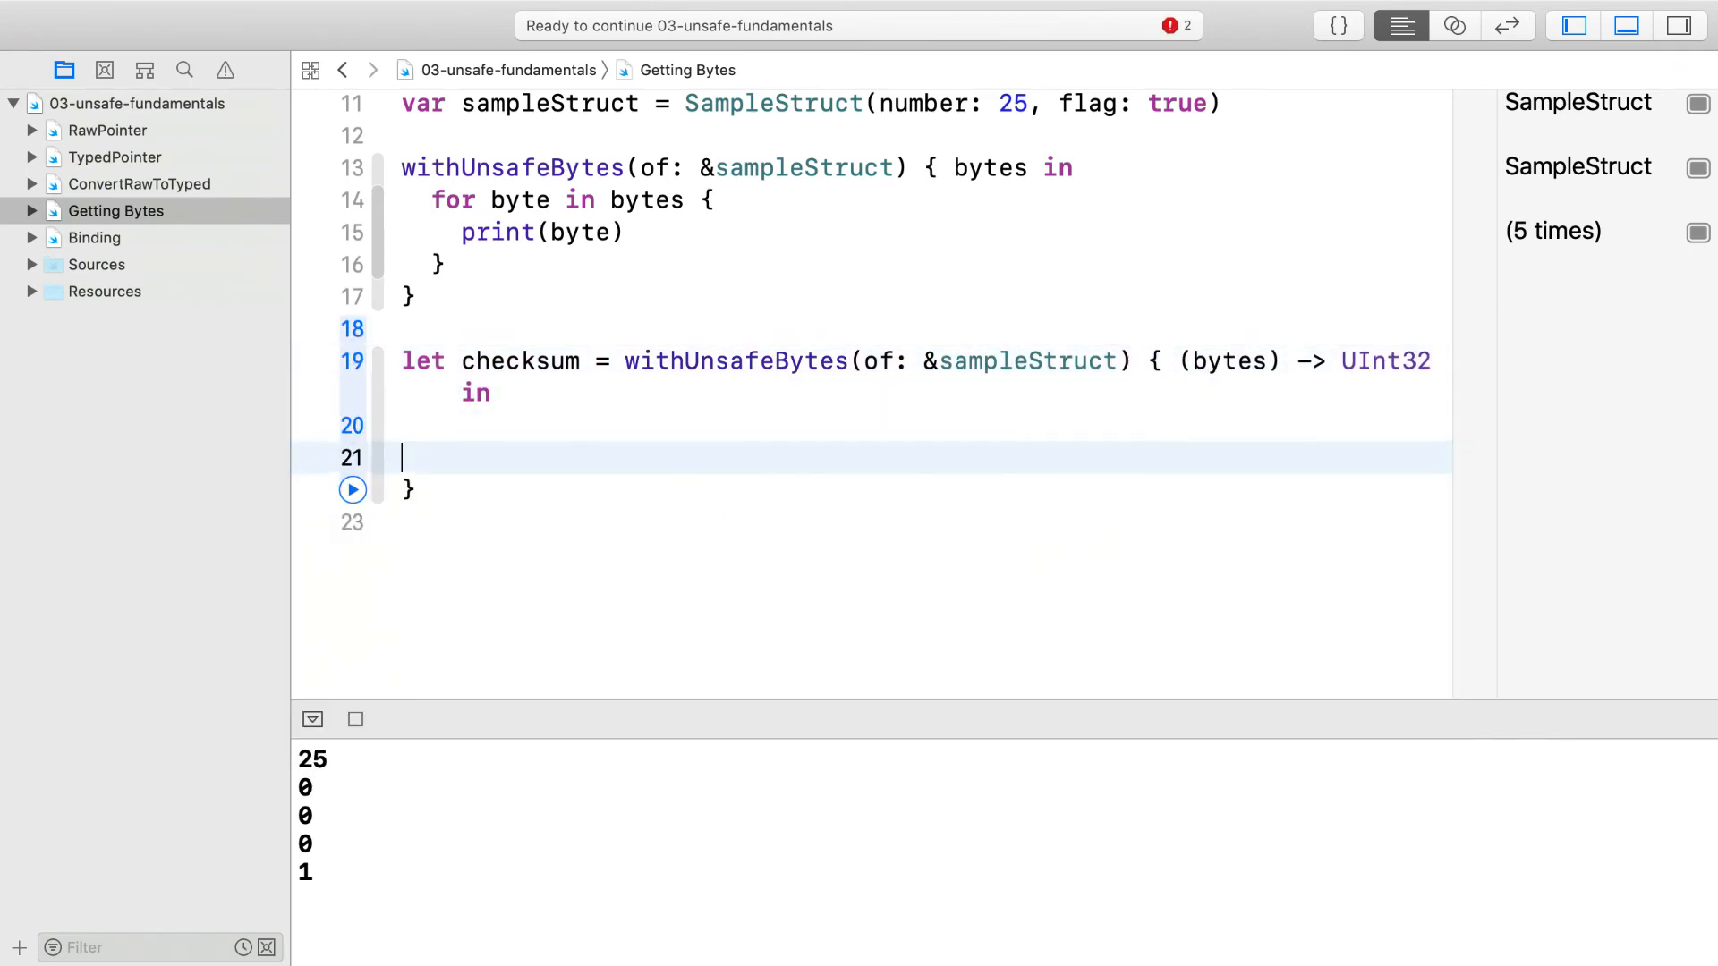
type("return ~bytes.reduce(0) { $0 + numericCast($1)")
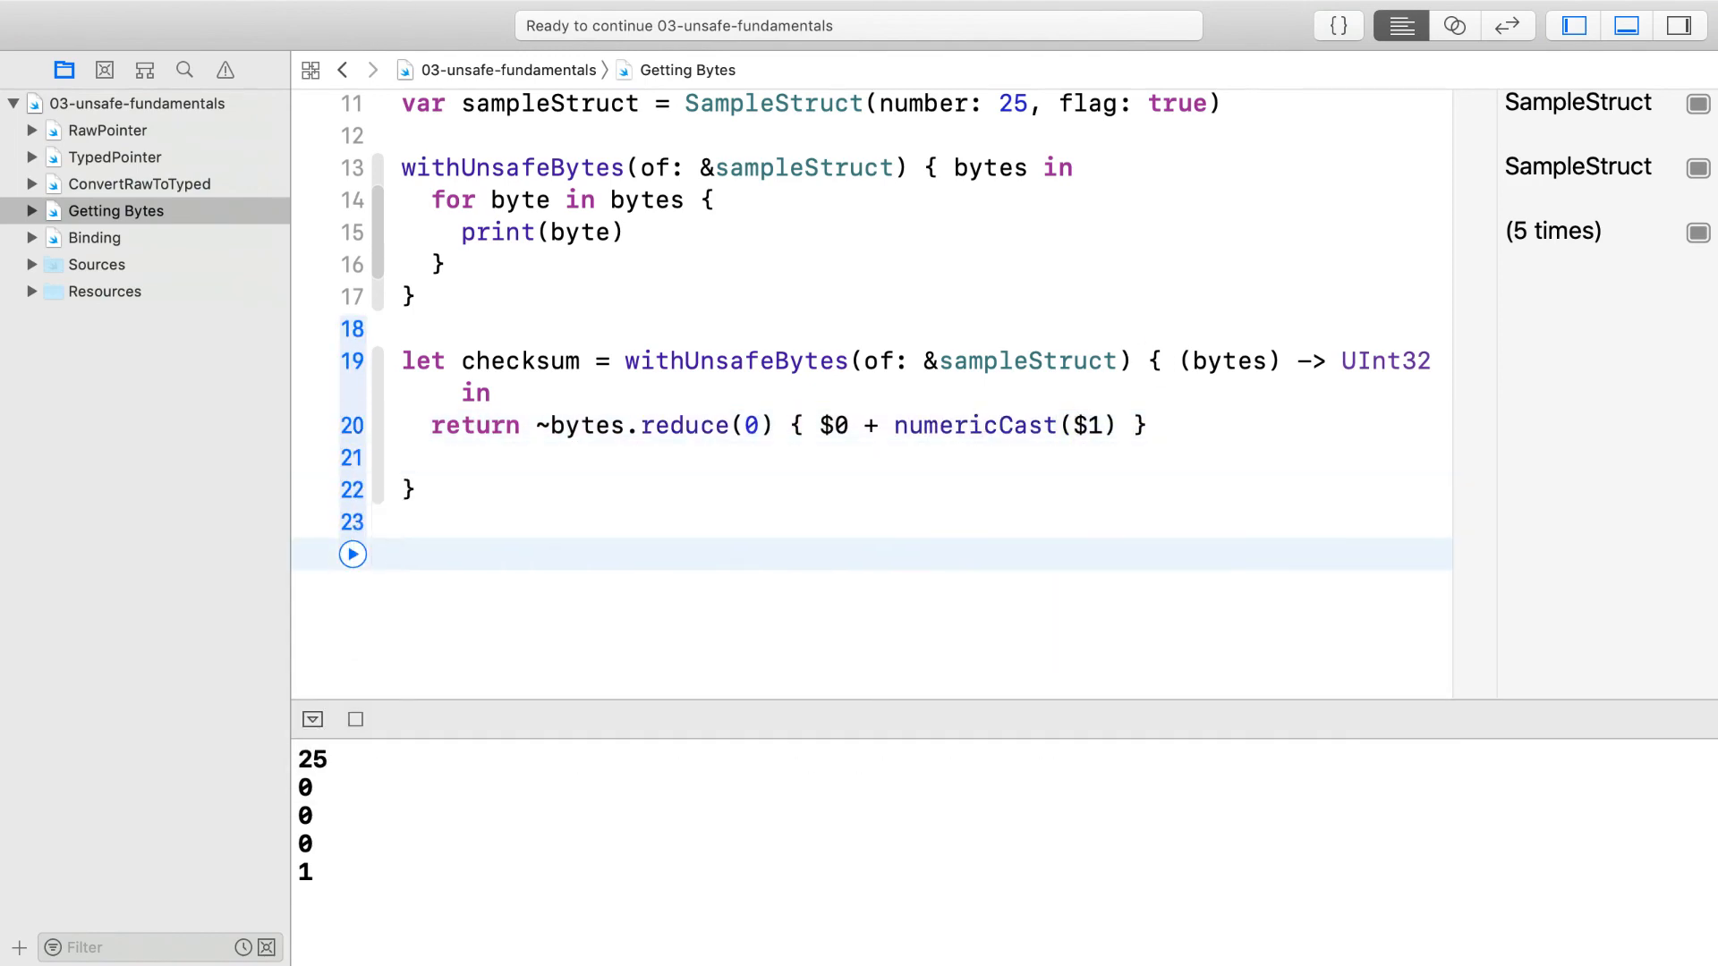
type("print(\"checksum\", checksum)")
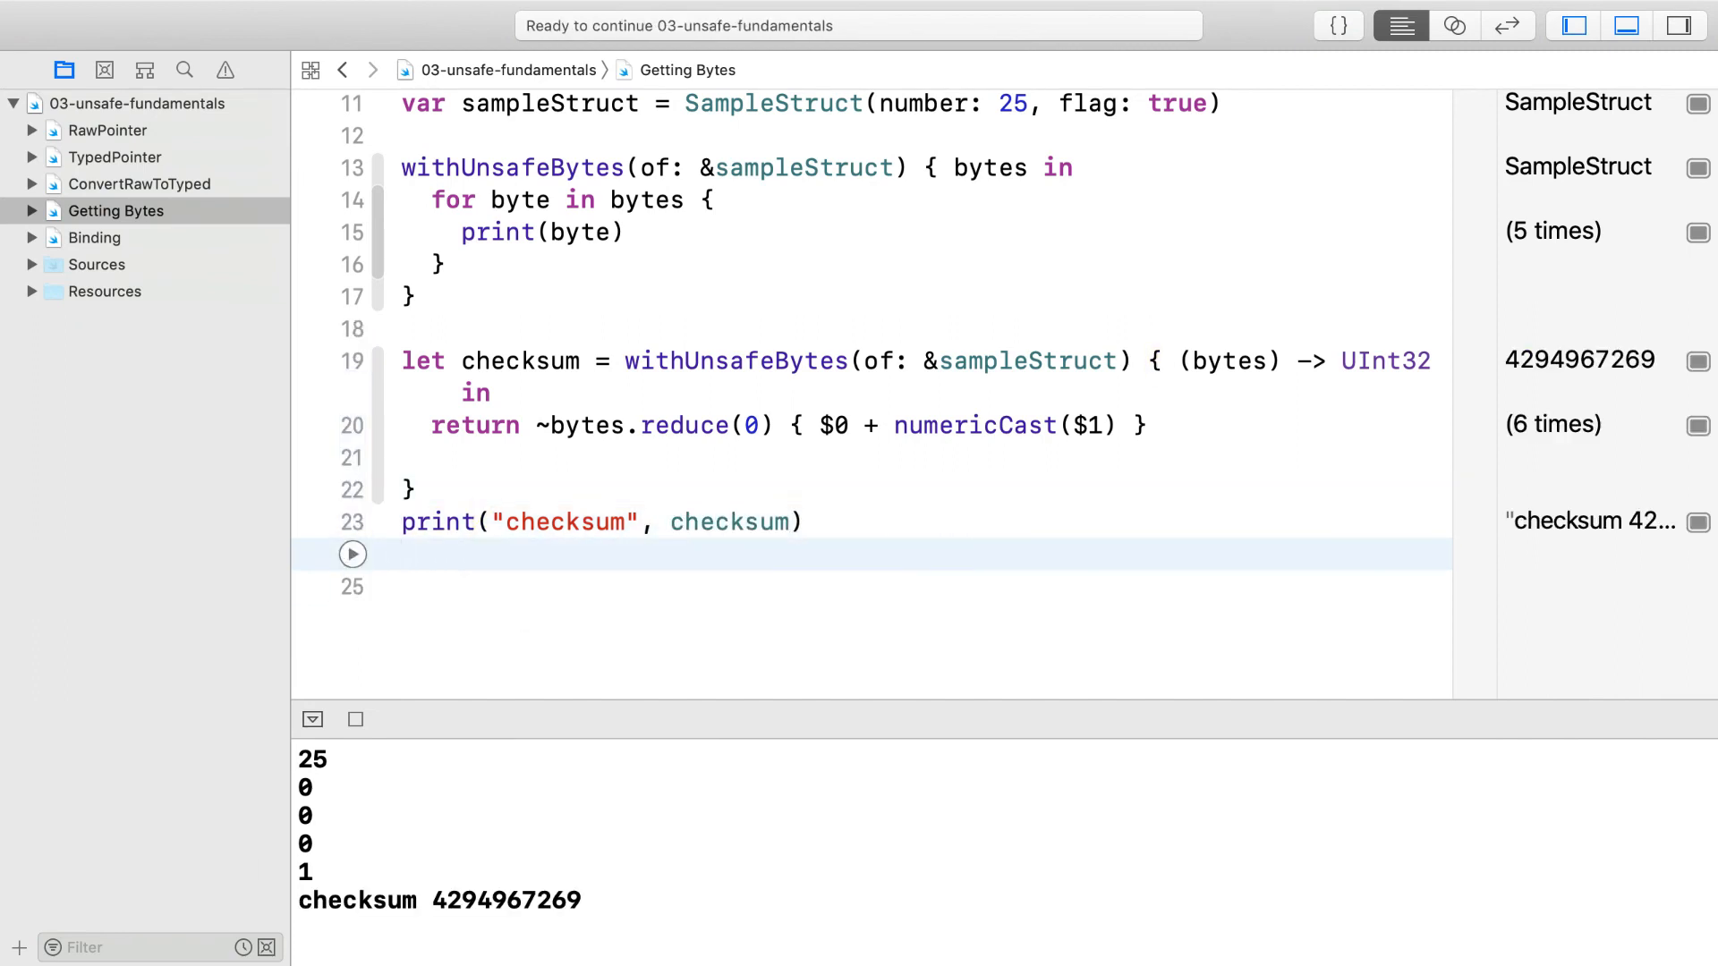
left_click(97, 238)
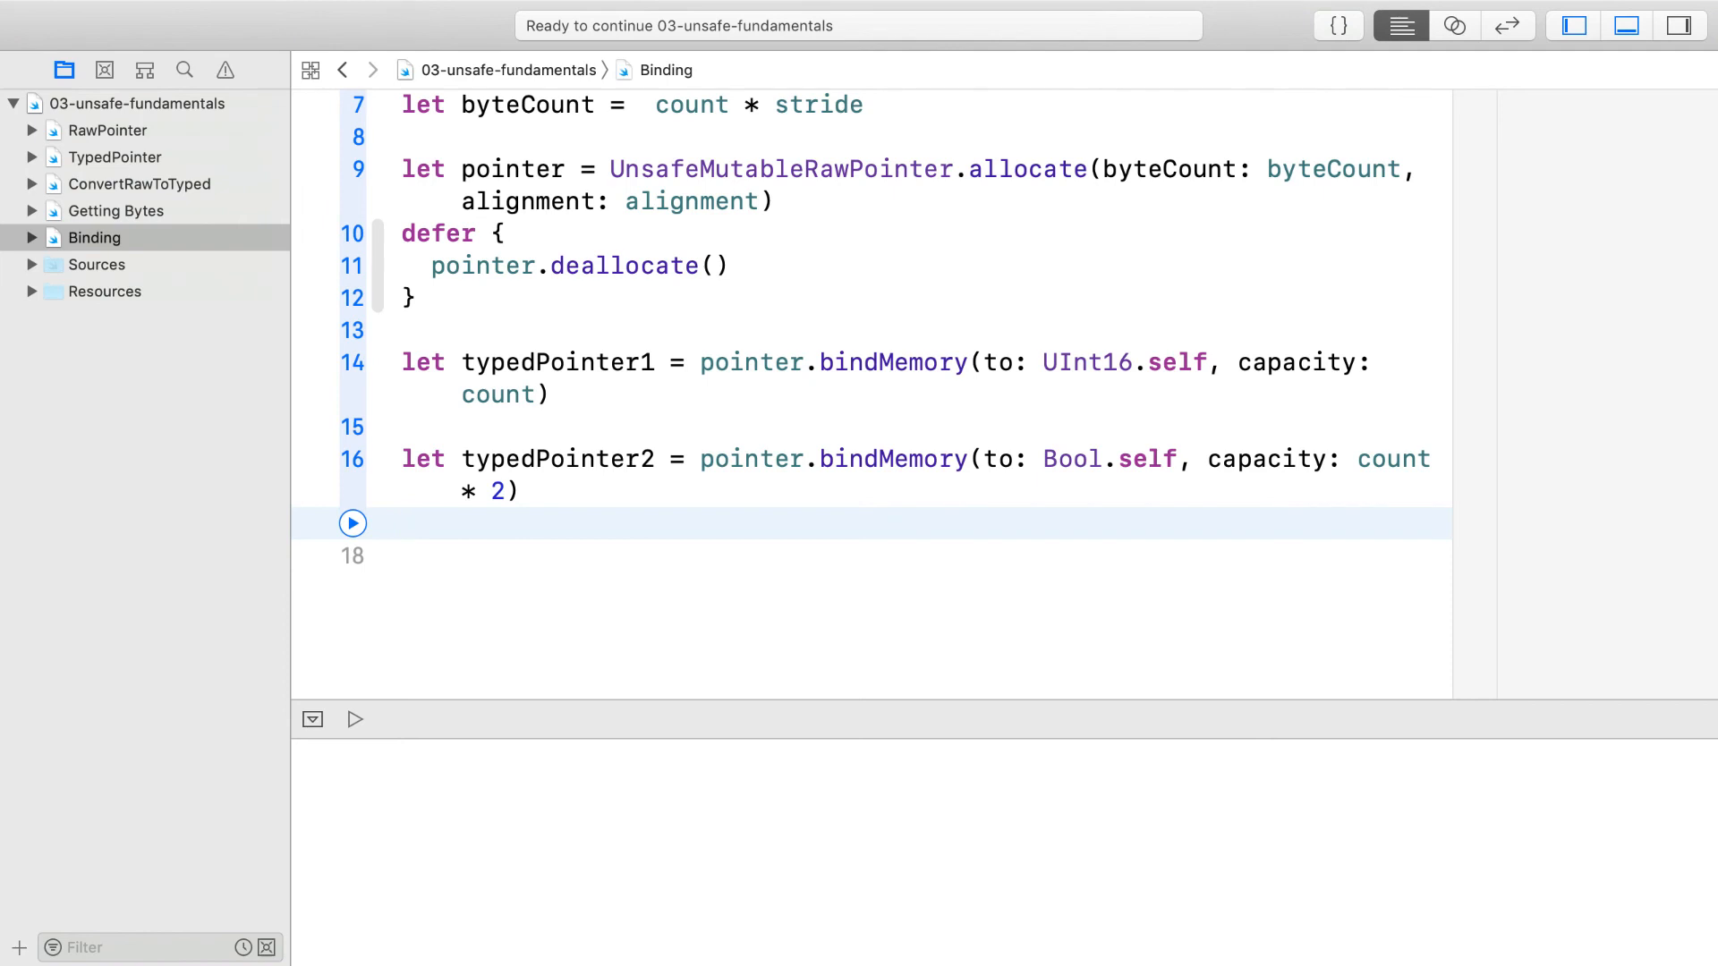
left_click(403, 525)
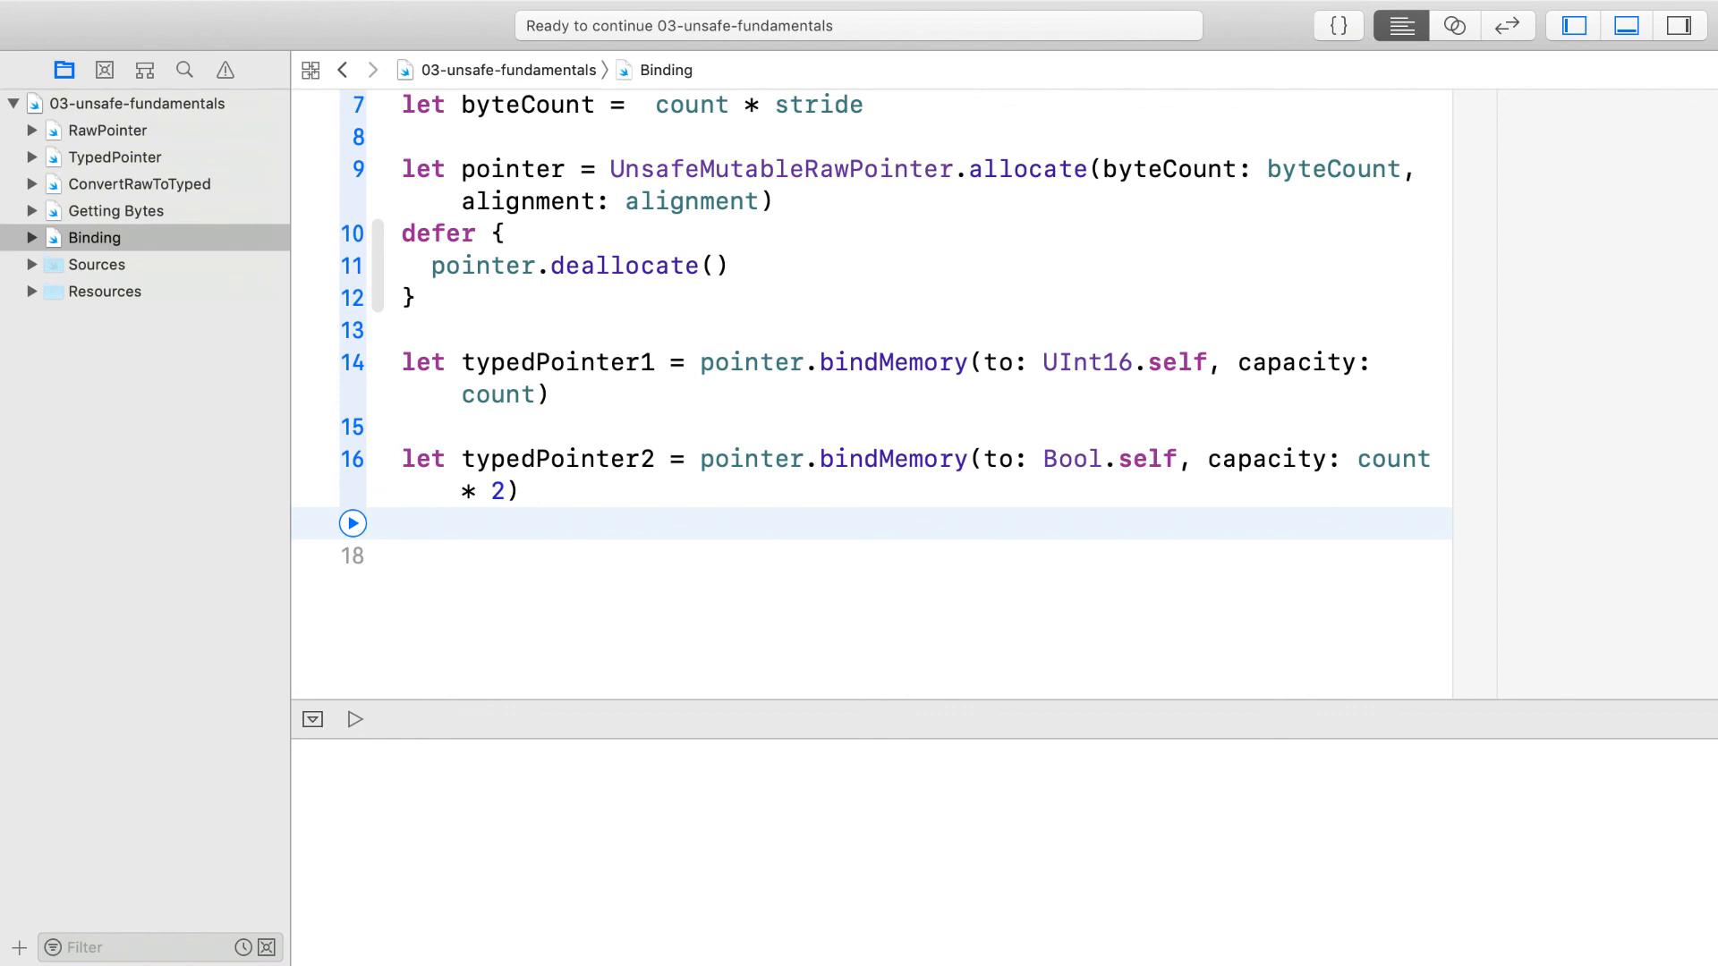
key("Return")
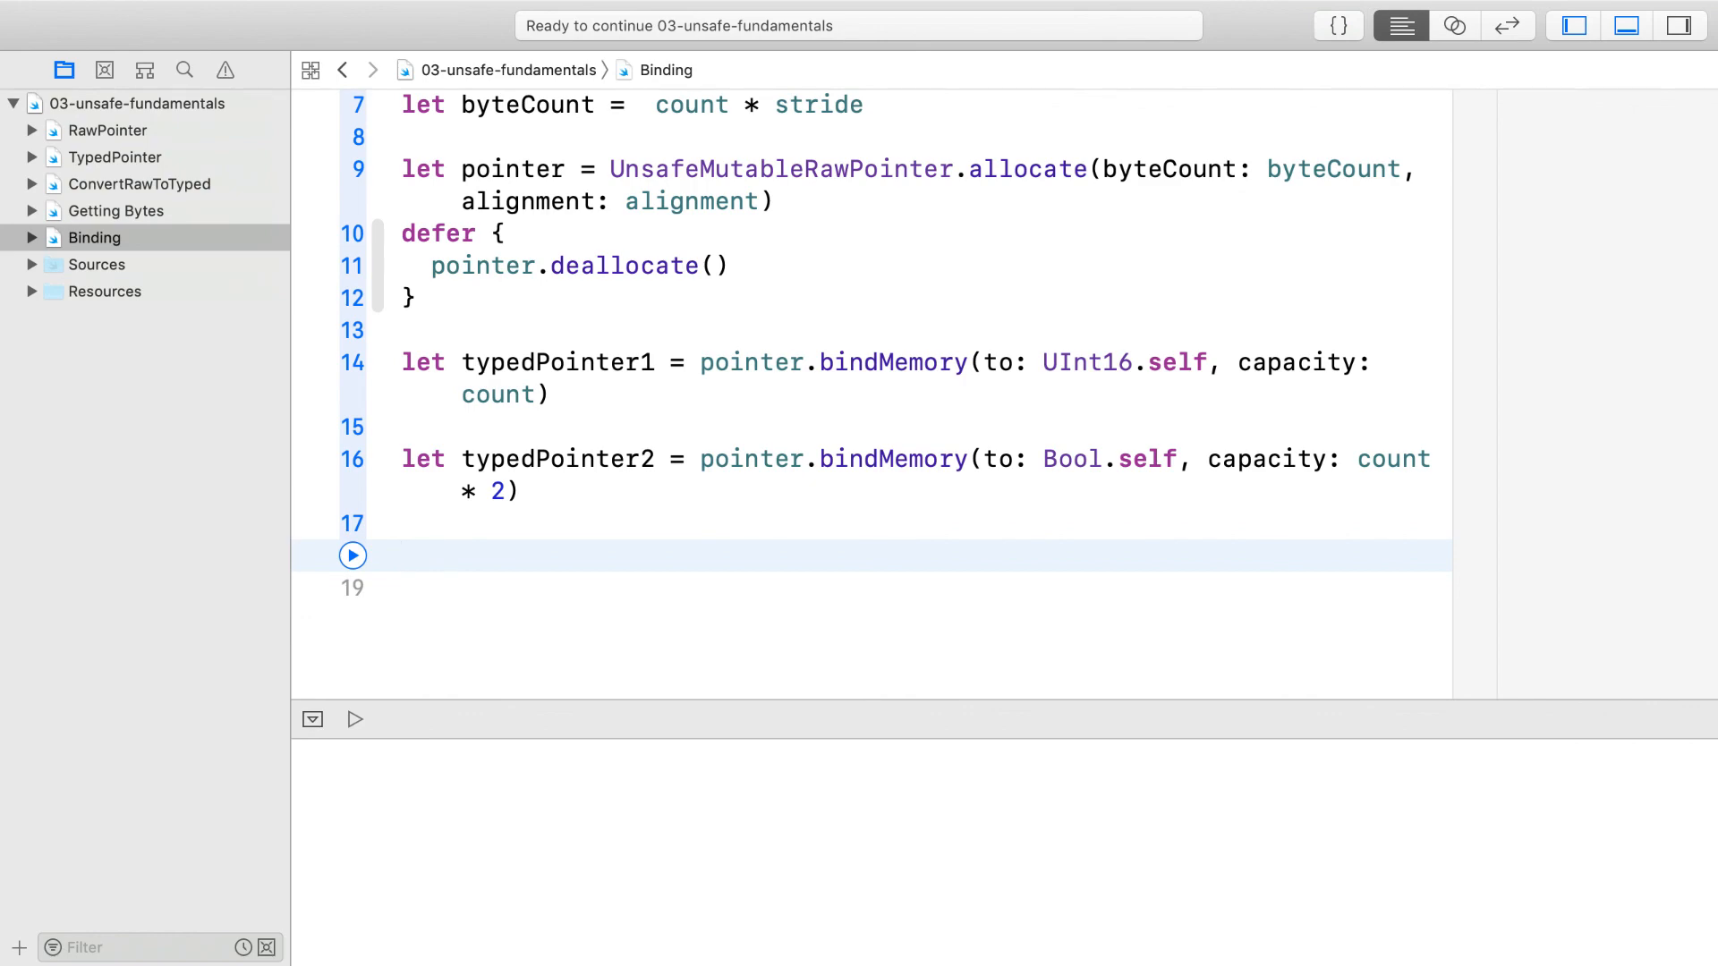
type("typedPointer1.withMemoryRebound(to: Bool.self, capacity: count*2) {")
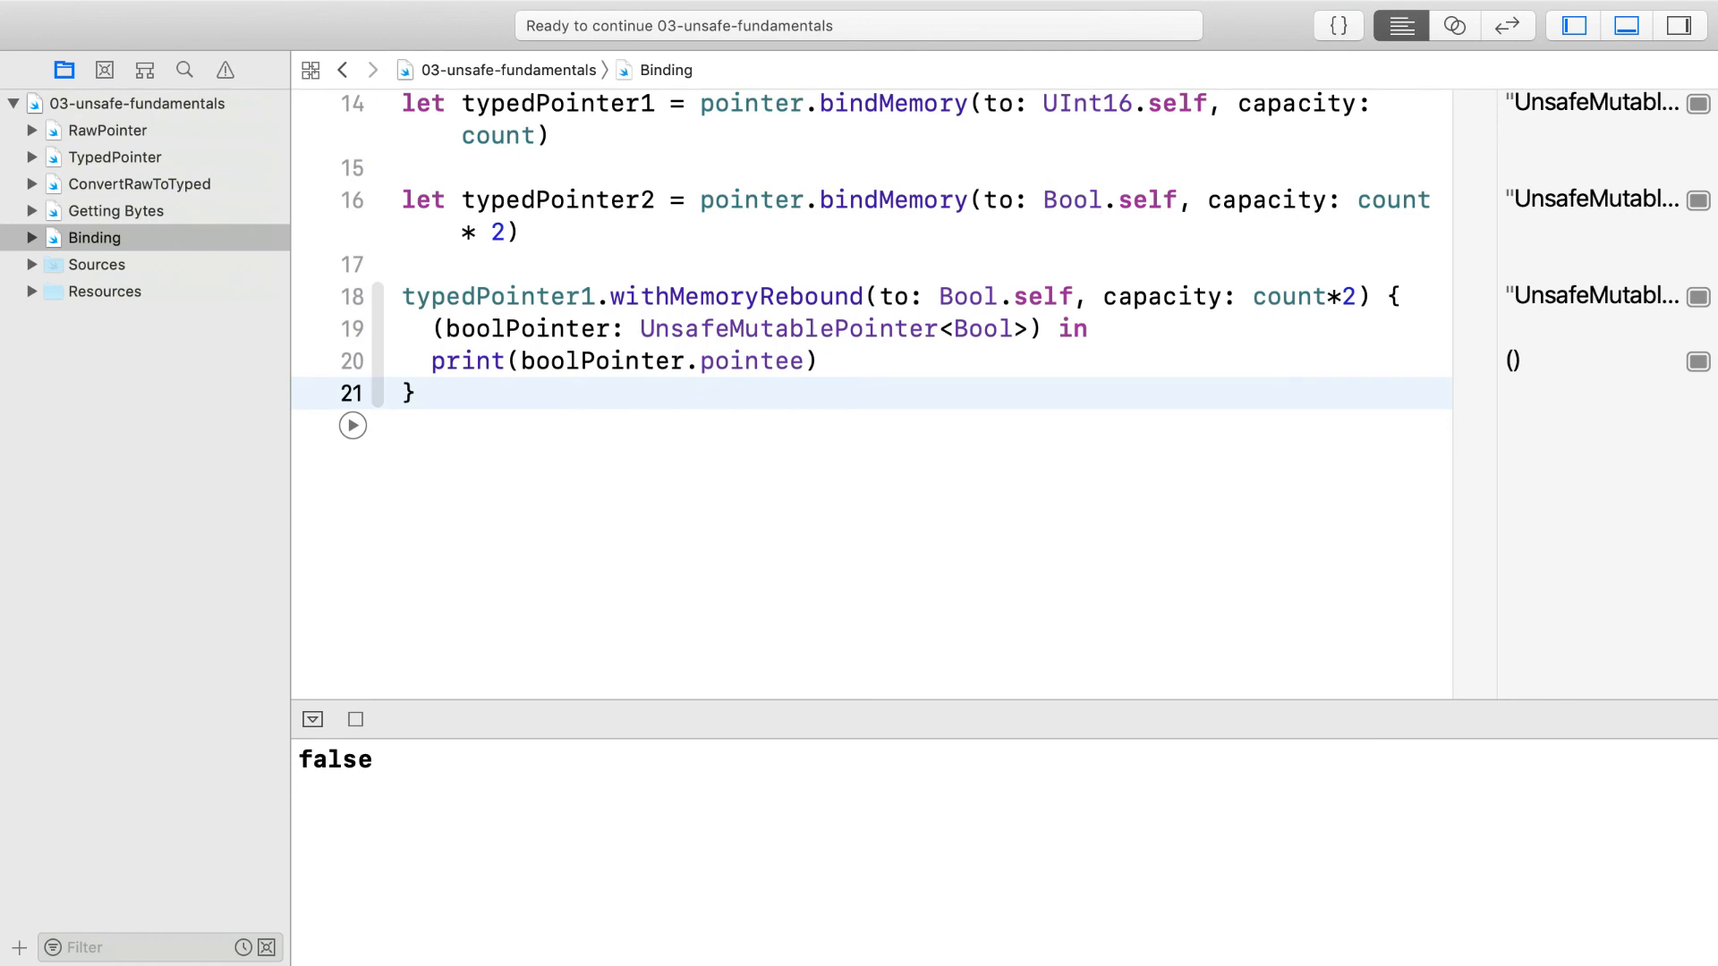
Add typedPointer1.withMemoryRebound(to: Bool.self, capacity: count*2) printing boolPointer.pointee as false.
left_click(417, 394)
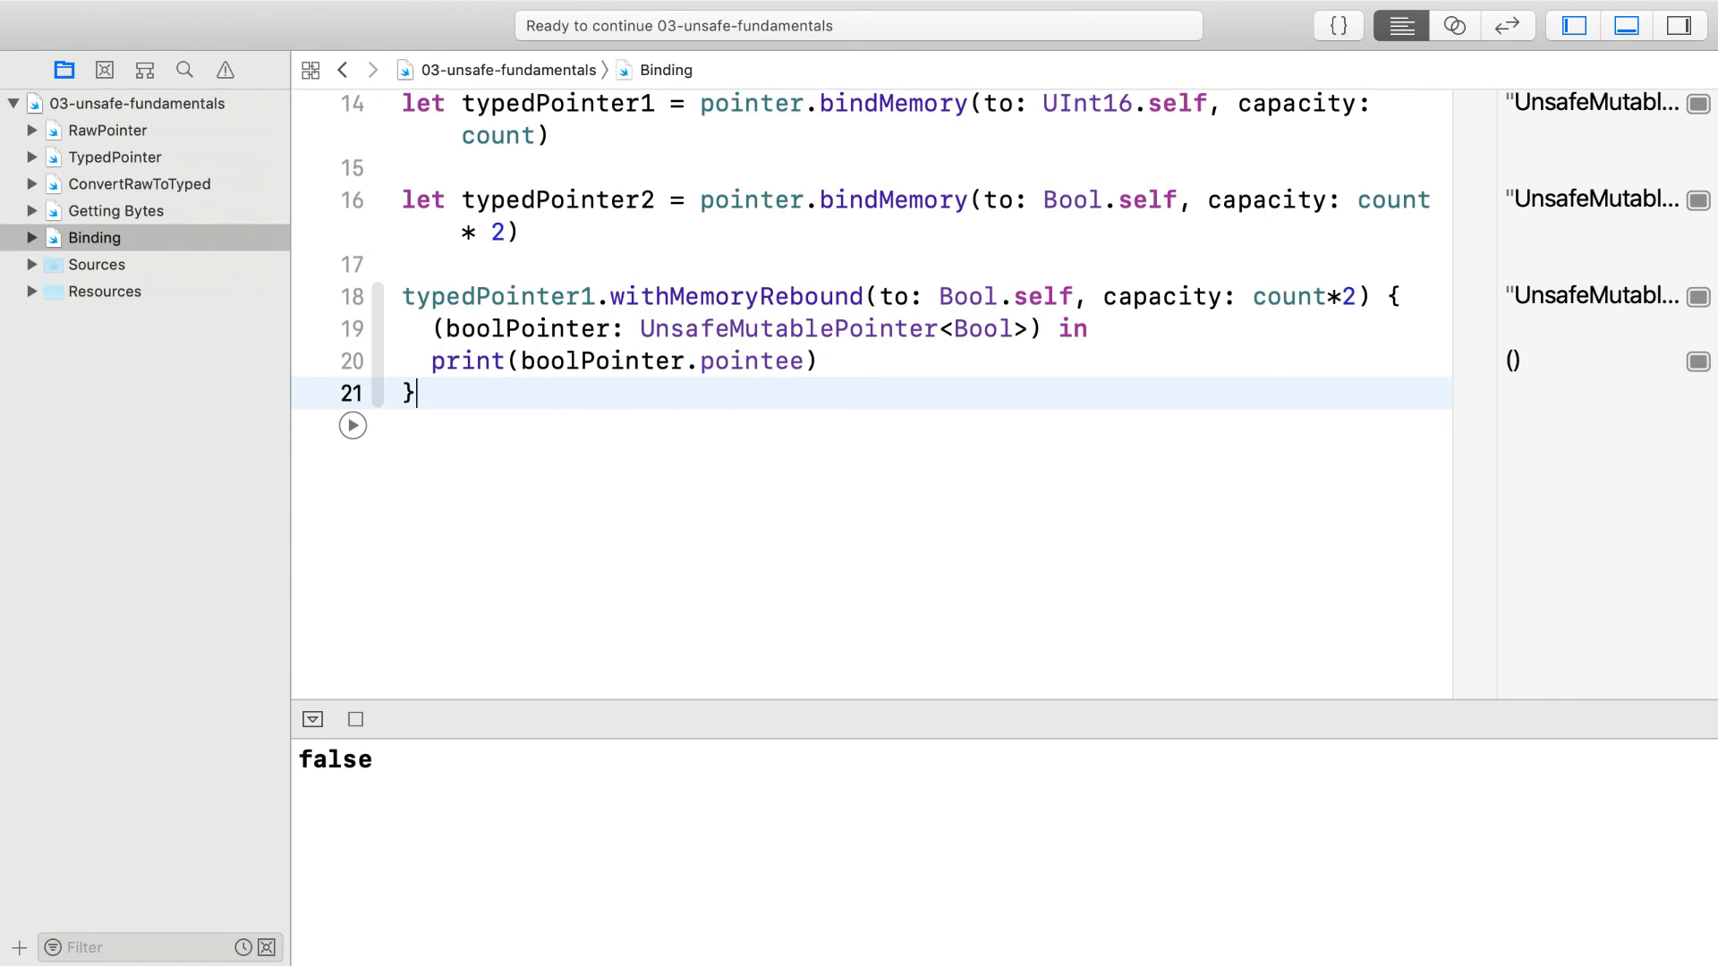